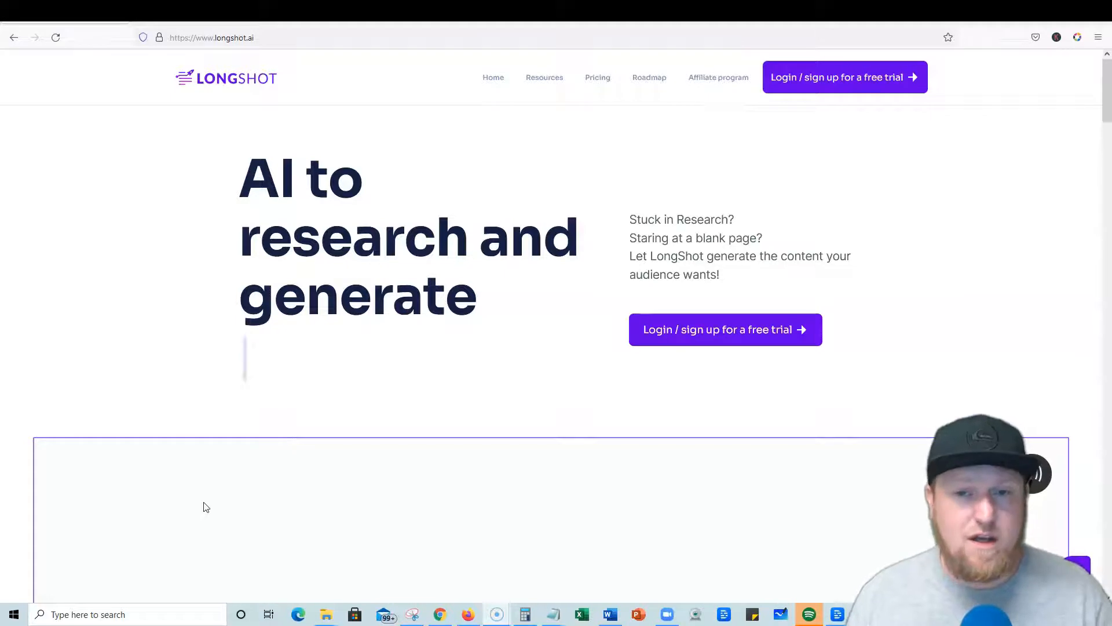
Show the Pricing page with monthly billing: Starter $0, Pro $29.90, Enterprise $109.90
{"action": "type", "text": "long posts"}
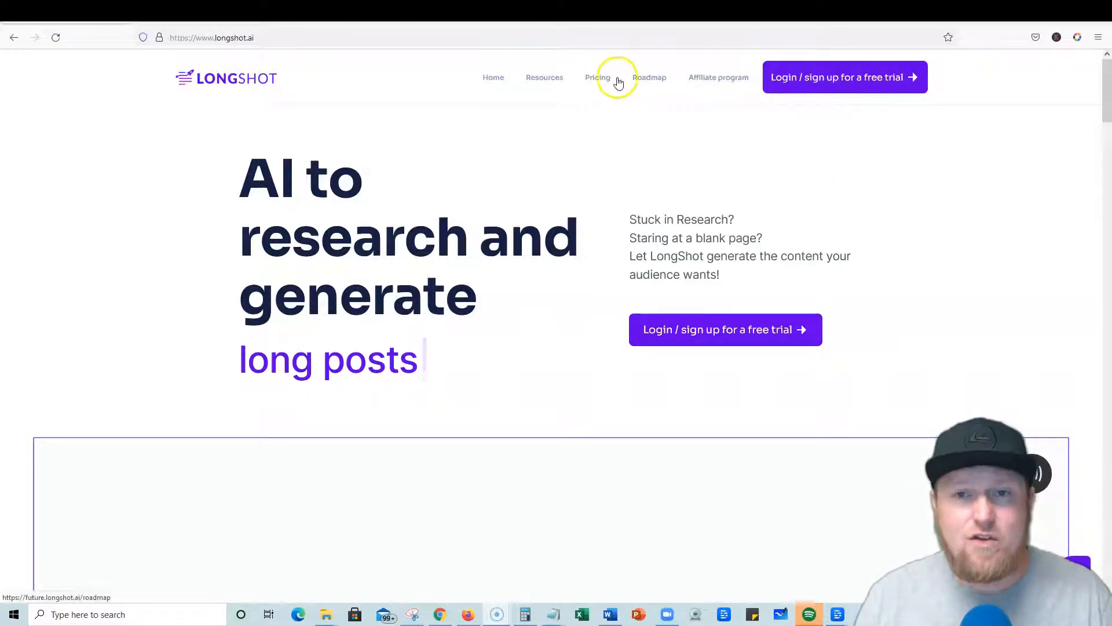
{"action": "left_click", "coordinate": [598, 77]}
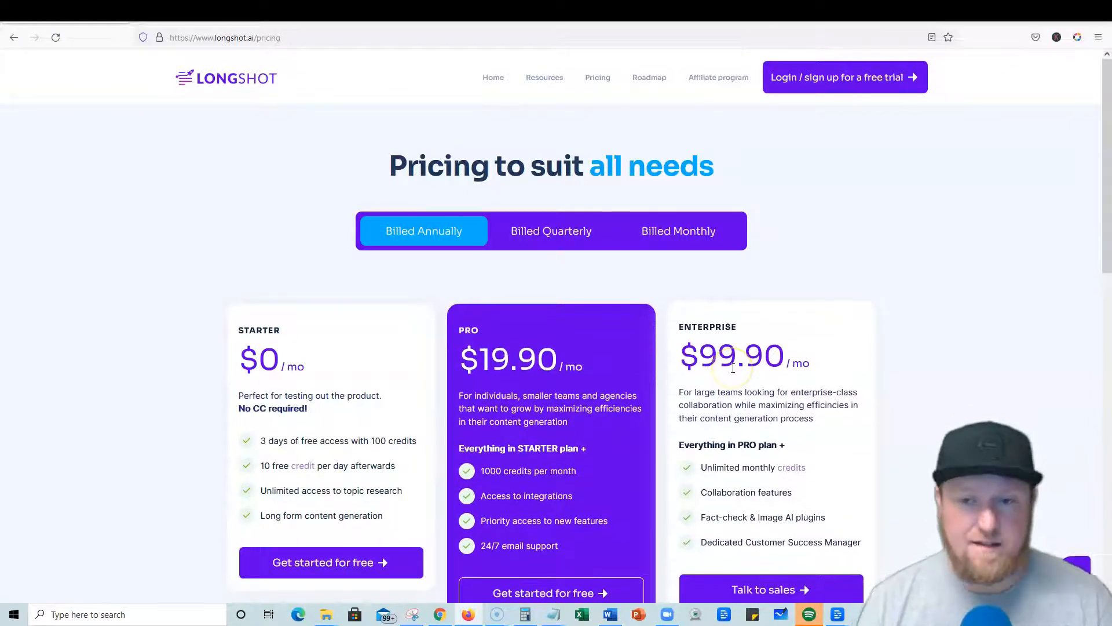
{"action": "left_click", "coordinate": [679, 231]}
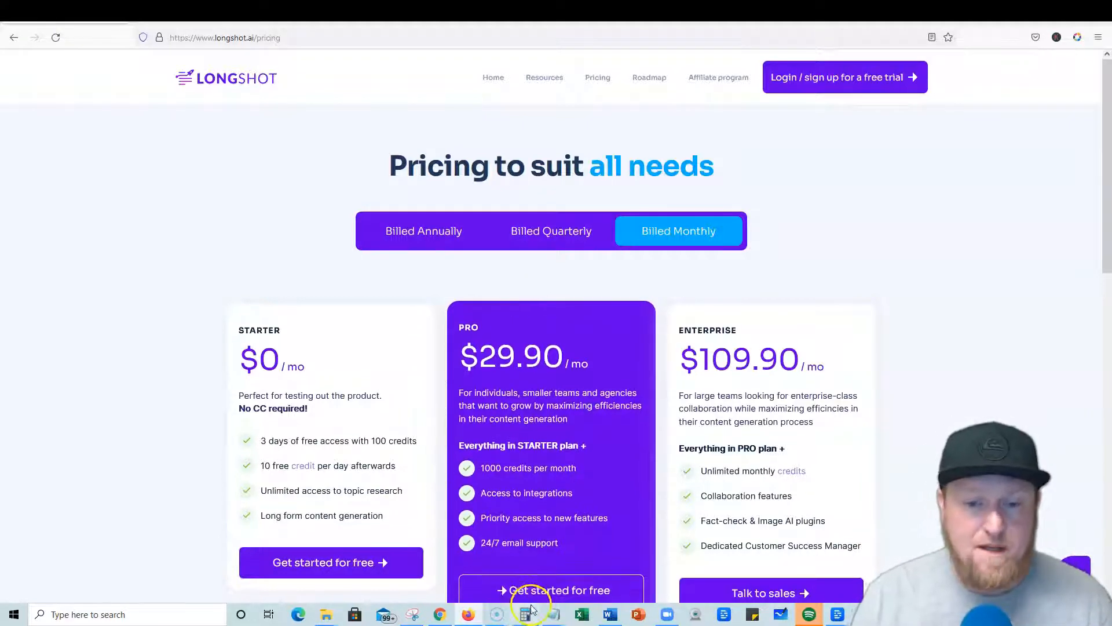
Work out 40 × 60 = 2,400 in Windows Calculator and return to the LongShot dashboard
{"action": "left_click", "coordinate": [525, 614]}
{"action": "type", "text": "60"}
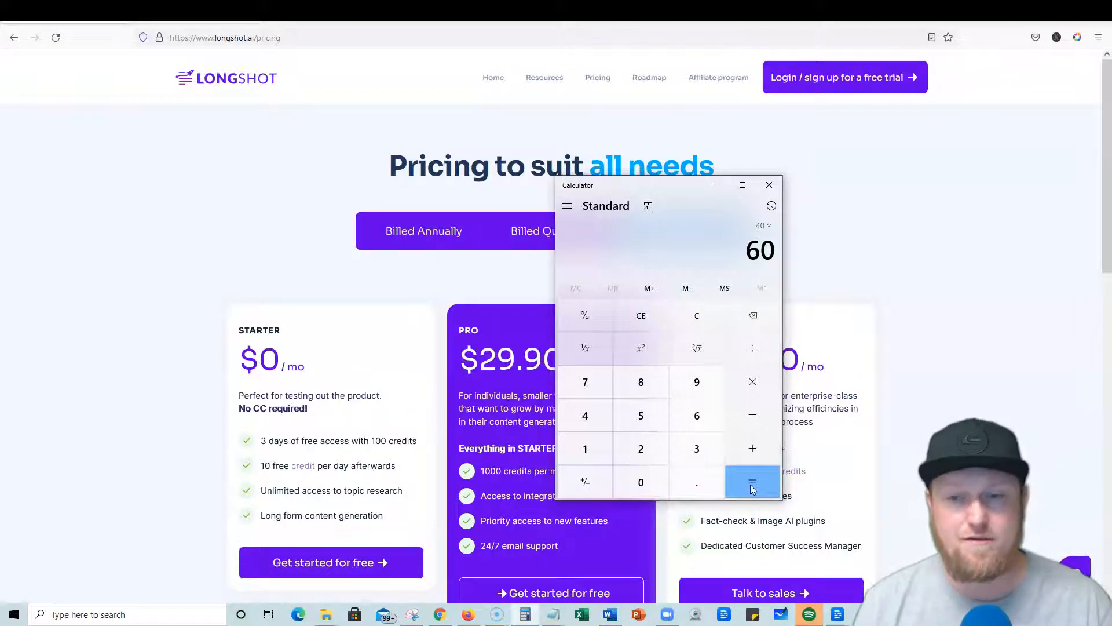
{"action": "left_click", "coordinate": [754, 481]}
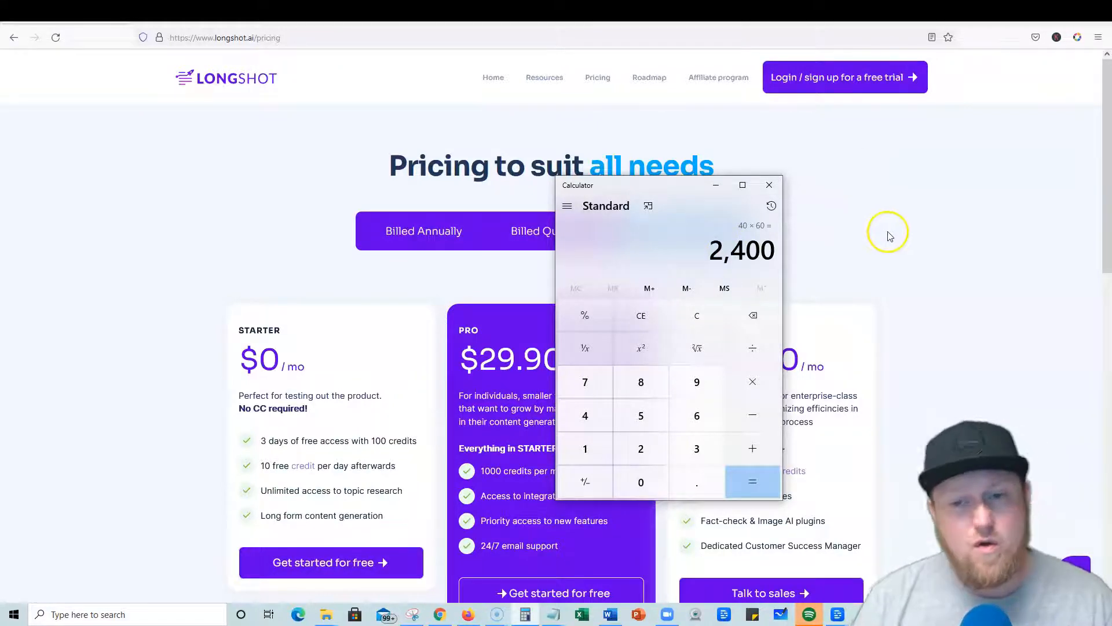
{"action": "left_click", "coordinate": [770, 185]}
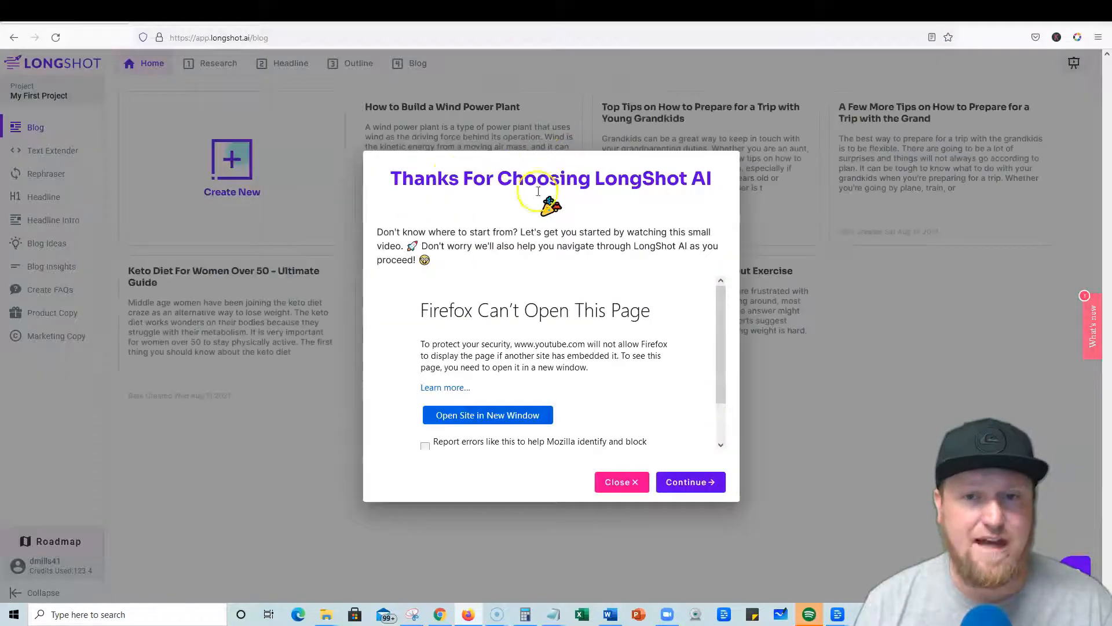
{"action": "mouse_move", "coordinate": [659, 307]}
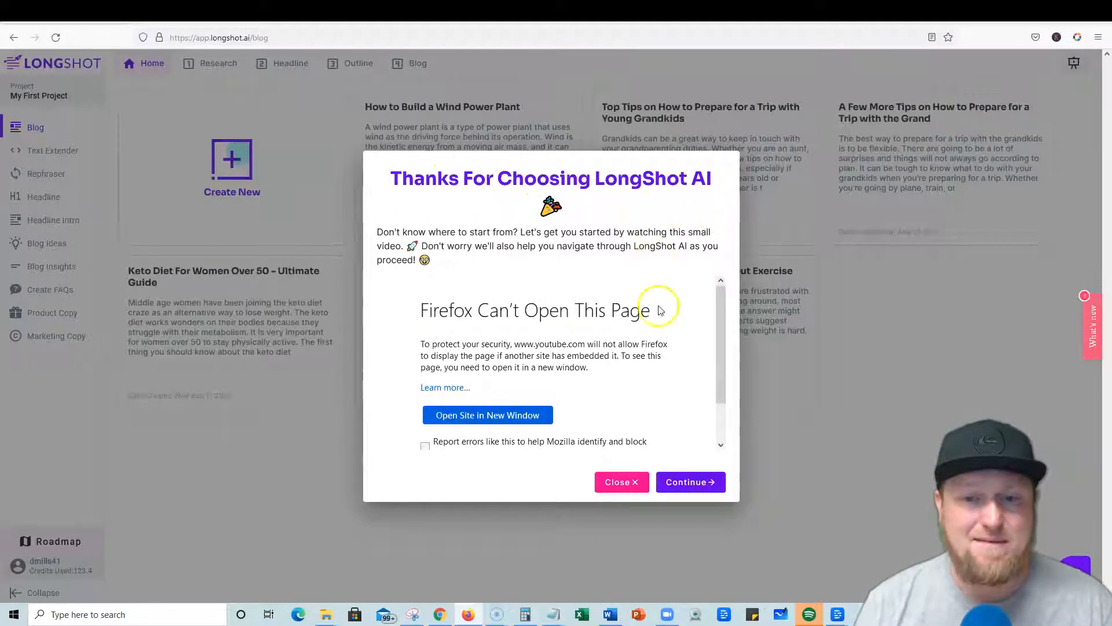
Dismiss the 'Thanks For Choosing LongShot AI' dialog and start a new blog post
{"action": "left_click", "coordinate": [621, 483]}
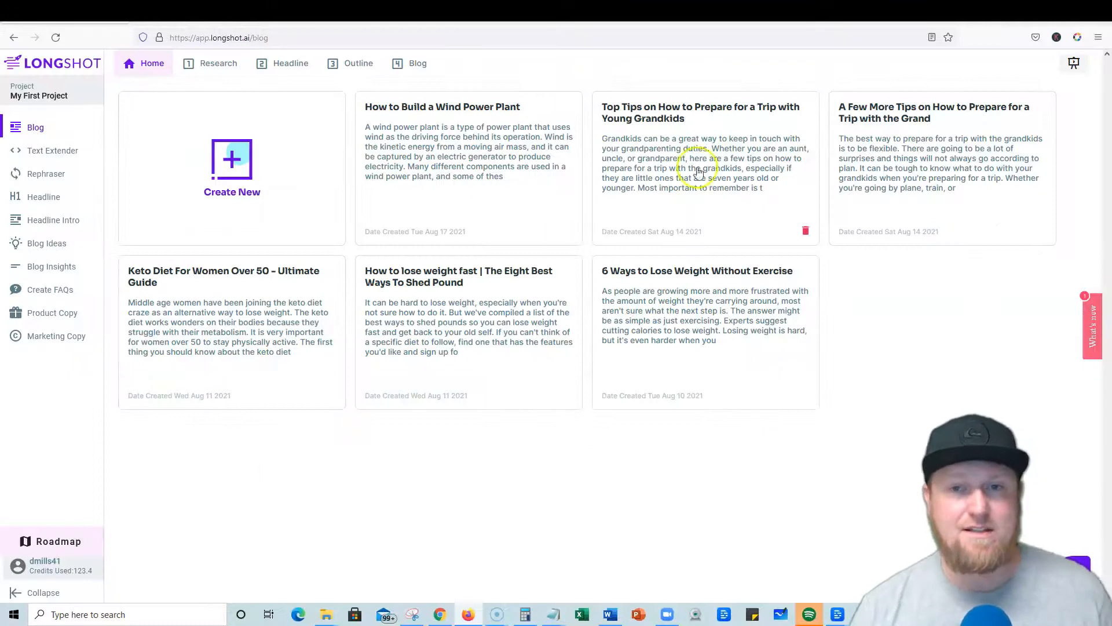
{"action": "mouse_move", "coordinate": [209, 445]}
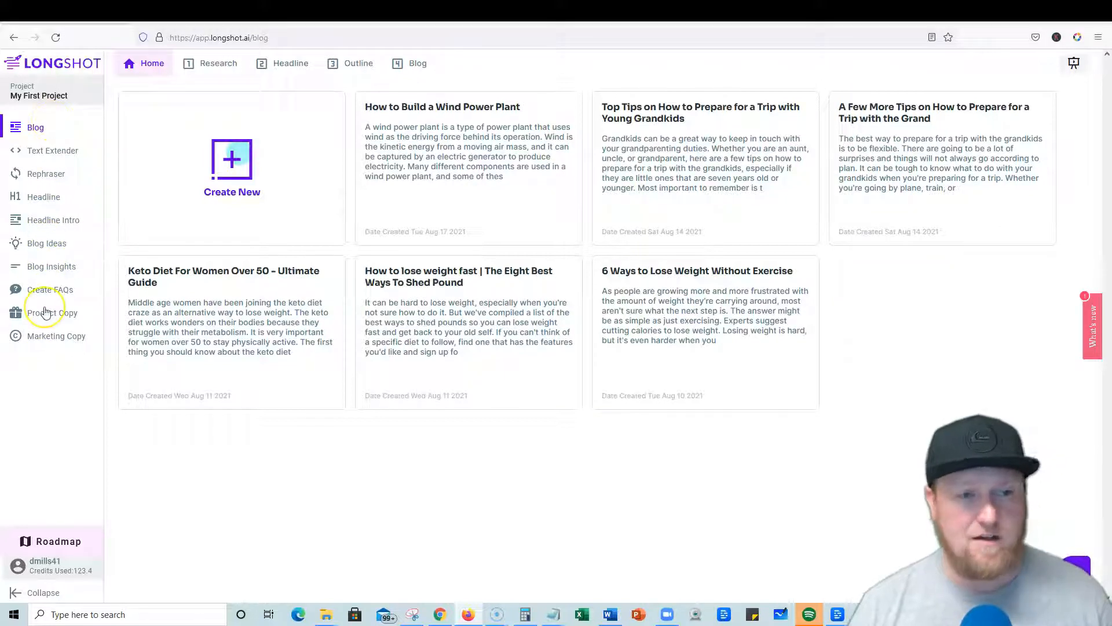
{"action": "mouse_move", "coordinate": [56, 225]}
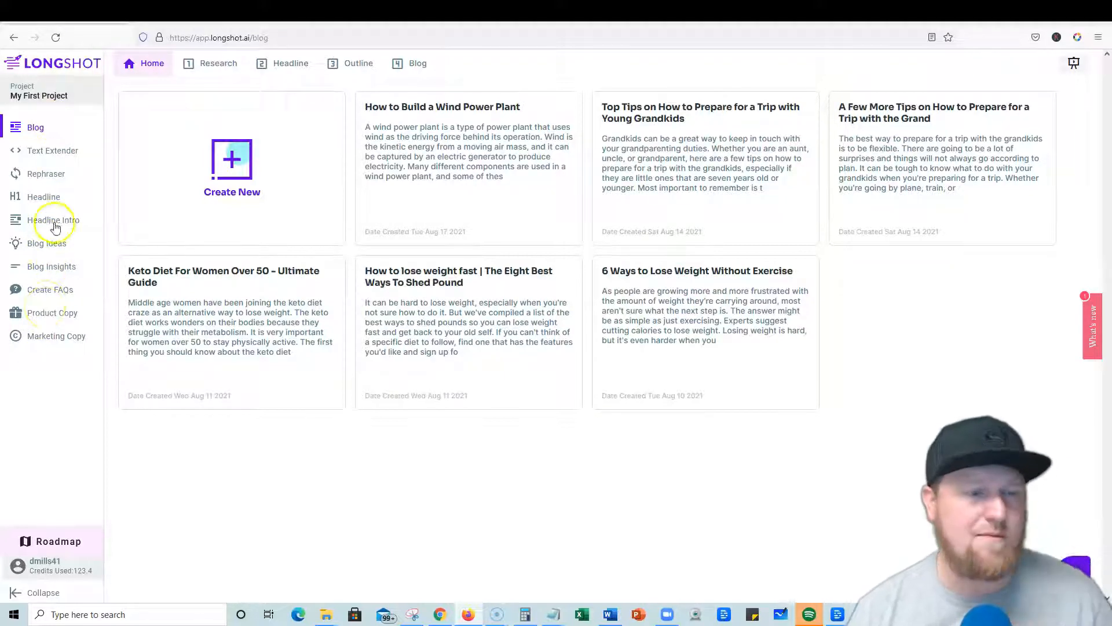
{"action": "mouse_move", "coordinate": [63, 256]}
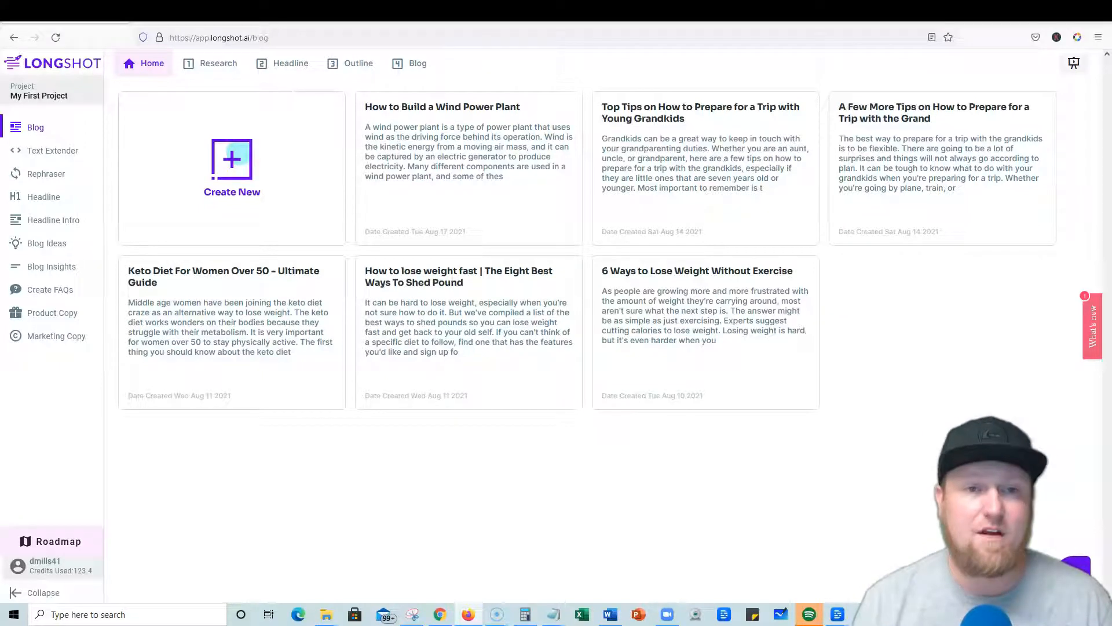
{"action": "mouse_move", "coordinate": [198, 229]}
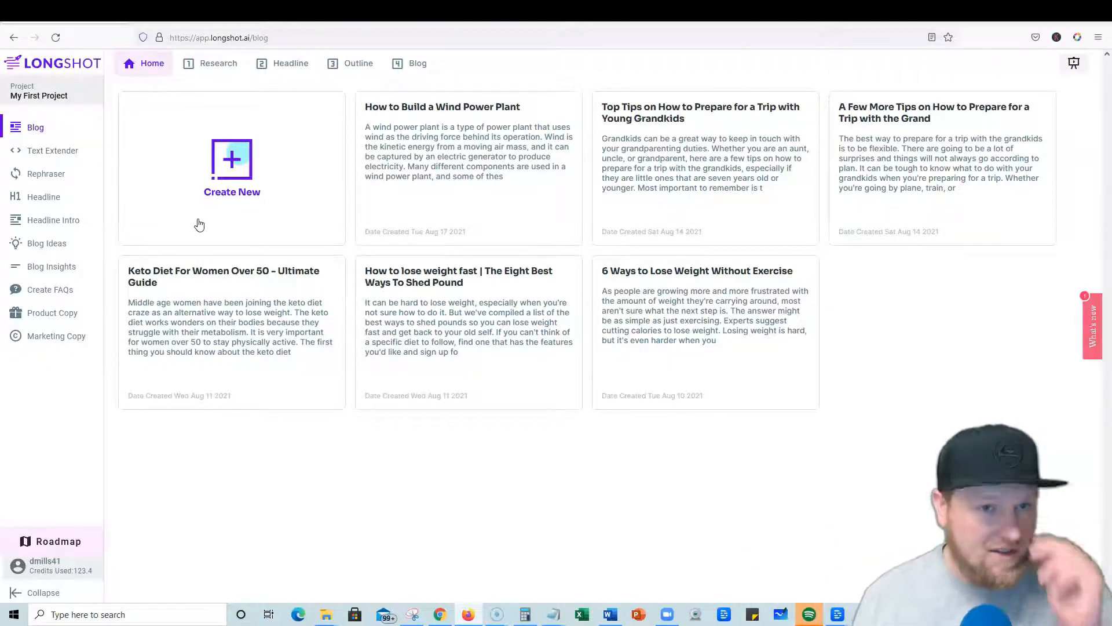
{"action": "left_click", "coordinate": [218, 62]}
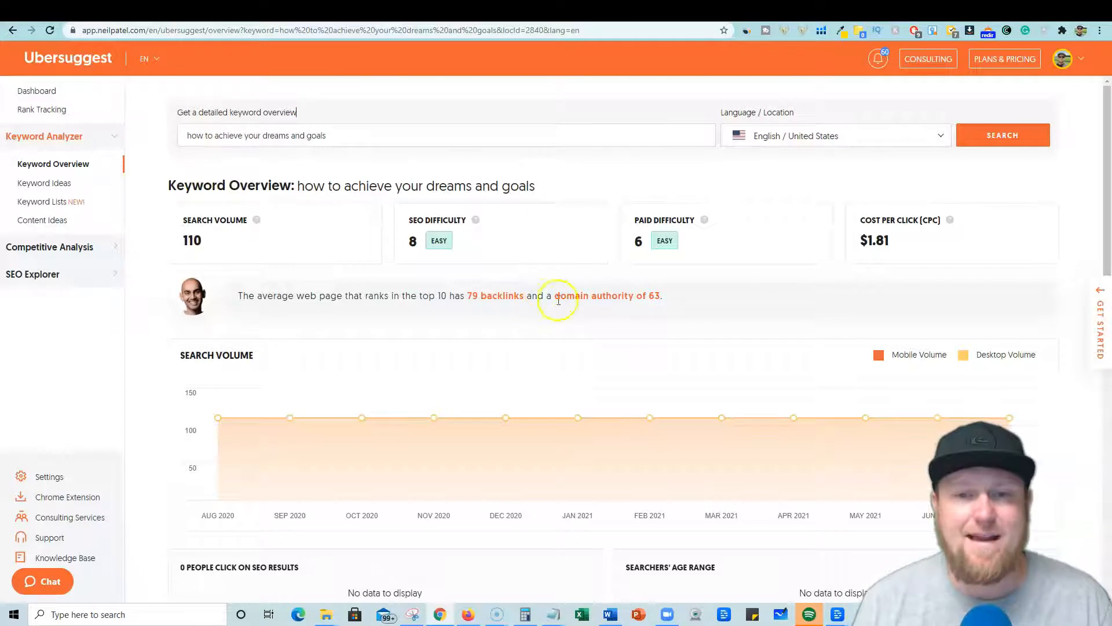
{"action": "mouse_move", "coordinate": [586, 371]}
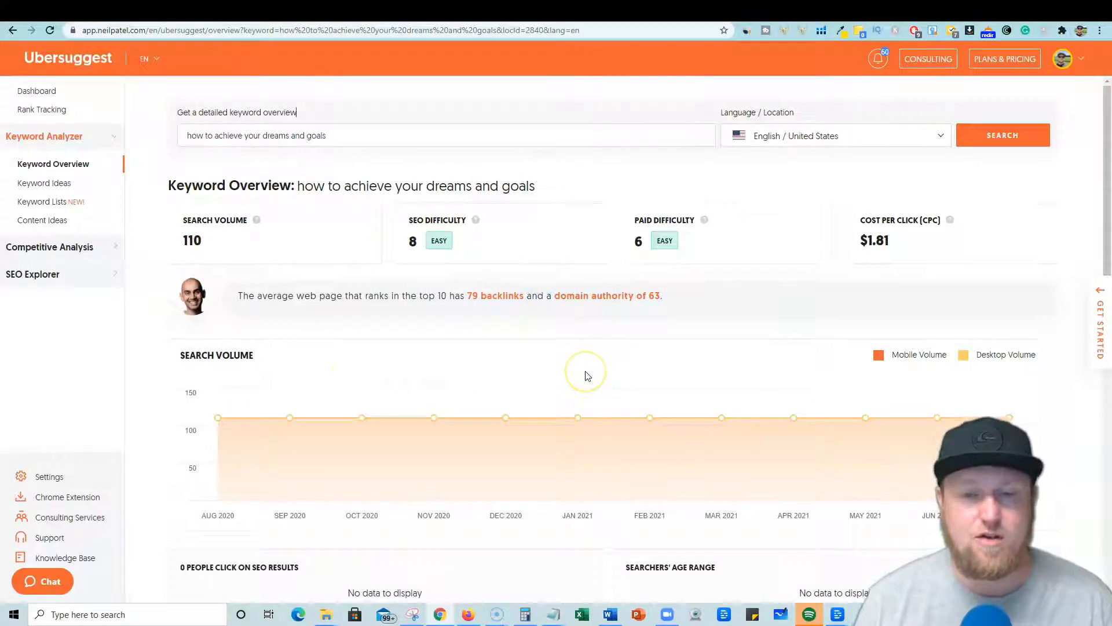
{"action": "mouse_move", "coordinate": [588, 375]}
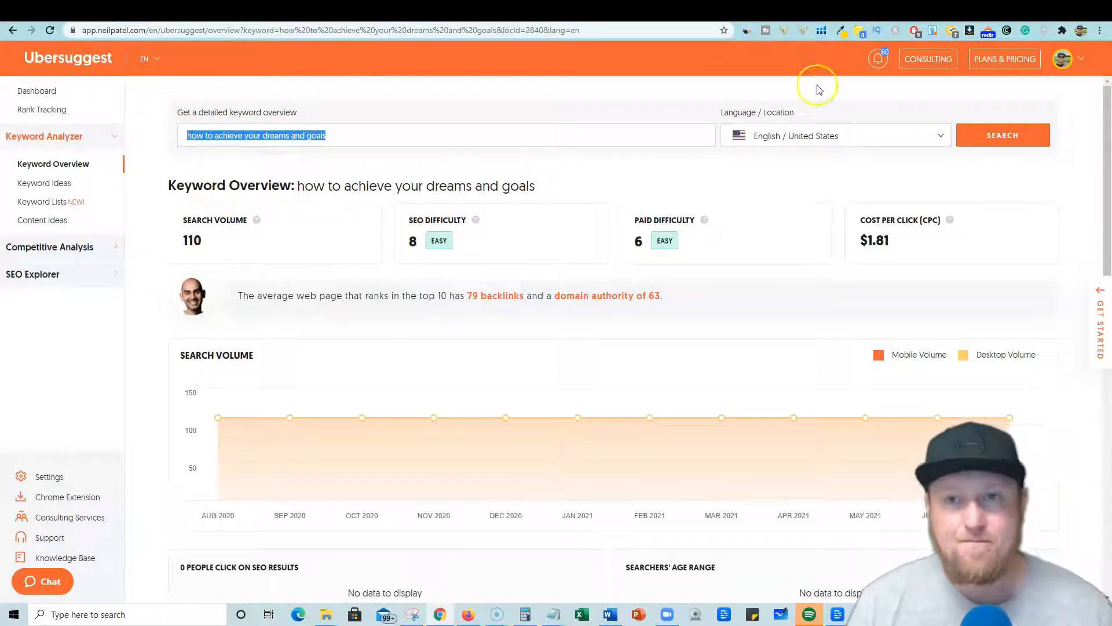
{"action": "mouse_move", "coordinate": [670, 164]}
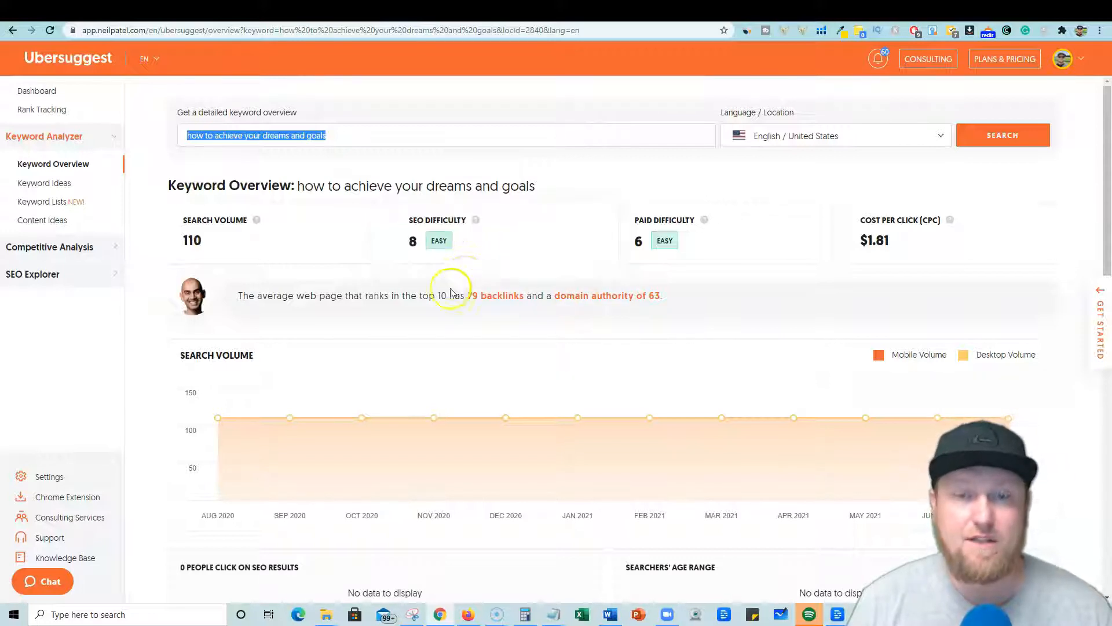
{"action": "mouse_move", "coordinate": [679, 269]}
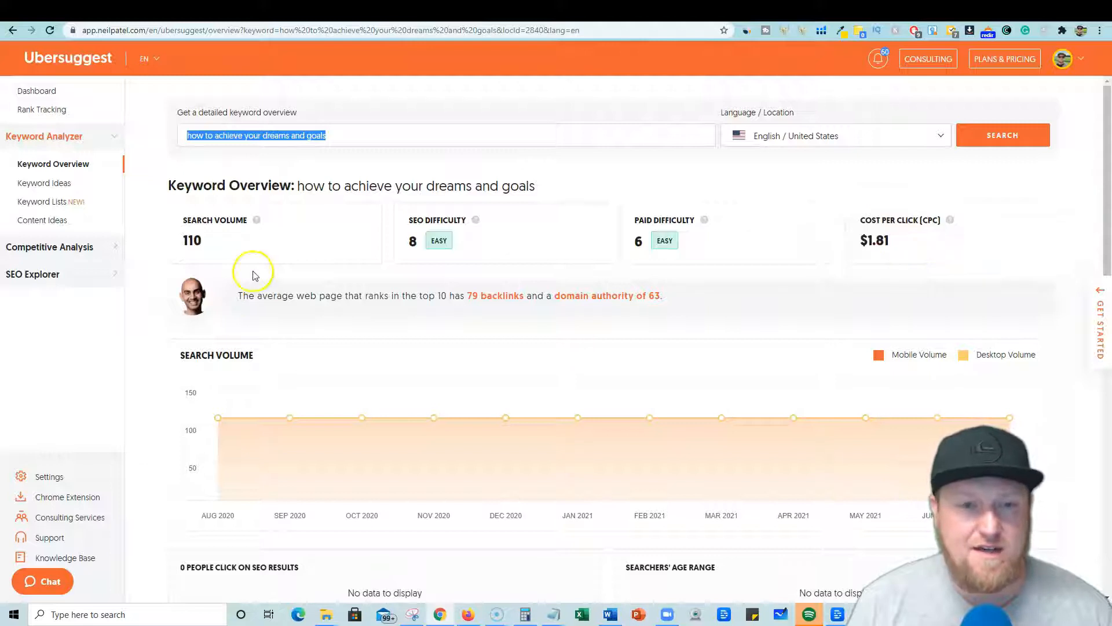
{"action": "mouse_move", "coordinate": [307, 270]}
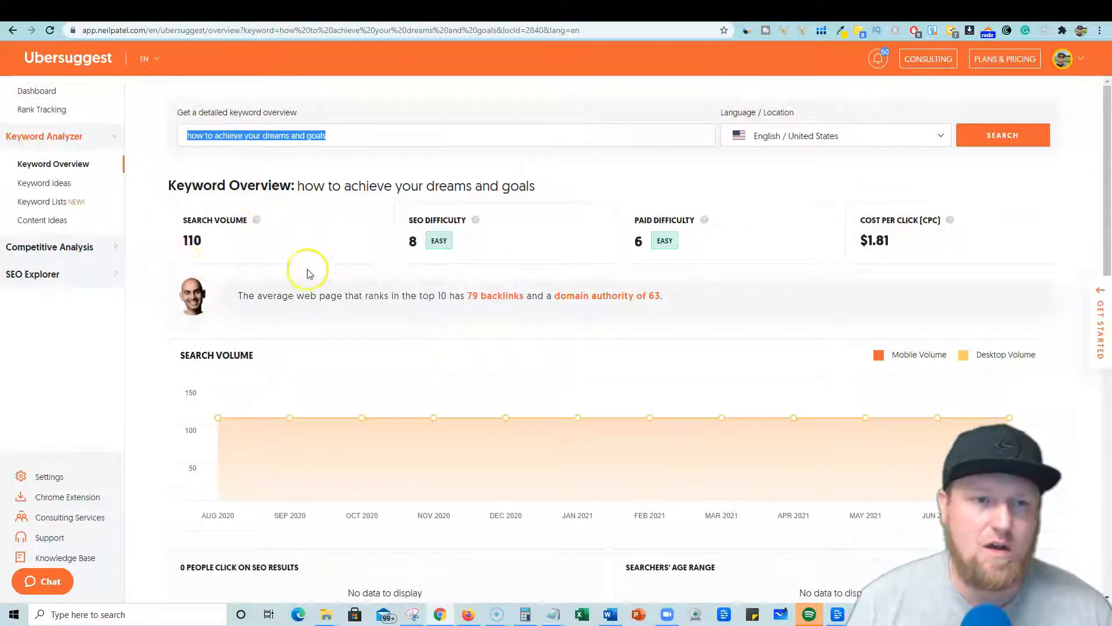
{"action": "mouse_move", "coordinate": [435, 301]}
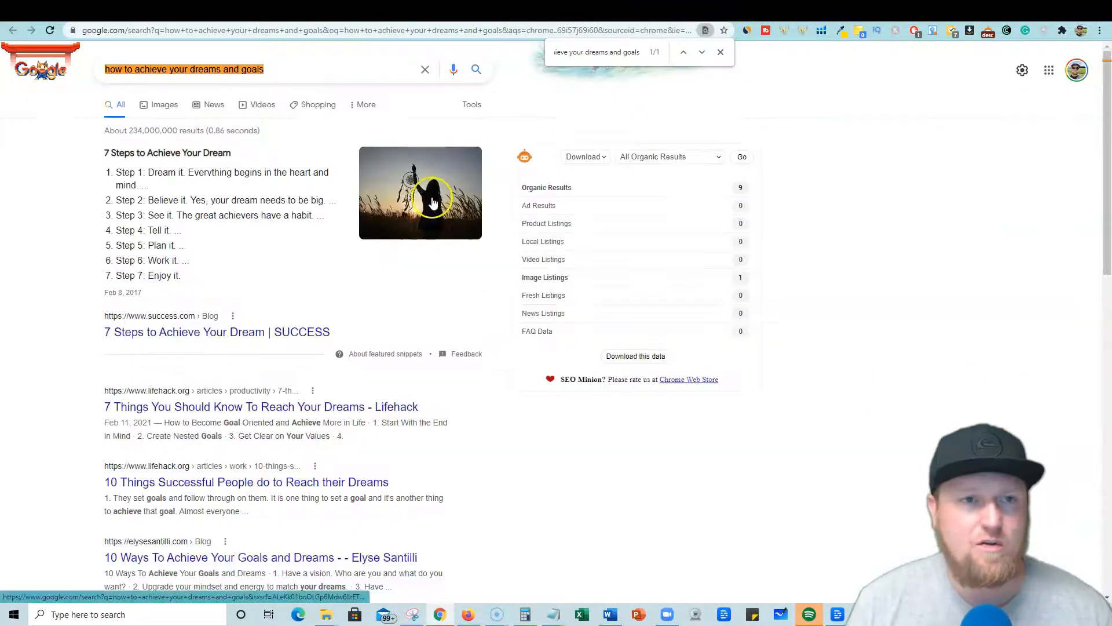
{"action": "mouse_move", "coordinate": [622, 76]}
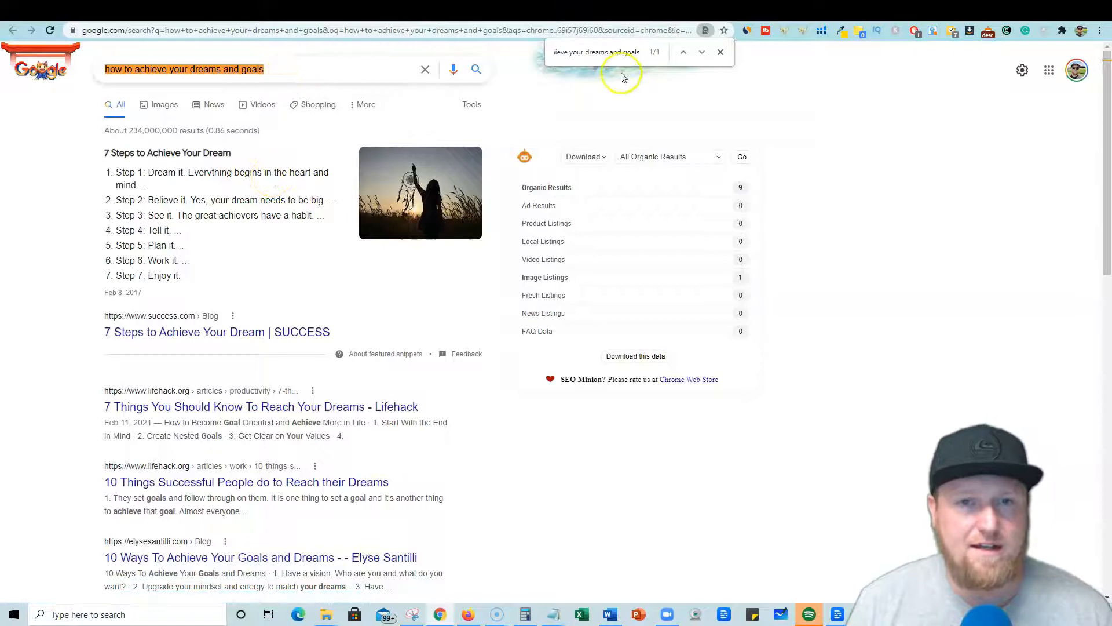
{"action": "mouse_move", "coordinate": [590, 56]}
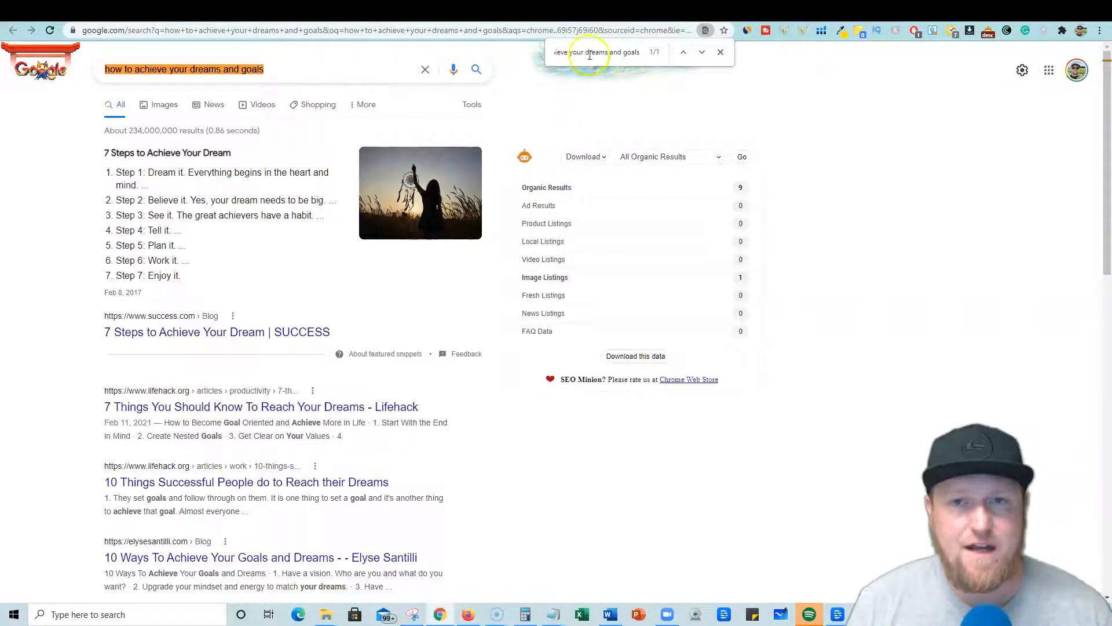
{"action": "mouse_move", "coordinate": [598, 81]}
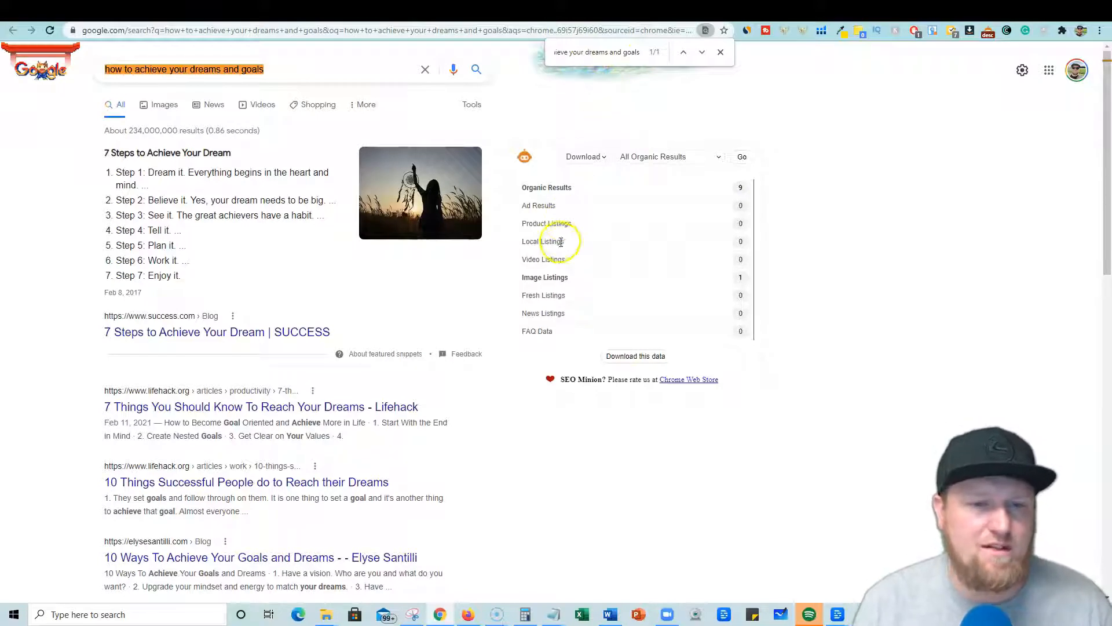
{"action": "mouse_move", "coordinate": [292, 259]}
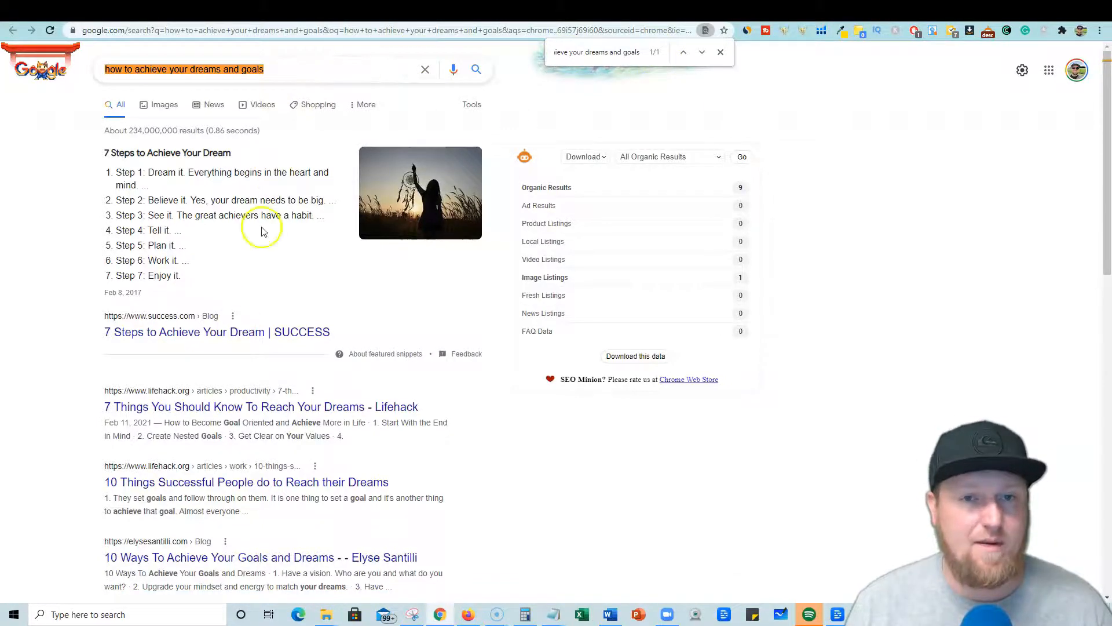
{"action": "scroll", "scroll_direction": "down", "scroll_amount": 3}
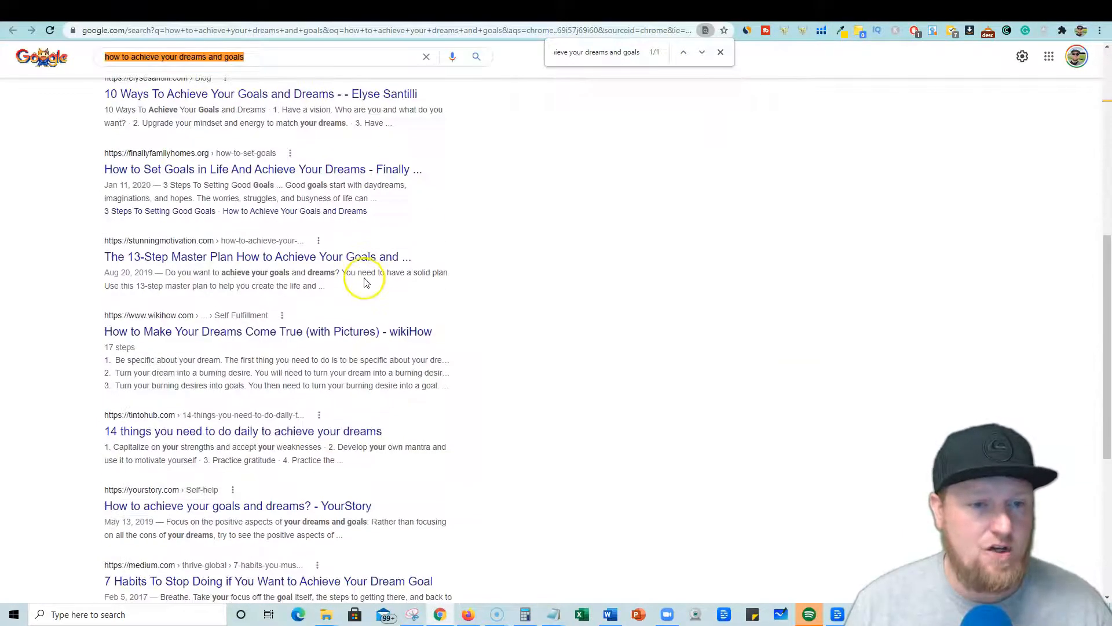
{"action": "scroll", "scroll_direction": "down", "scroll_amount": 3}
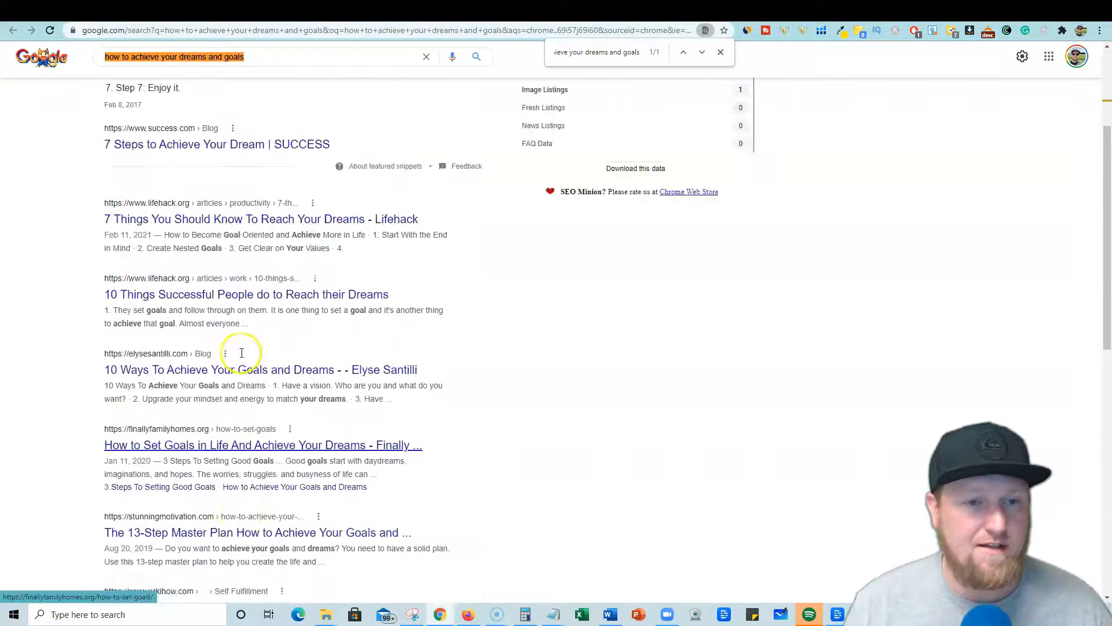
{"action": "scroll", "scroll_direction": "up", "scroll_amount": 3}
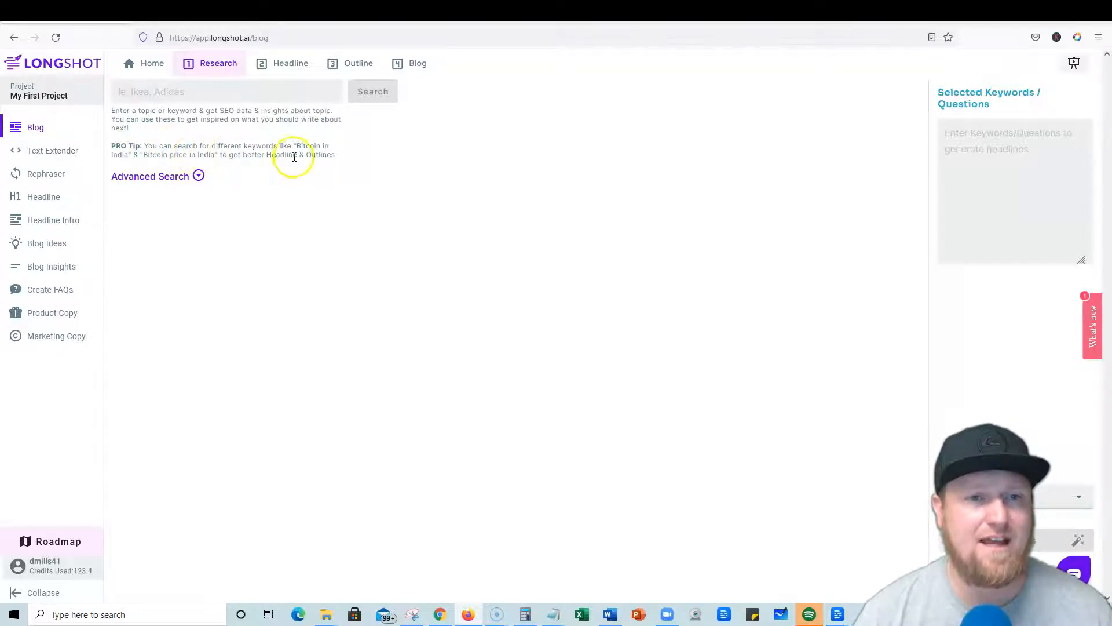
Research the topic 'how to achieve your dreams and goals' for keywords, subheadlines and questions
{"action": "type", "text": "how to achieve your dreams and goals"}
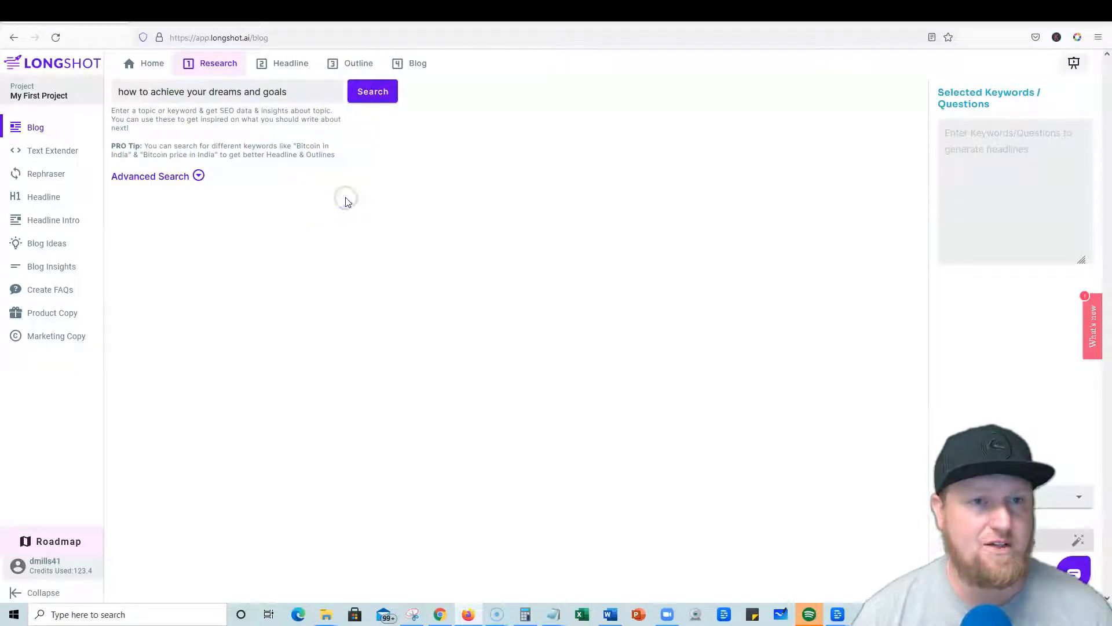
{"action": "left_click", "coordinate": [372, 91]}
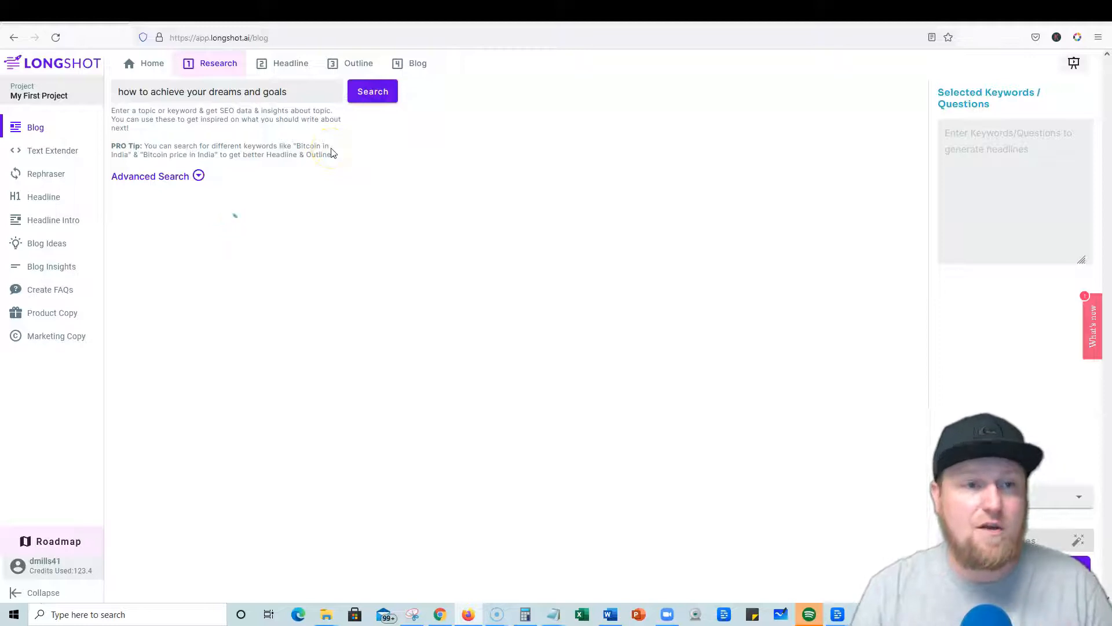
{"action": "left_click", "coordinate": [372, 90]}
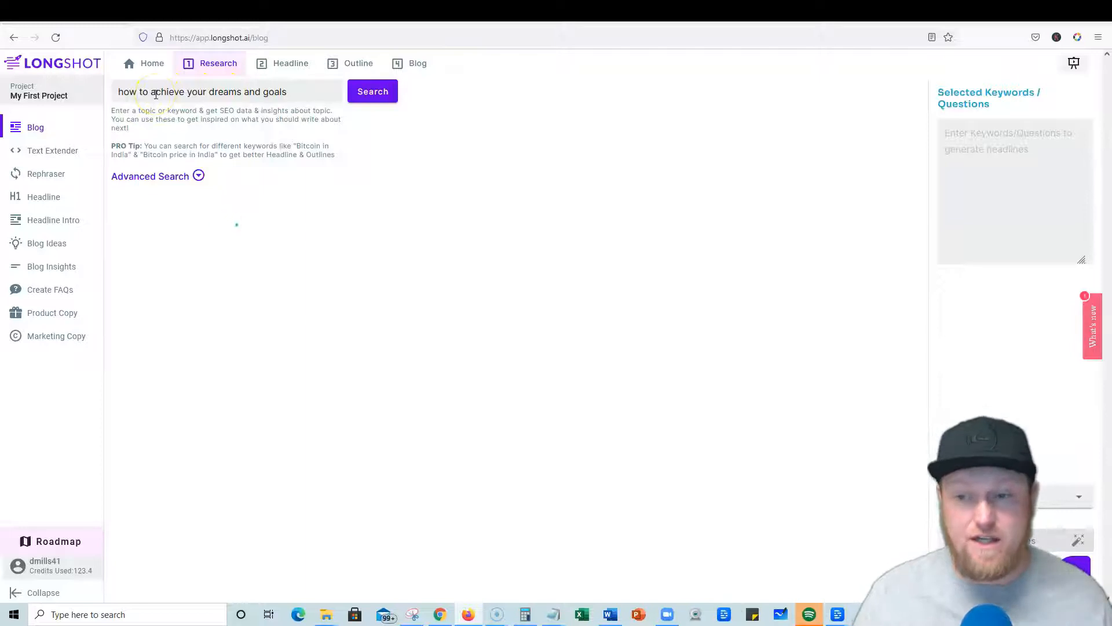
{"action": "left_click", "coordinate": [373, 91]}
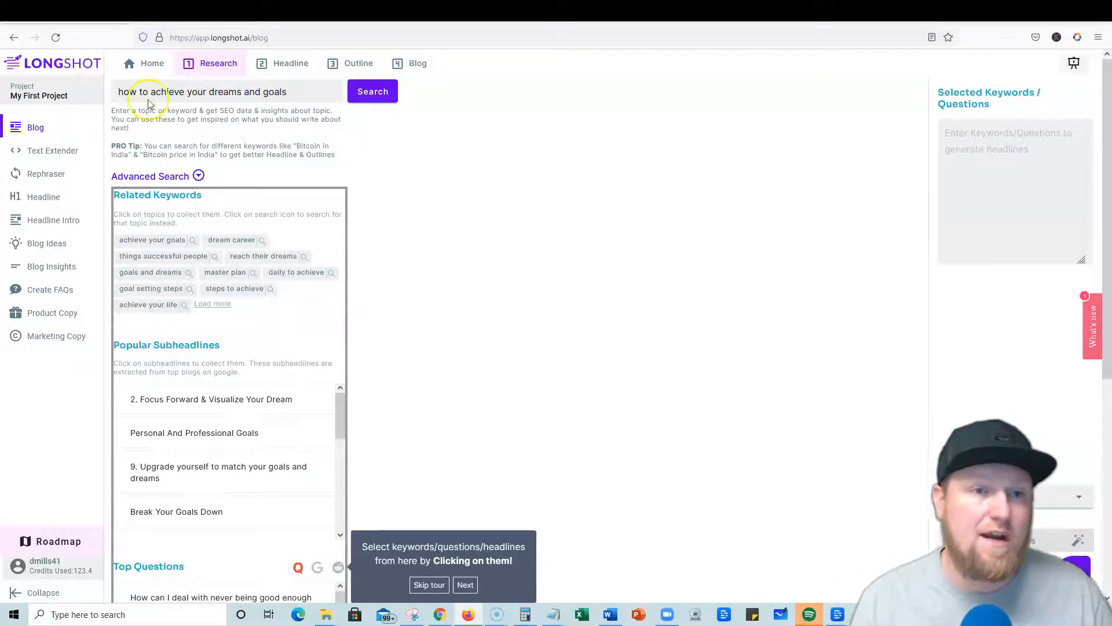
{"action": "mouse_move", "coordinate": [334, 151]}
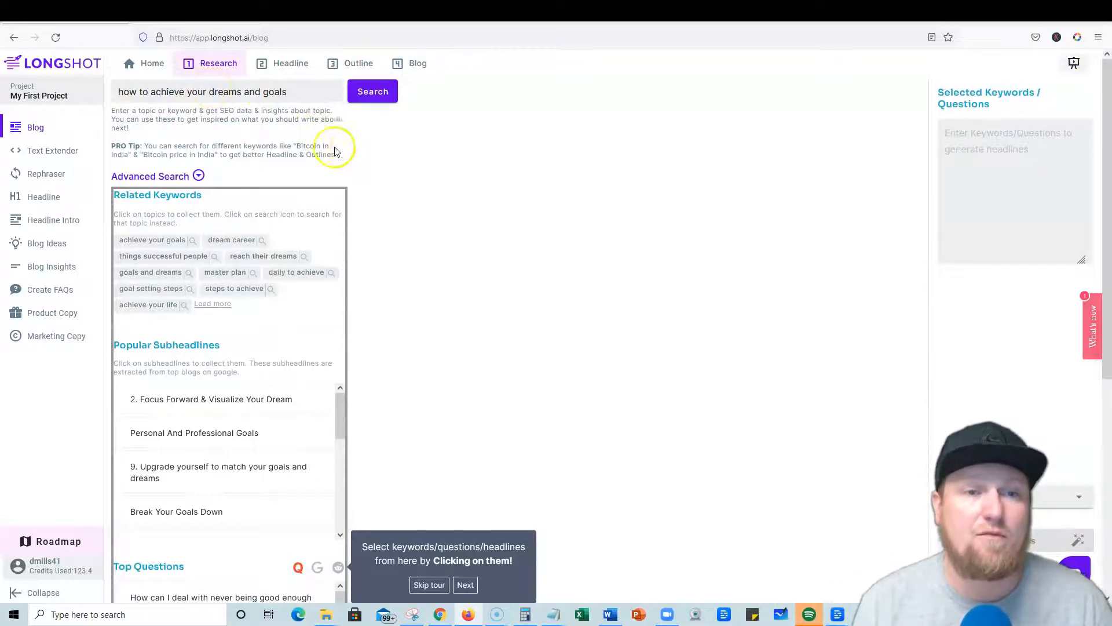
{"action": "mouse_move", "coordinate": [154, 150]}
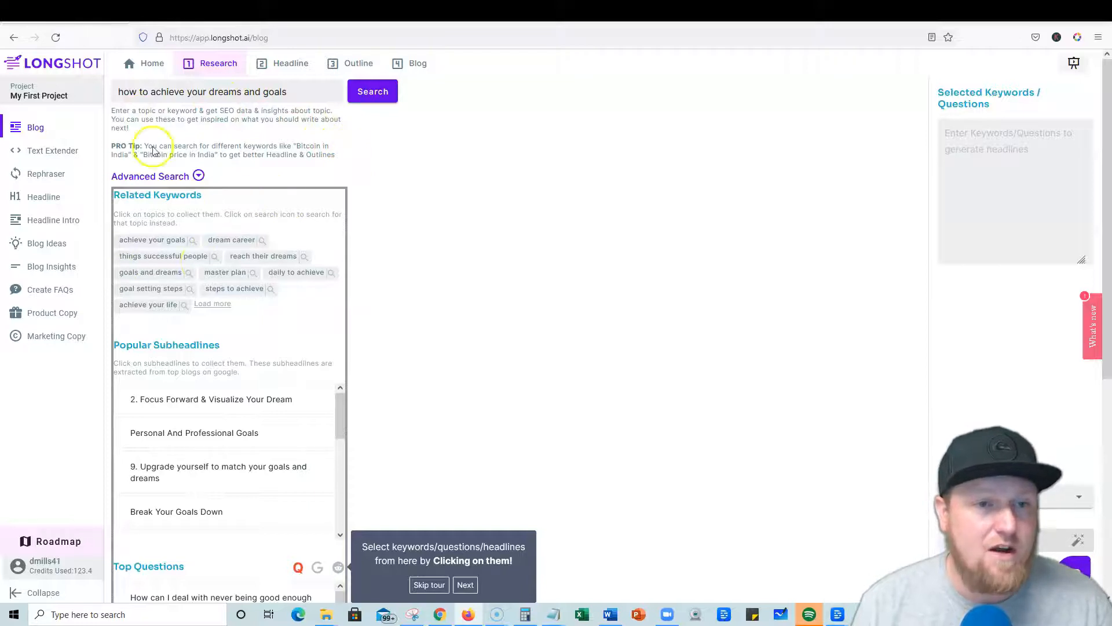
Skip the guided tour over the research results
{"action": "scroll", "scroll_direction": "down", "scroll_amount": 3}
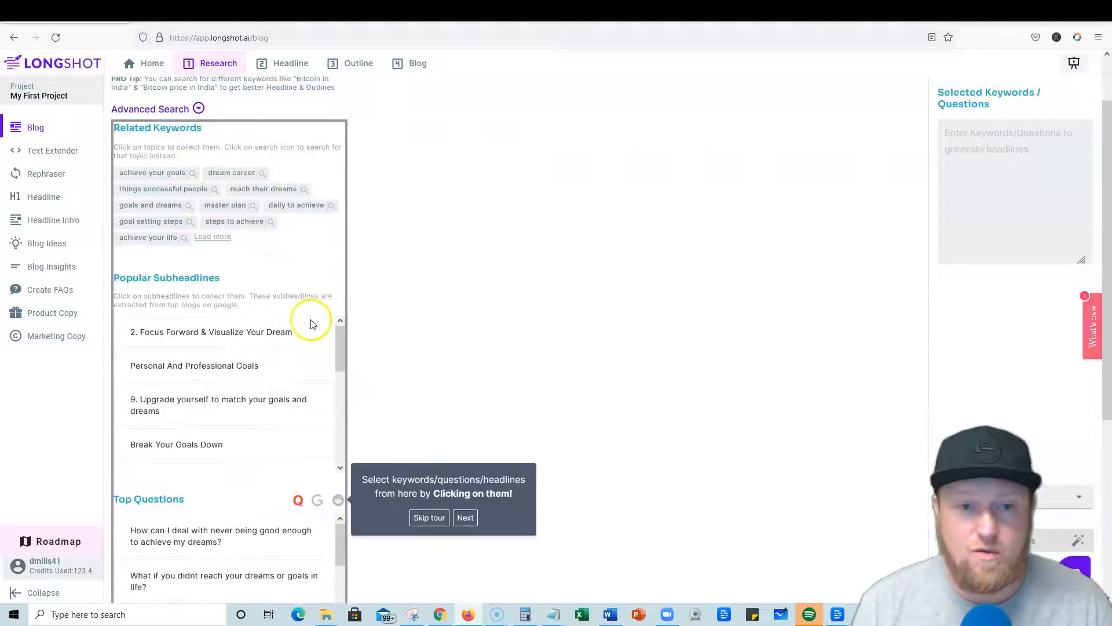
{"action": "scroll", "scroll_direction": "down", "scroll_amount": 3}
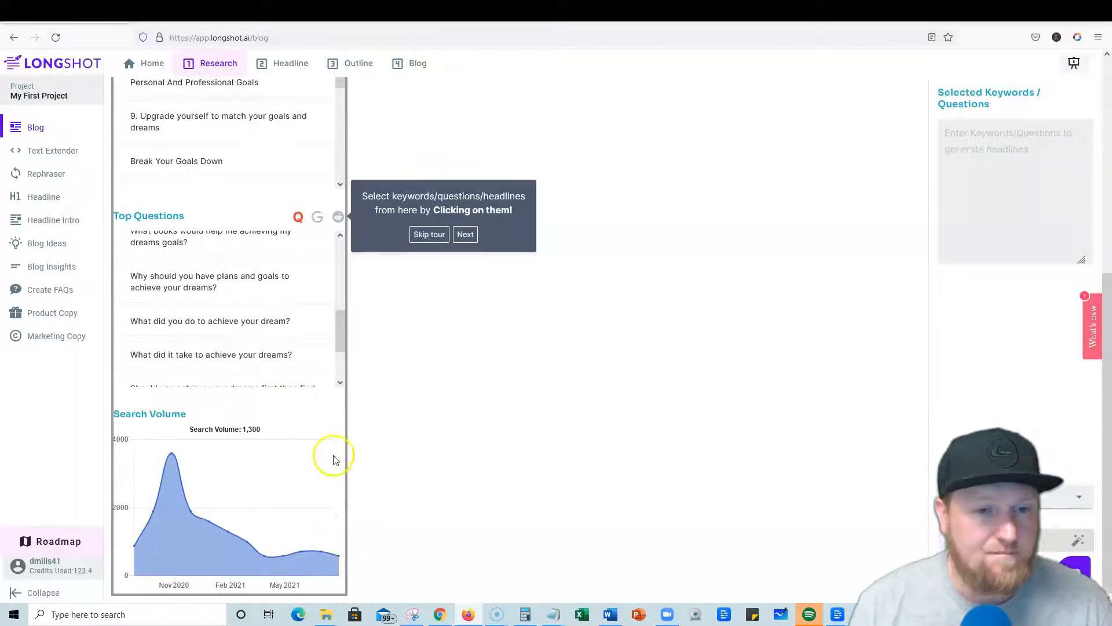
{"action": "mouse_move", "coordinate": [176, 573]}
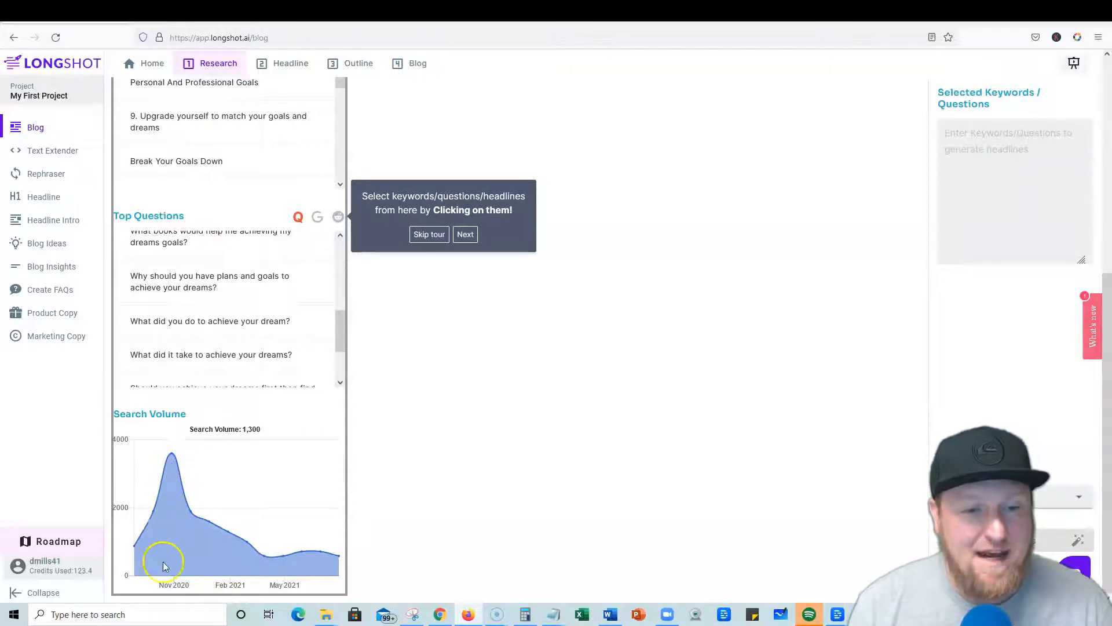
{"action": "mouse_move", "coordinate": [170, 519]}
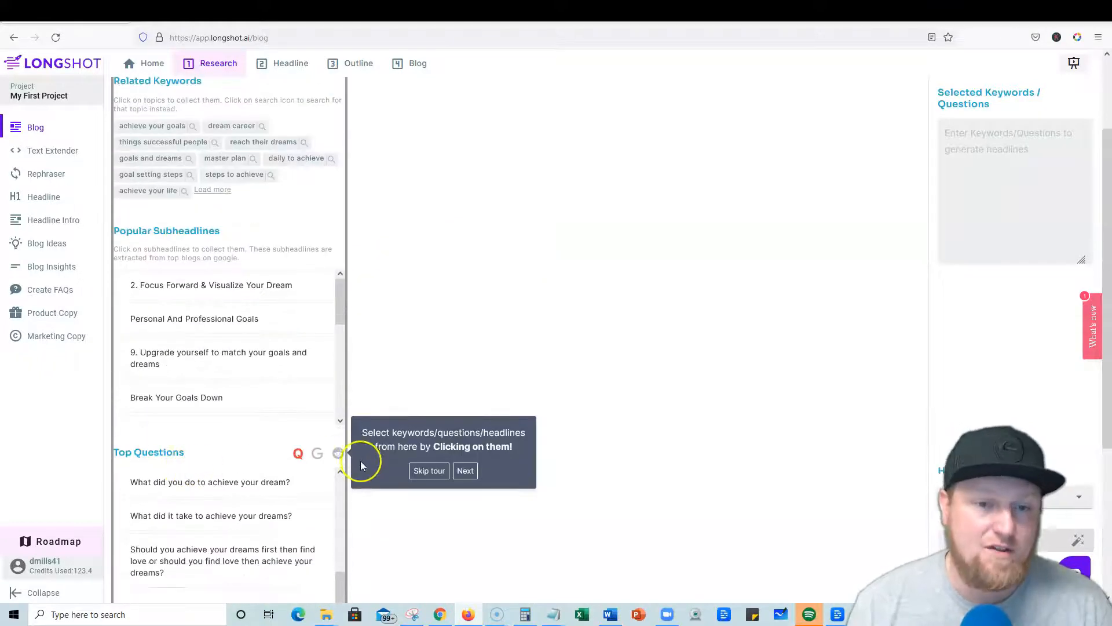
{"action": "scroll", "scroll_direction": "down", "scroll_amount": 3}
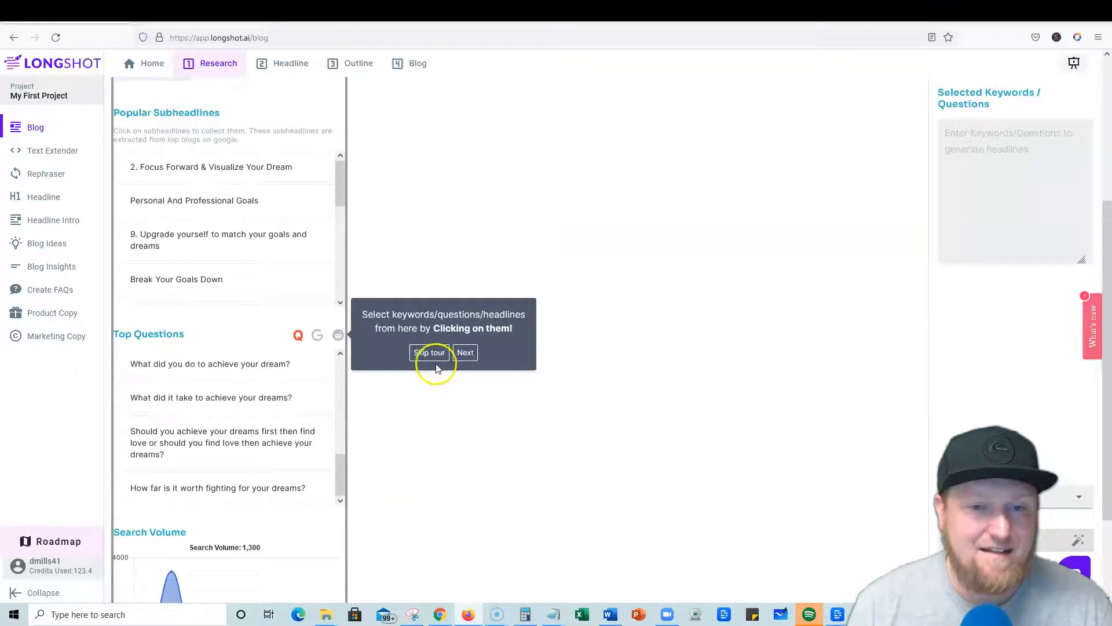
{"action": "left_click", "coordinate": [428, 353]}
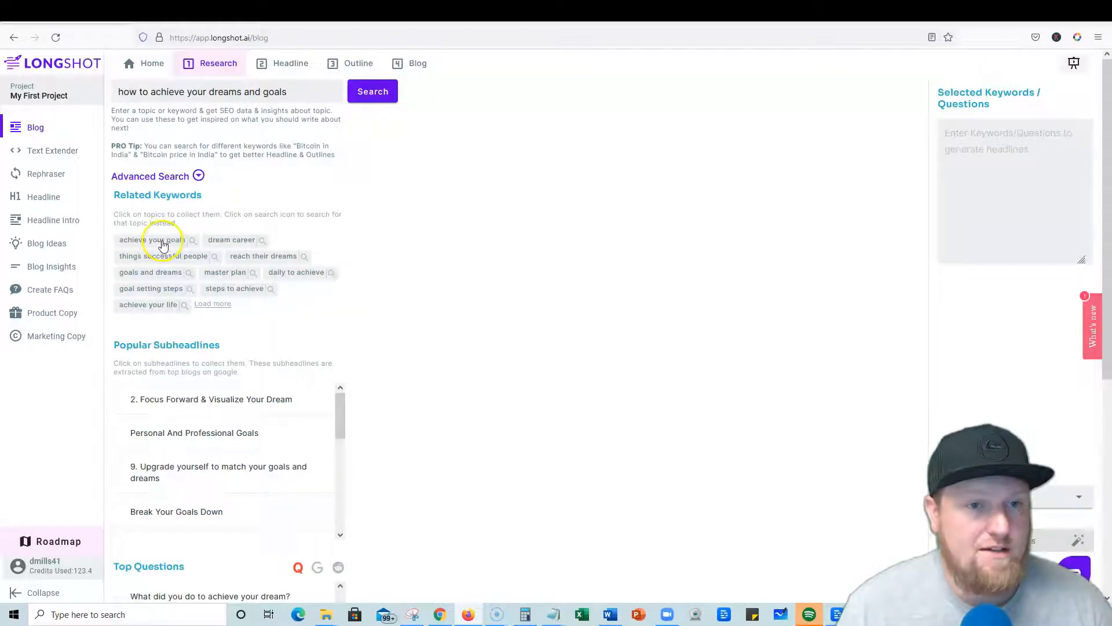
Select keywords achieve your goals, dream career, things successful people, daily to achieve, goal setting steps
{"action": "left_click", "coordinate": [146, 239]}
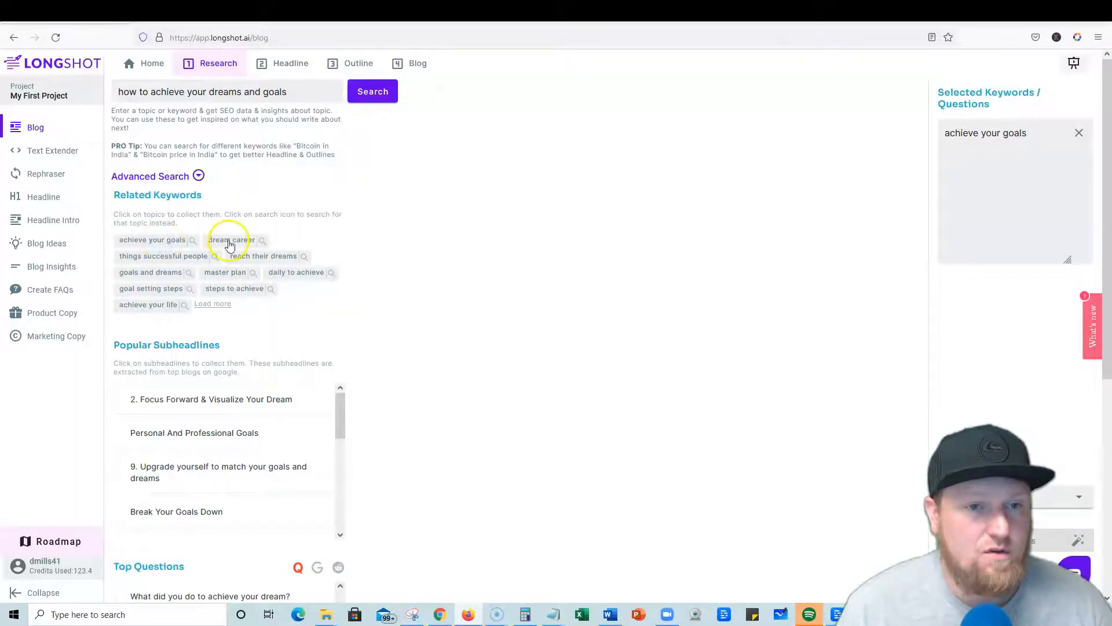
{"action": "left_click", "coordinate": [229, 240]}
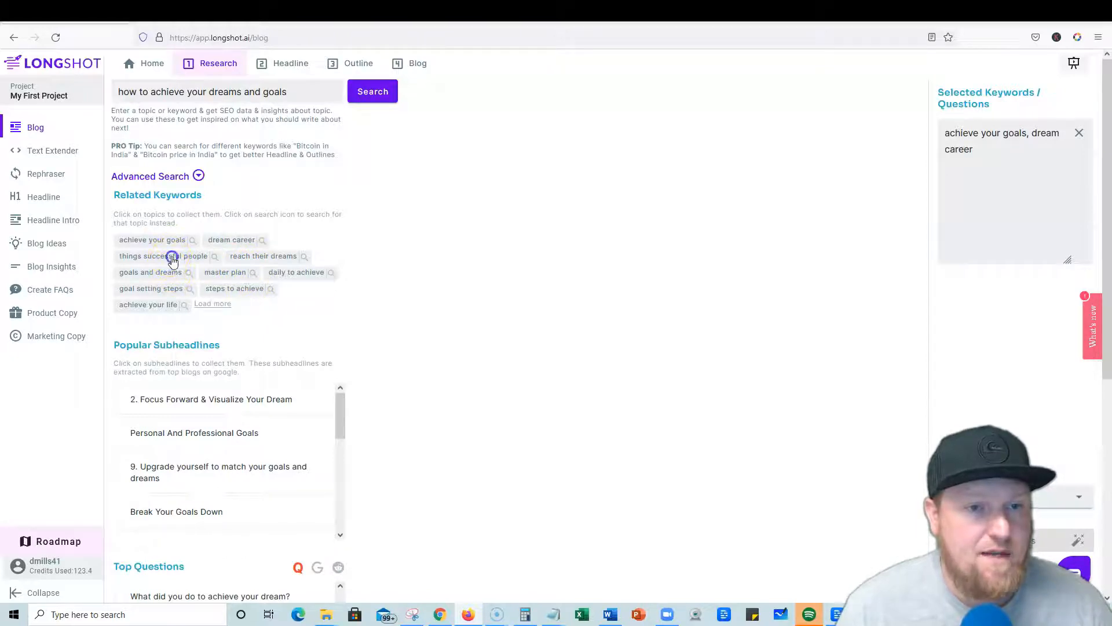
{"action": "left_click", "coordinate": [168, 256]}
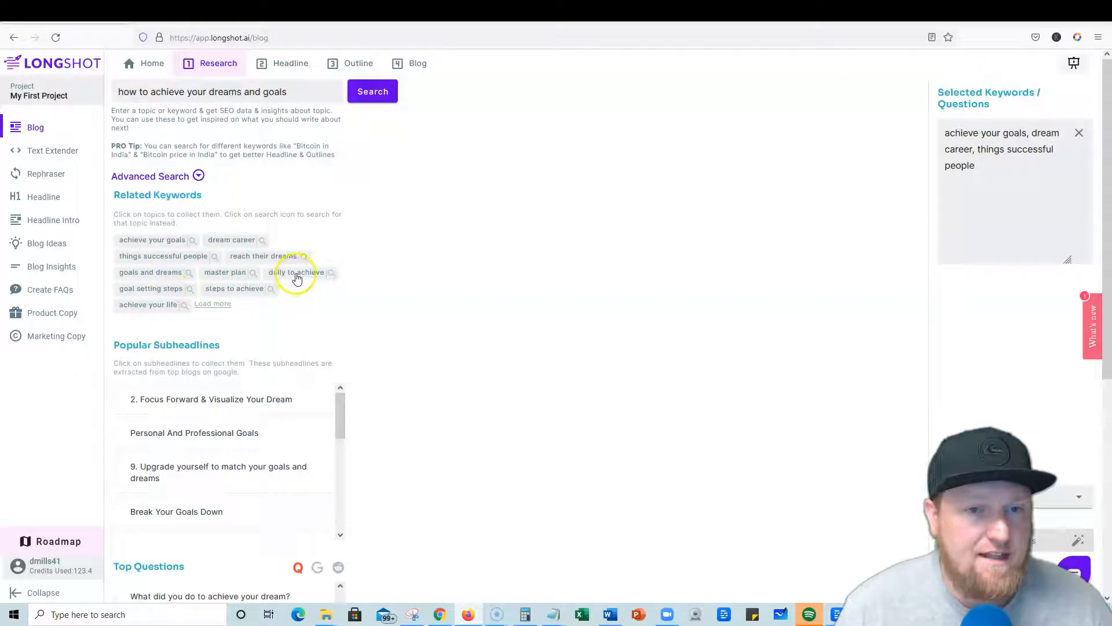
{"action": "left_click", "coordinate": [295, 272]}
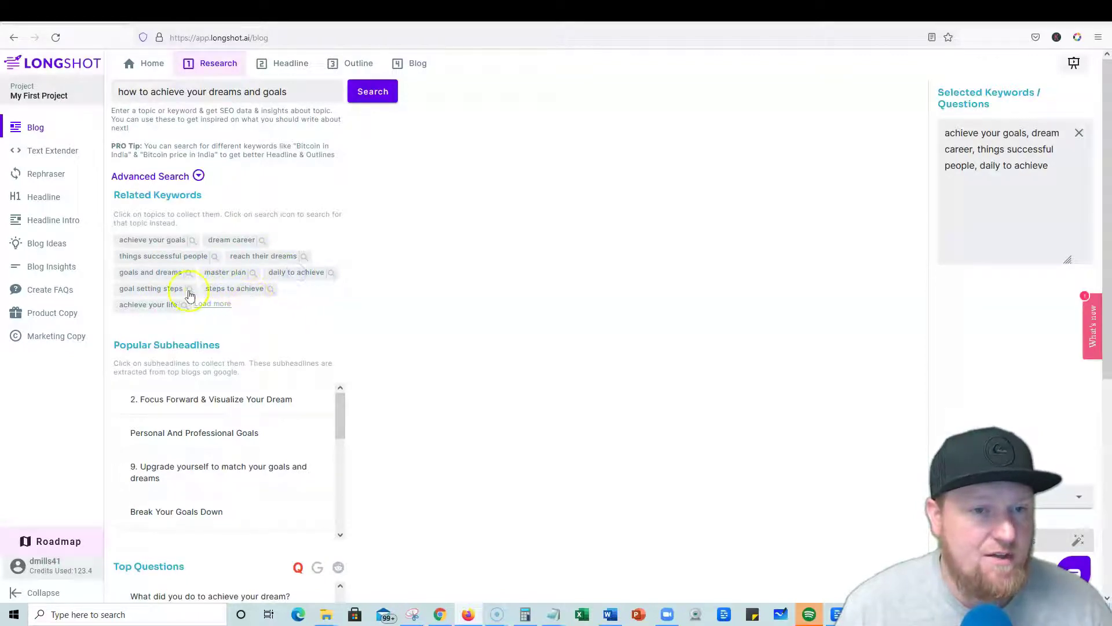
{"action": "left_click", "coordinate": [141, 287]}
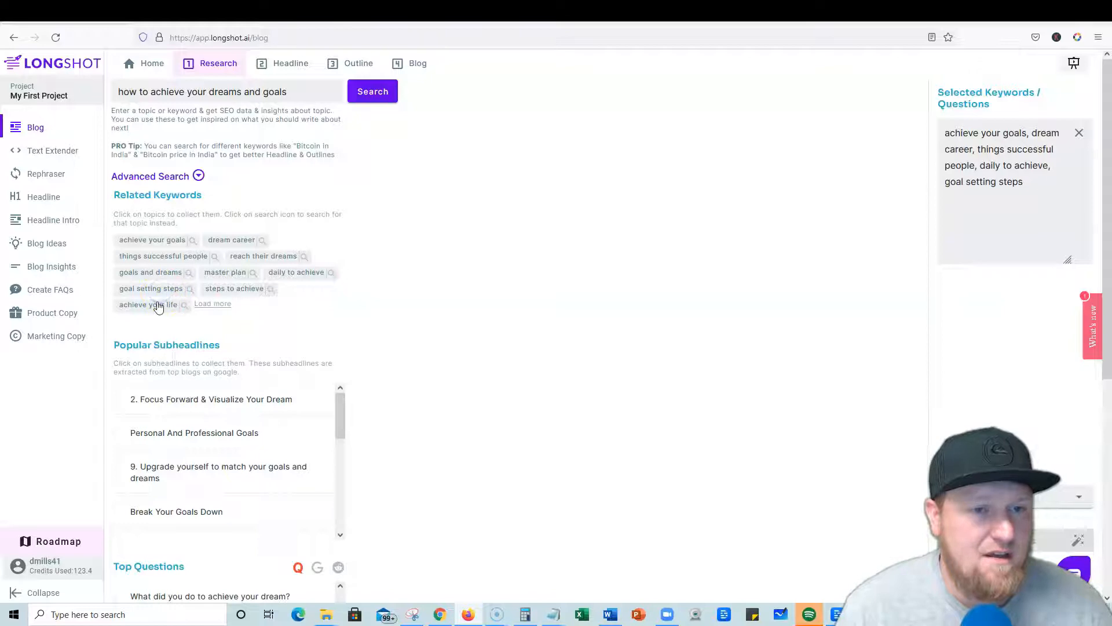
{"action": "scroll", "scroll_direction": "down", "scroll_amount": 3}
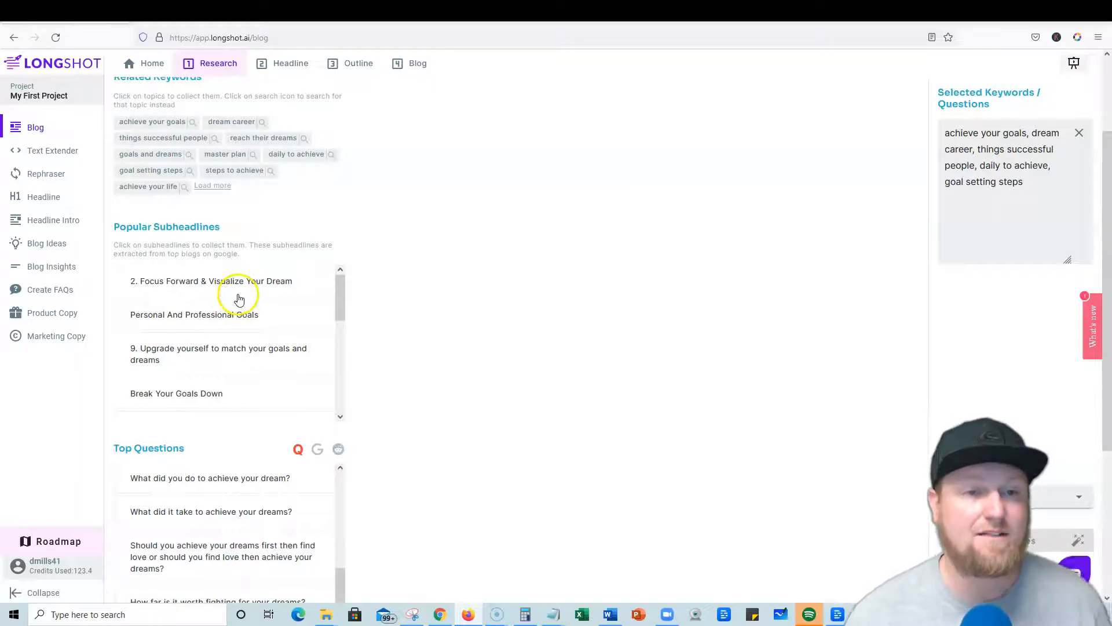
Add the Focus Forward, Personal And Professional Goals and Break Your Goals Down subheadlines; source top questions from Google
{"action": "scroll", "scroll_direction": "down", "scroll_amount": 3}
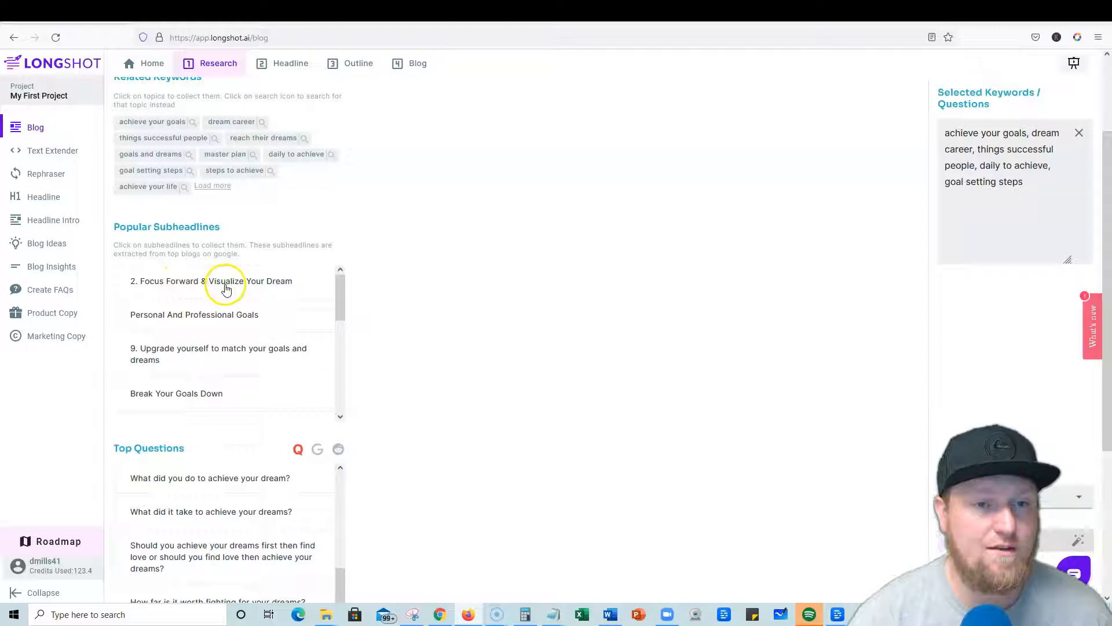
{"action": "left_click", "coordinate": [225, 280]}
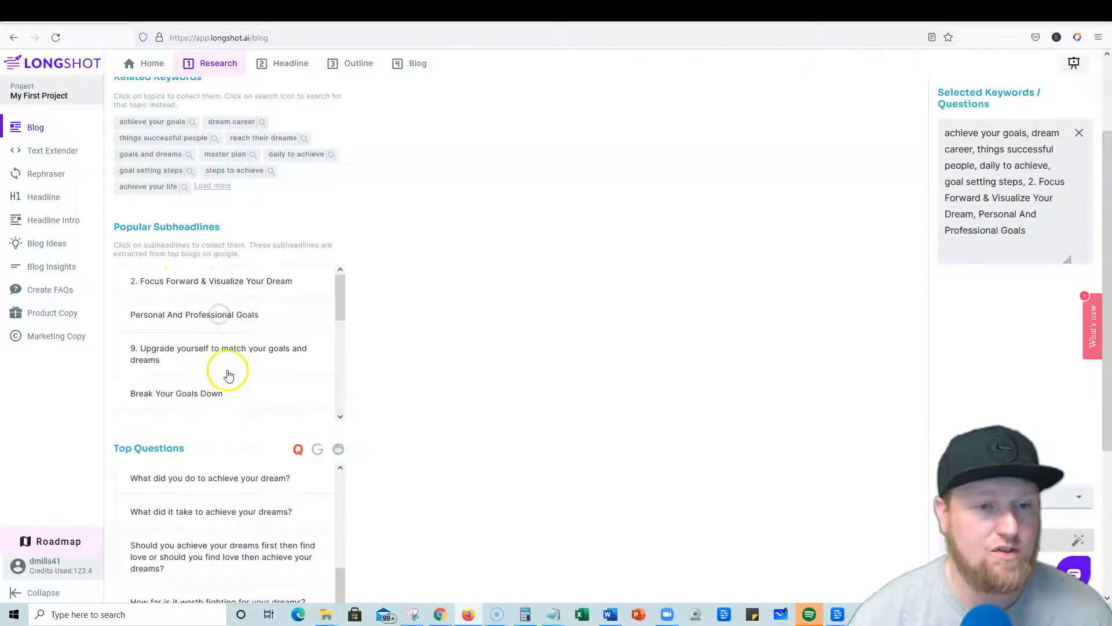
{"action": "scroll", "scroll_direction": "down", "scroll_amount": 3}
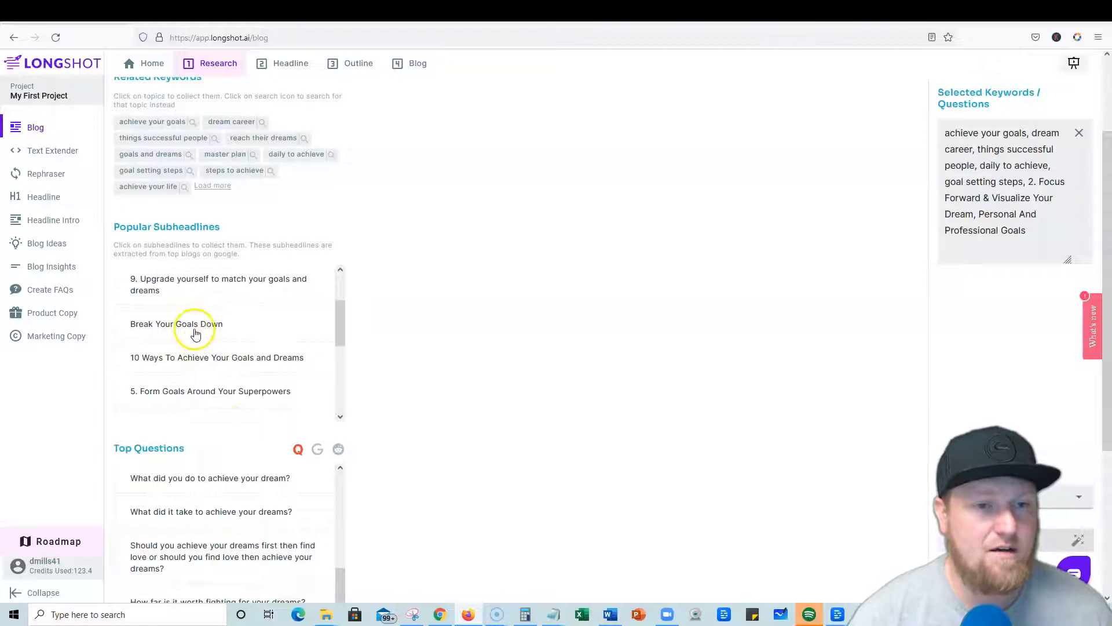
{"action": "left_click", "coordinate": [170, 325]}
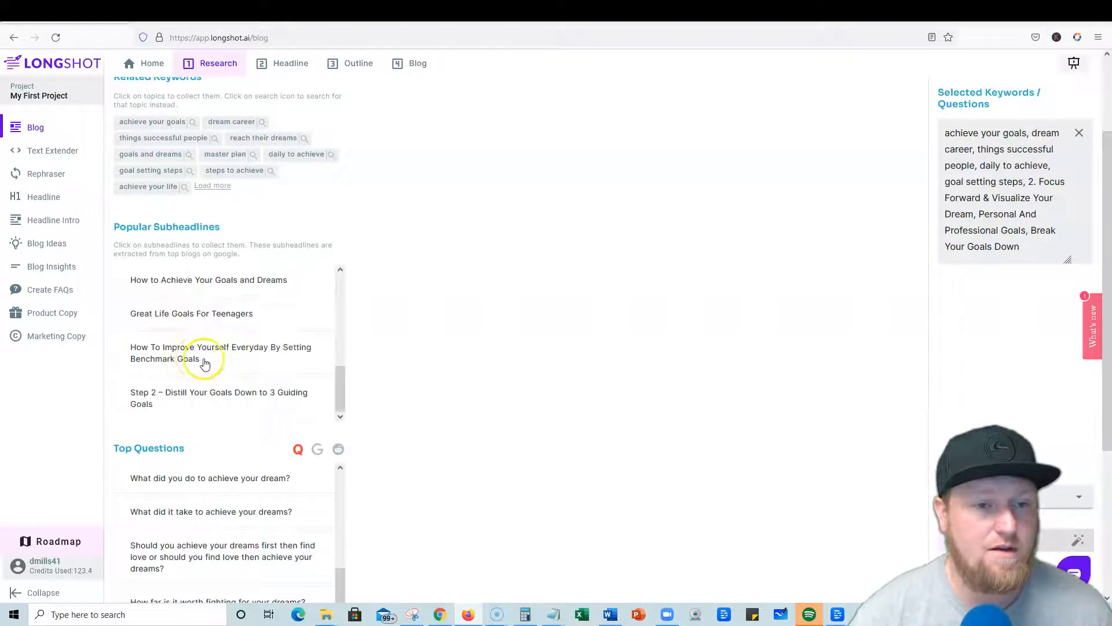
{"action": "scroll", "scroll_direction": "down", "scroll_amount": 3}
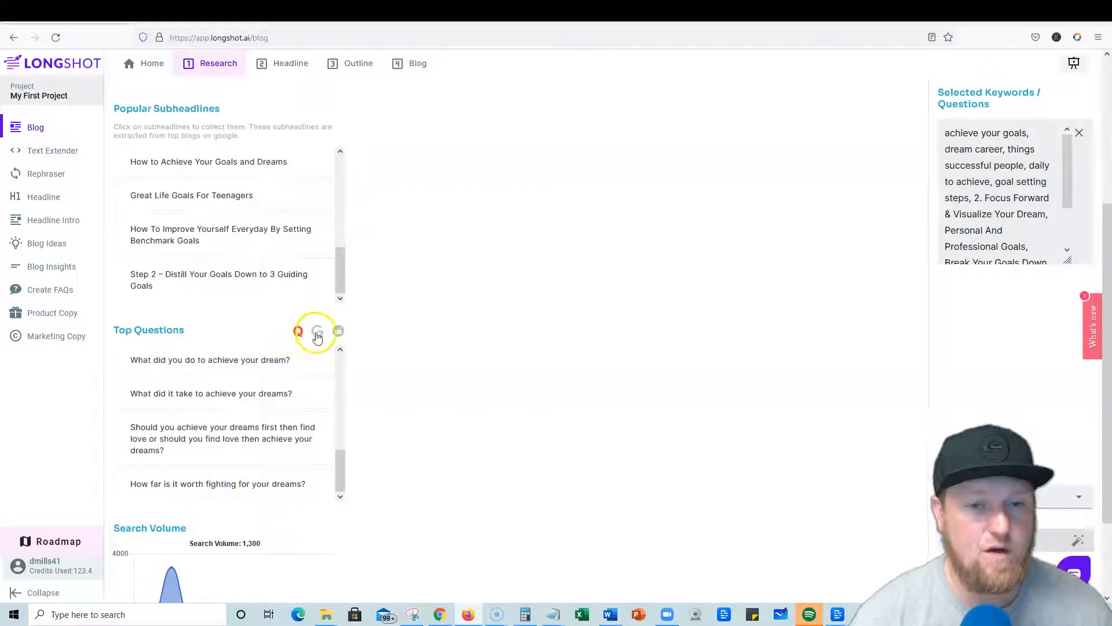
{"action": "mouse_move", "coordinate": [279, 359]}
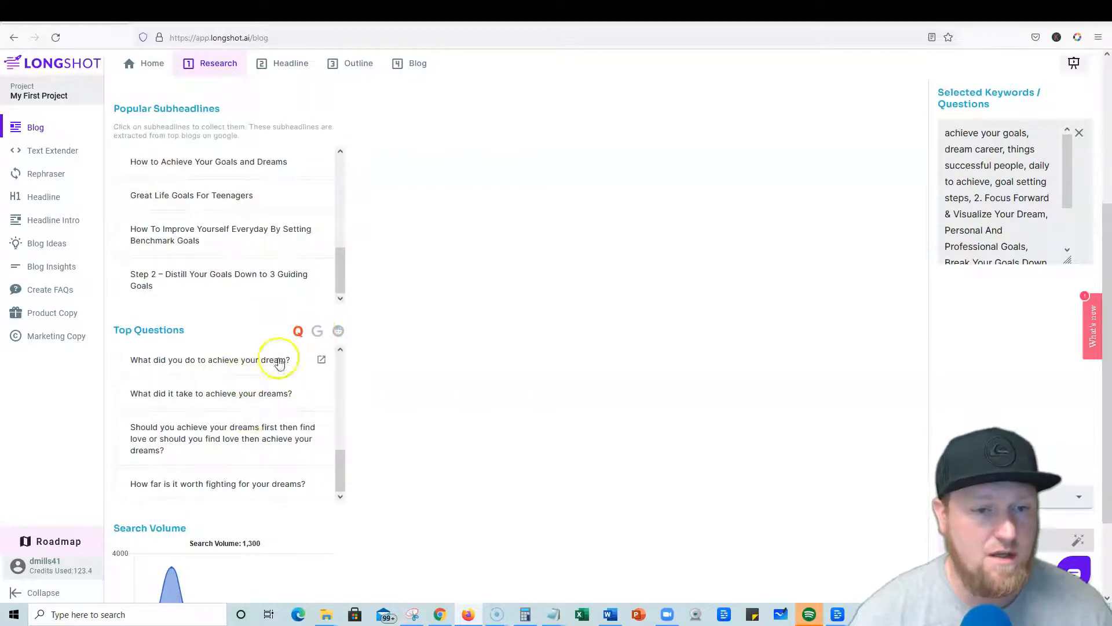
{"action": "left_click", "coordinate": [316, 331]}
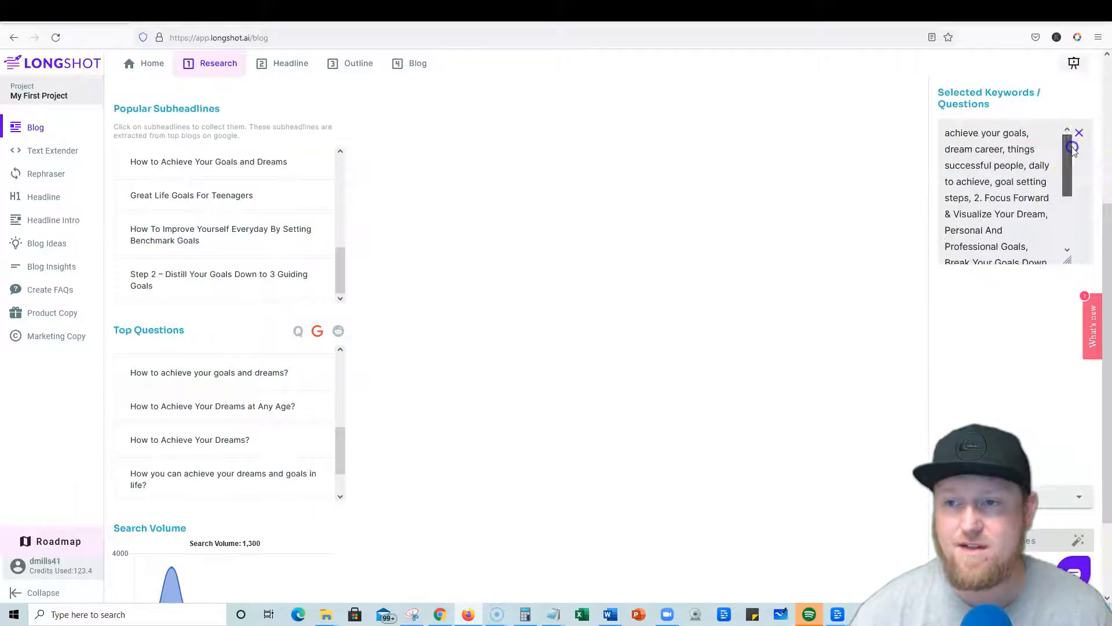
{"action": "mouse_move", "coordinate": [929, 414]}
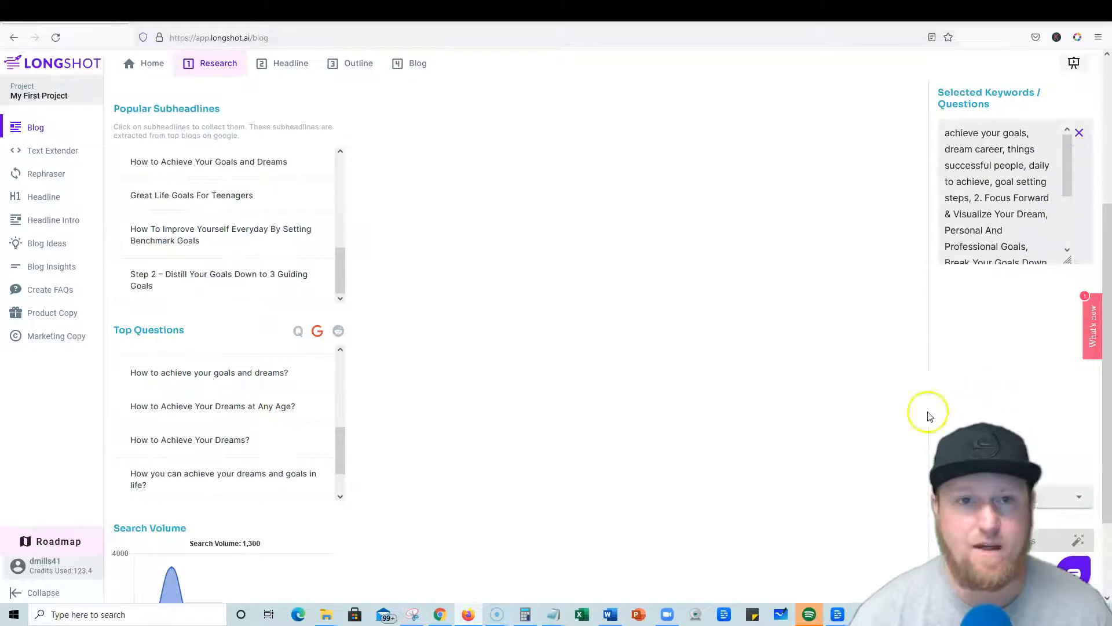
Set headline style to Descriptive and generate headlines from the selected keywords
{"action": "left_click", "coordinate": [1073, 496]}
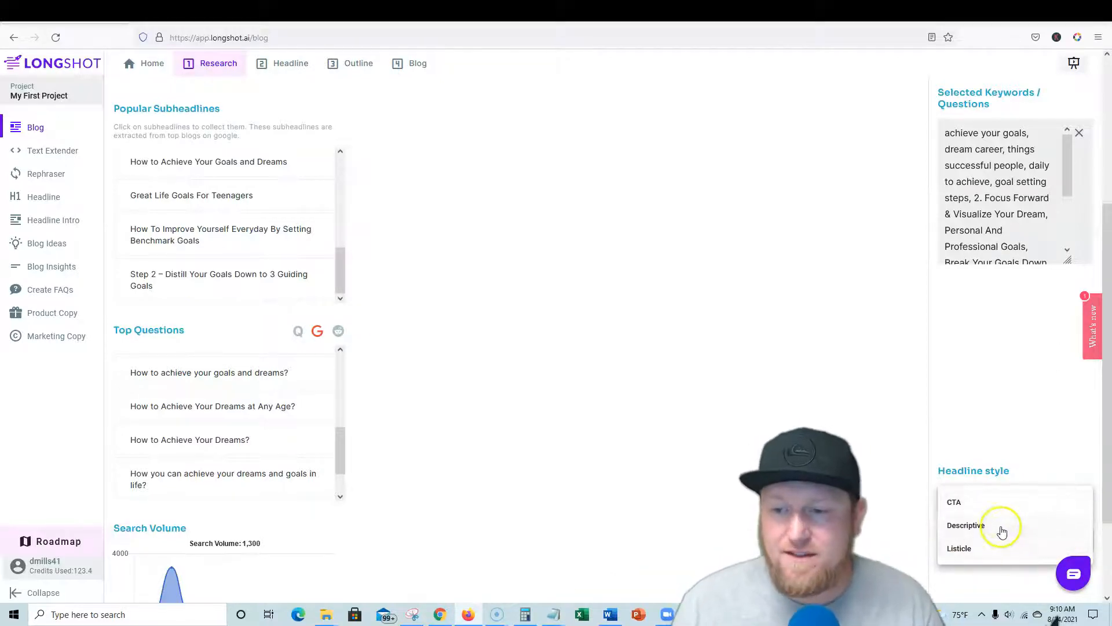
{"action": "left_click", "coordinate": [966, 525]}
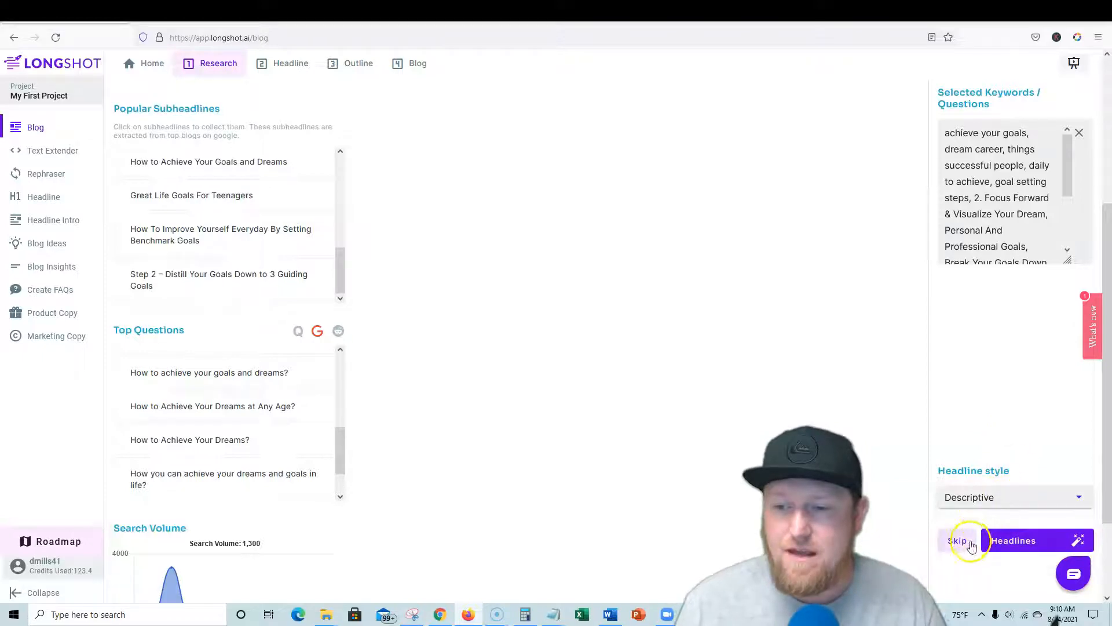
{"action": "left_click", "coordinate": [1033, 540]}
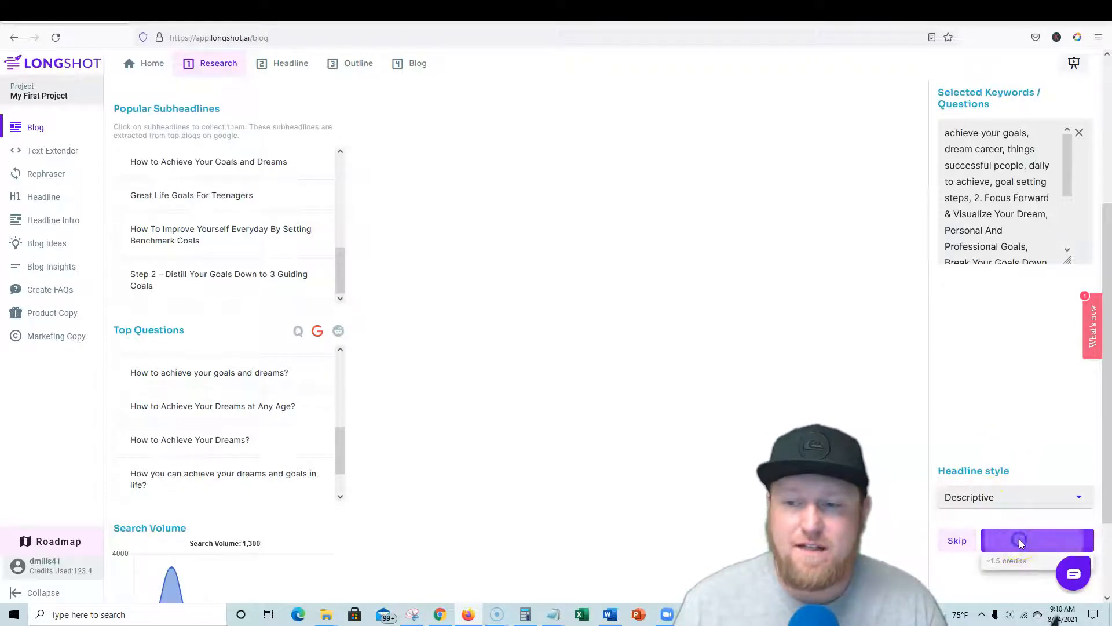
{"action": "left_click", "coordinate": [1038, 538]}
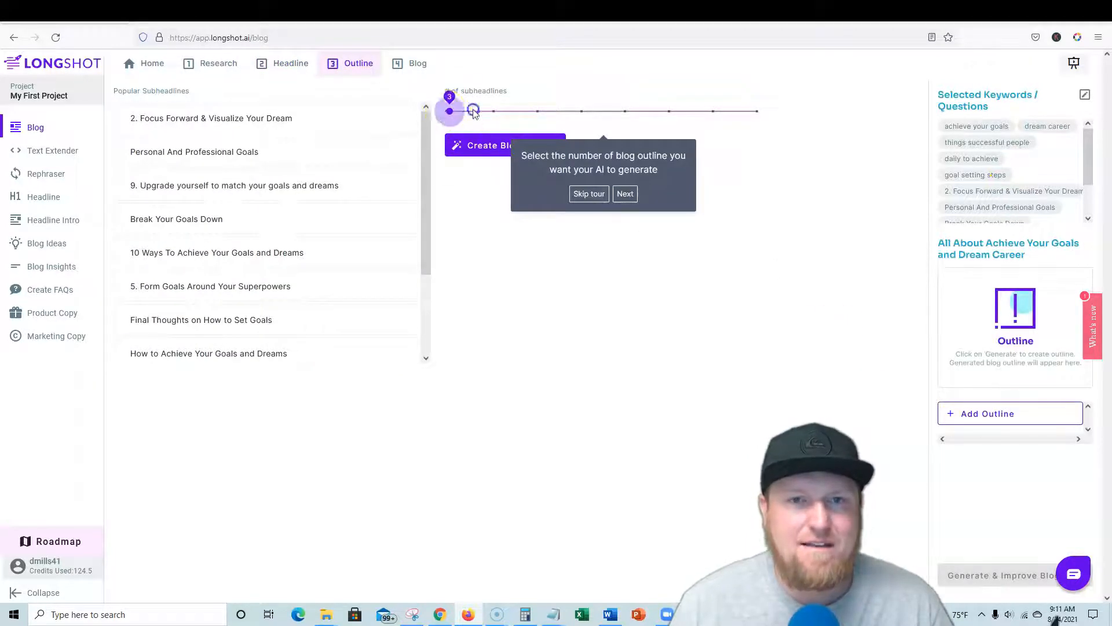
Set the subheadline count to 8 and add the chosen subheadlines to the outline
{"action": "left_click_drag", "start_coordinate": [473, 111], "coordinate": [757, 111]}
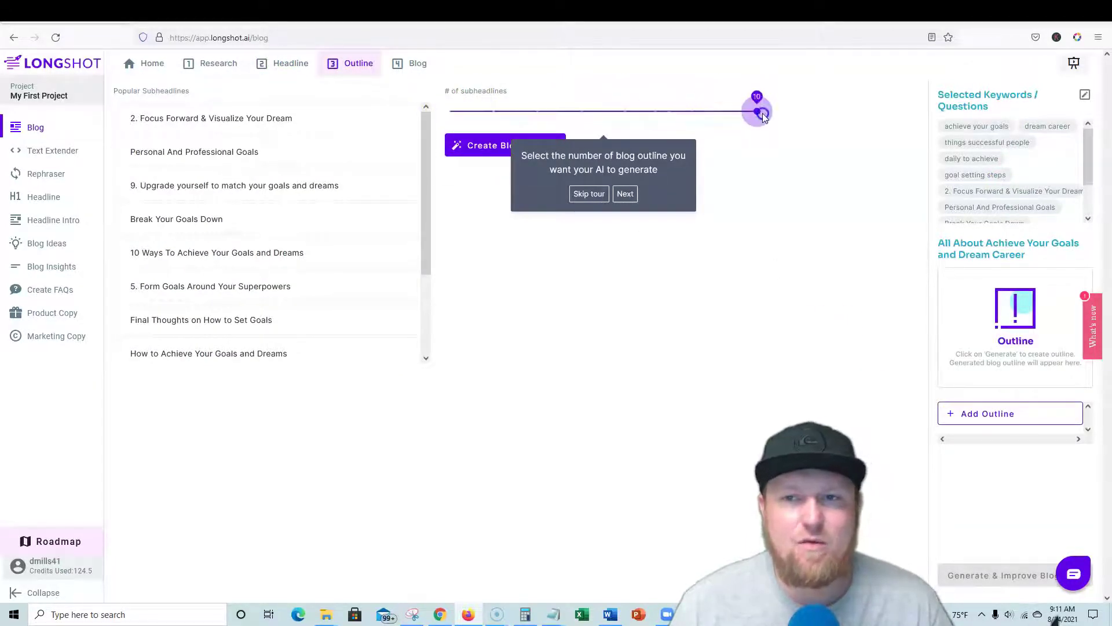
{"action": "left_click_drag", "start_coordinate": [756, 110], "coordinate": [668, 110]}
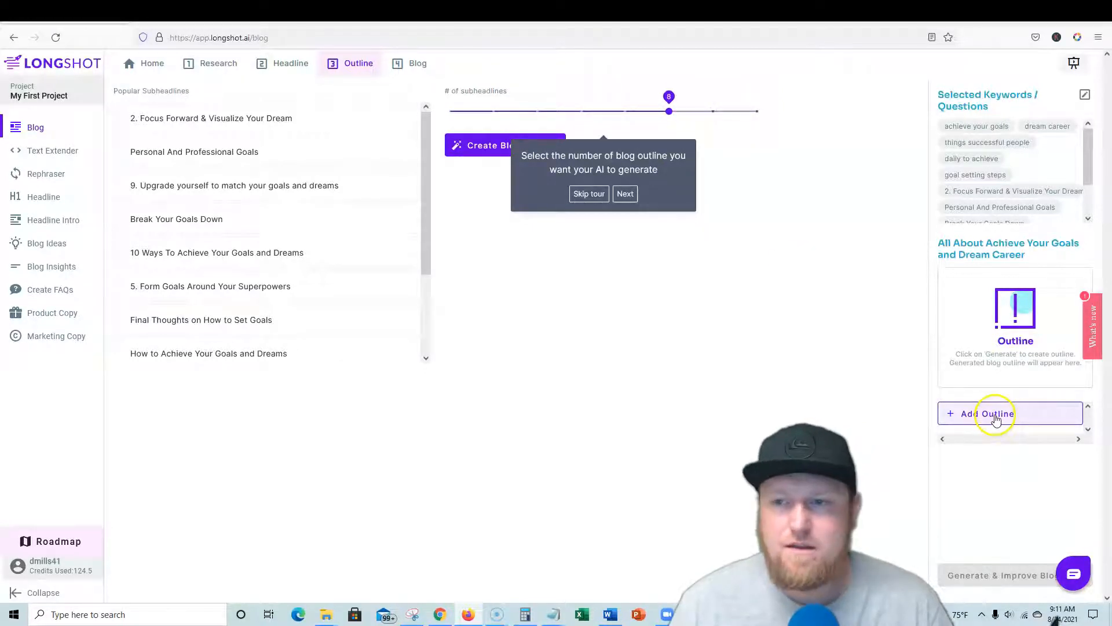
{"action": "left_click", "coordinate": [994, 413]}
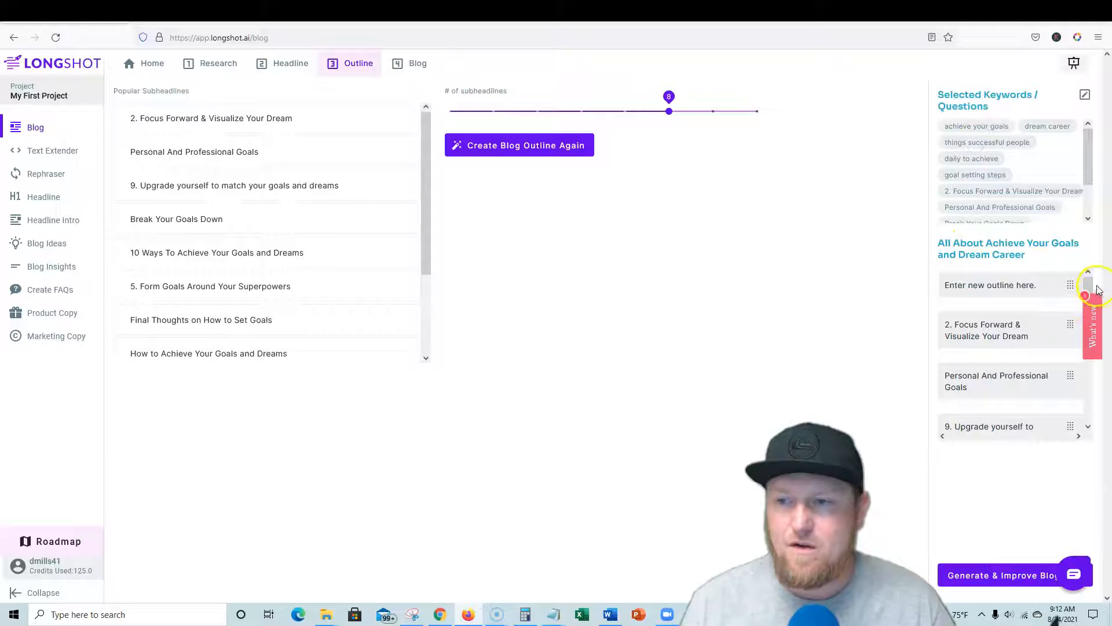
{"action": "mouse_move", "coordinate": [1000, 186]}
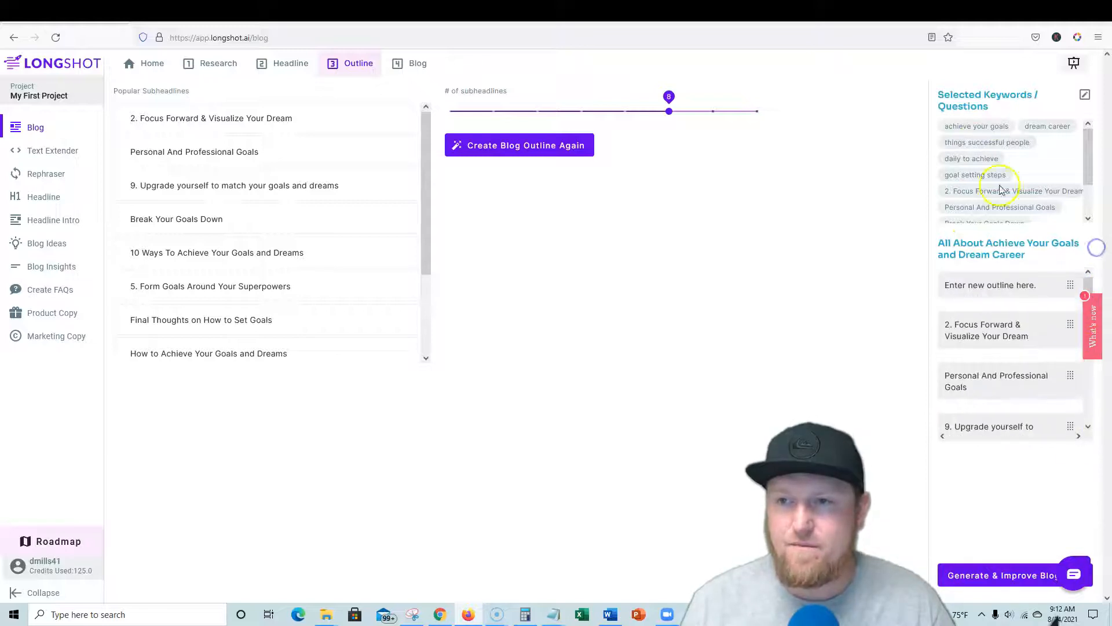
Generate the blog draft 'All About Achieve Your Goals and Dream Career' from the outline
{"action": "scroll", "scroll_direction": "down", "scroll_amount": 3}
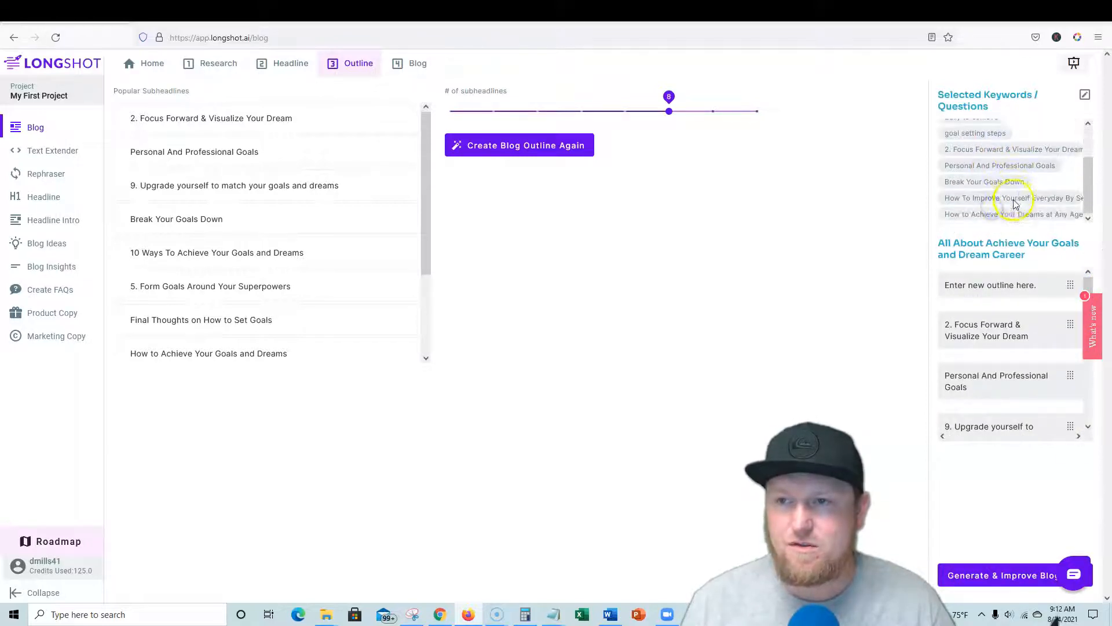
{"action": "mouse_move", "coordinate": [987, 186]}
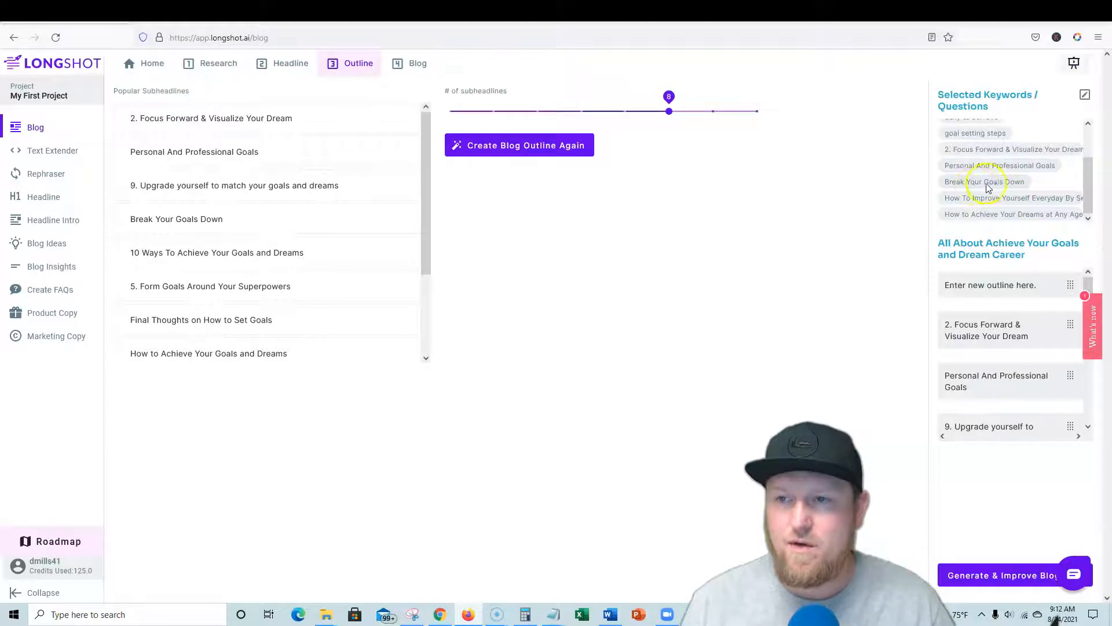
{"action": "mouse_move", "coordinate": [1053, 304]}
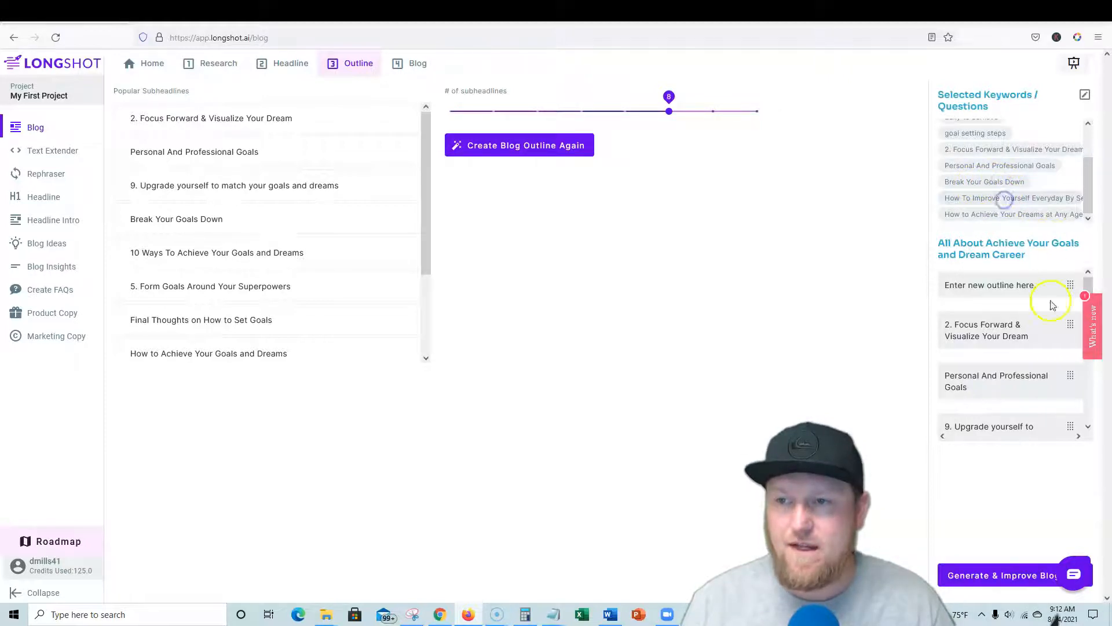
{"action": "mouse_move", "coordinate": [1040, 484]}
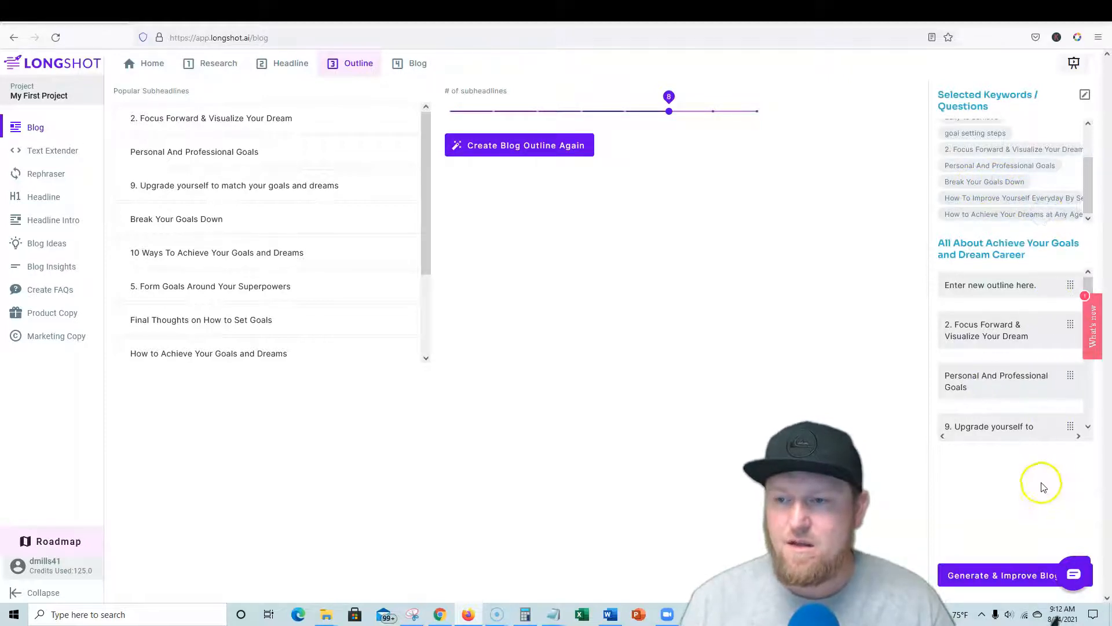
{"action": "left_click", "coordinate": [1003, 575]}
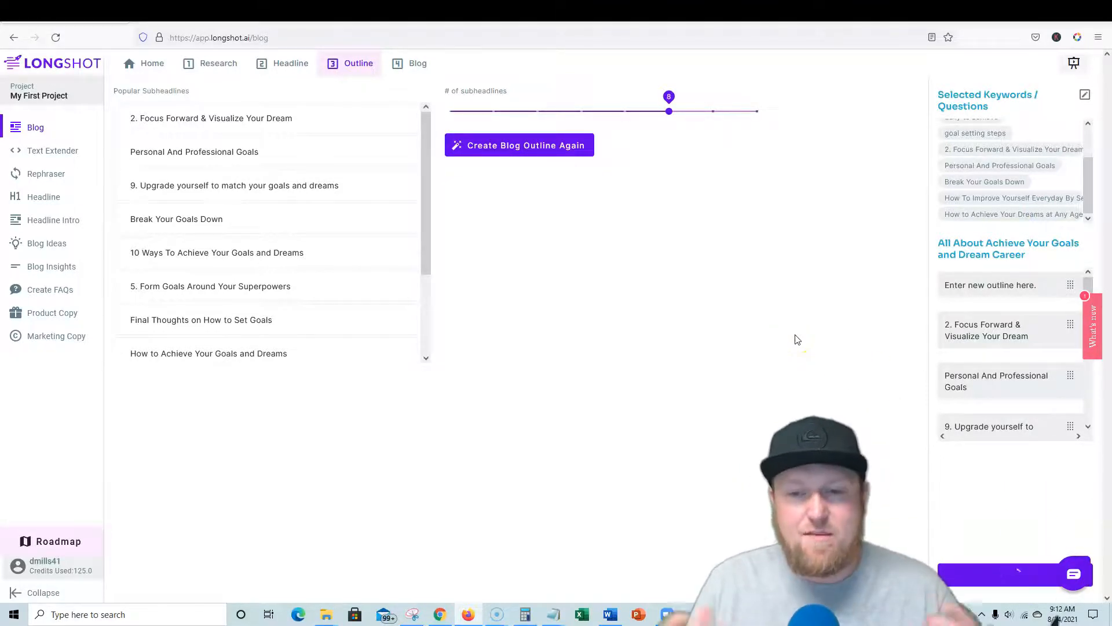
{"action": "left_click", "coordinate": [418, 62]}
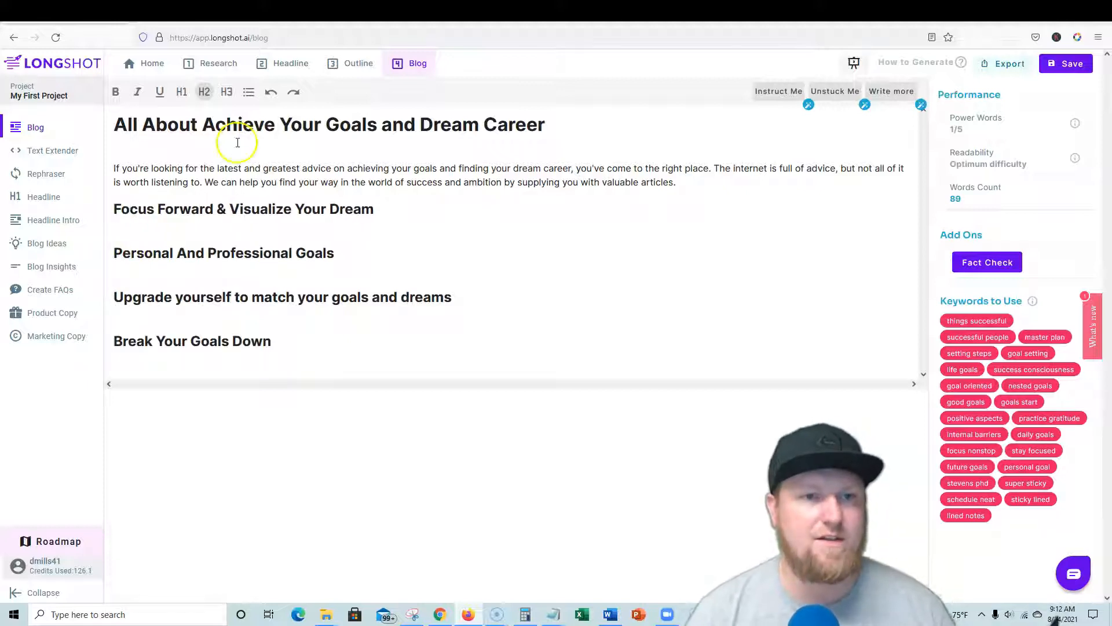
{"action": "mouse_move", "coordinate": [510, 306]}
{"action": "type", "text": "How to Achieve Your D"}
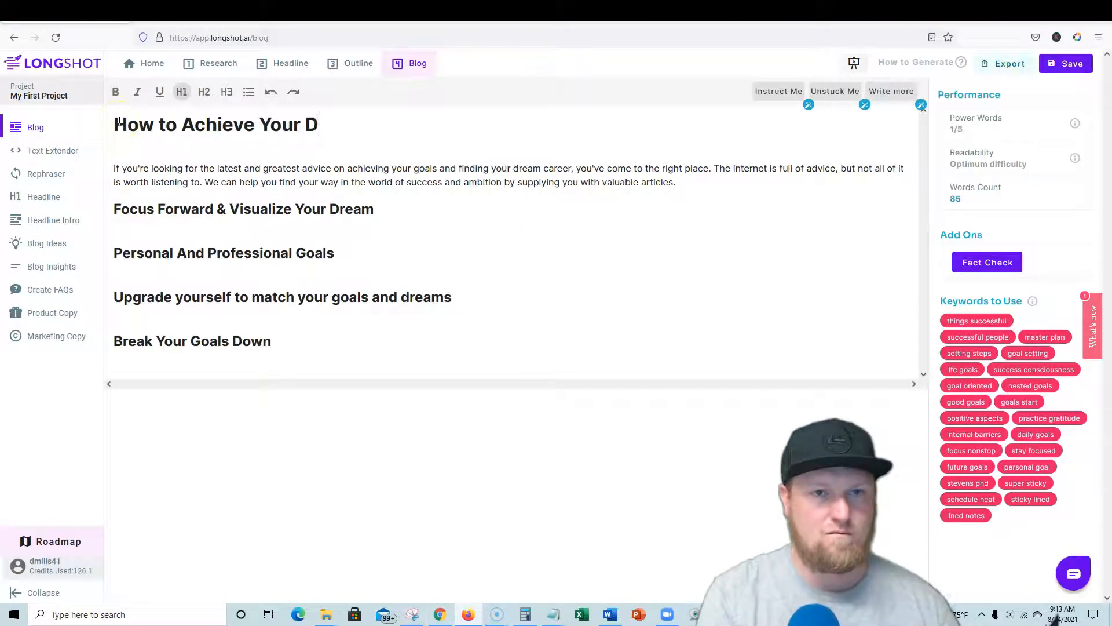
Retitle the draft's H1 as 'How to Achieve Your Dreams and Goals'
{"action": "type", "text": "reams and G"}
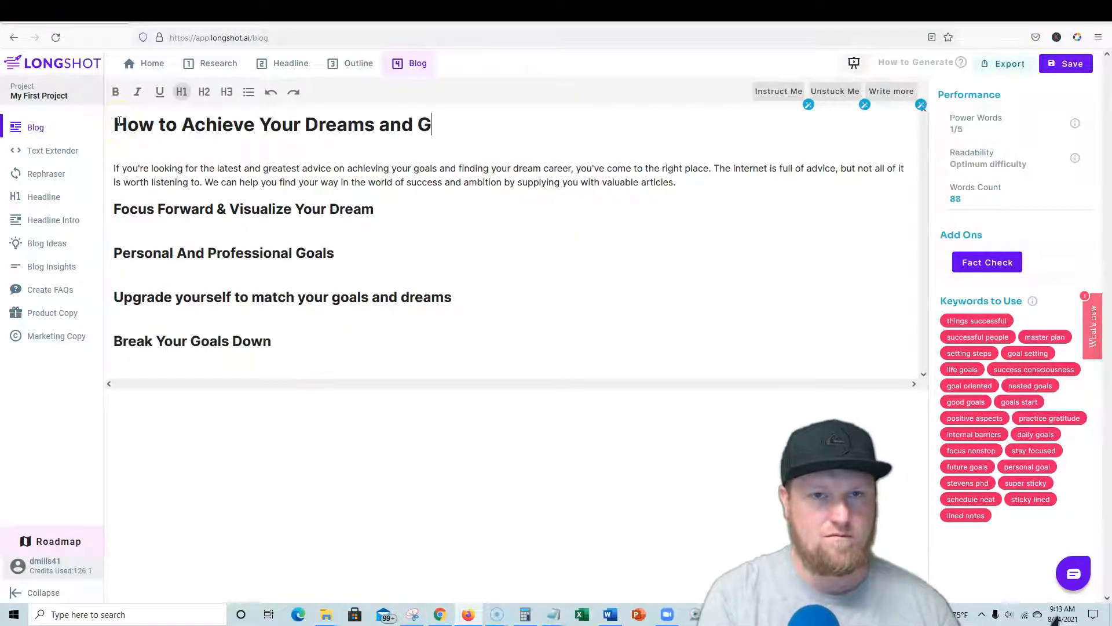
{"action": "type", "text": "oals"}
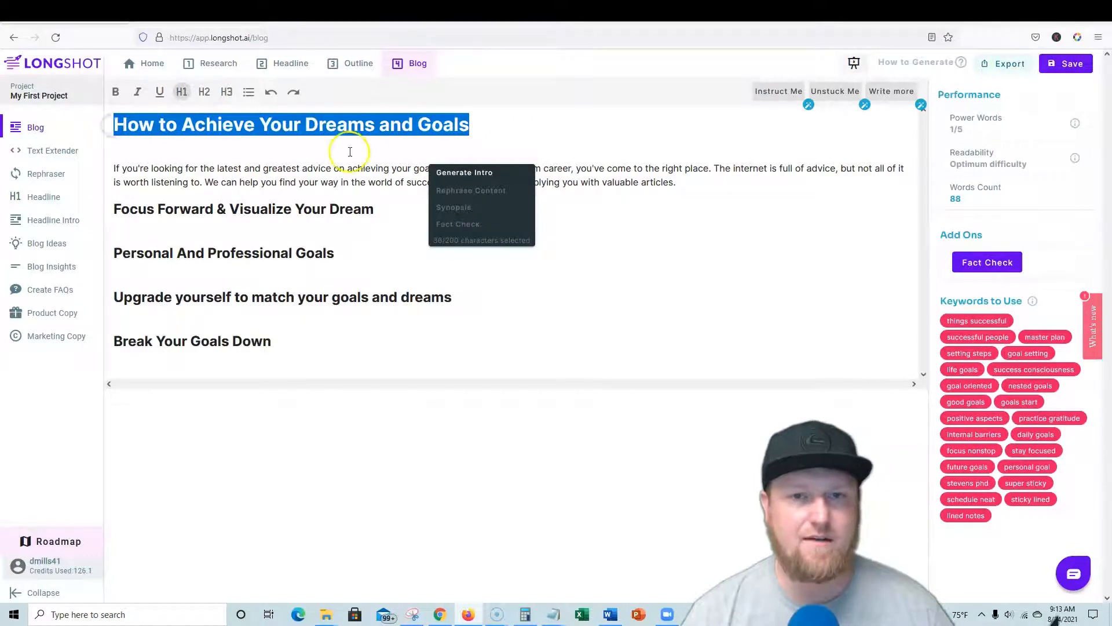
Generate an AI intro about how to achieve your goals under the title, ending it with 'anything.'
{"action": "left_click", "coordinate": [464, 171]}
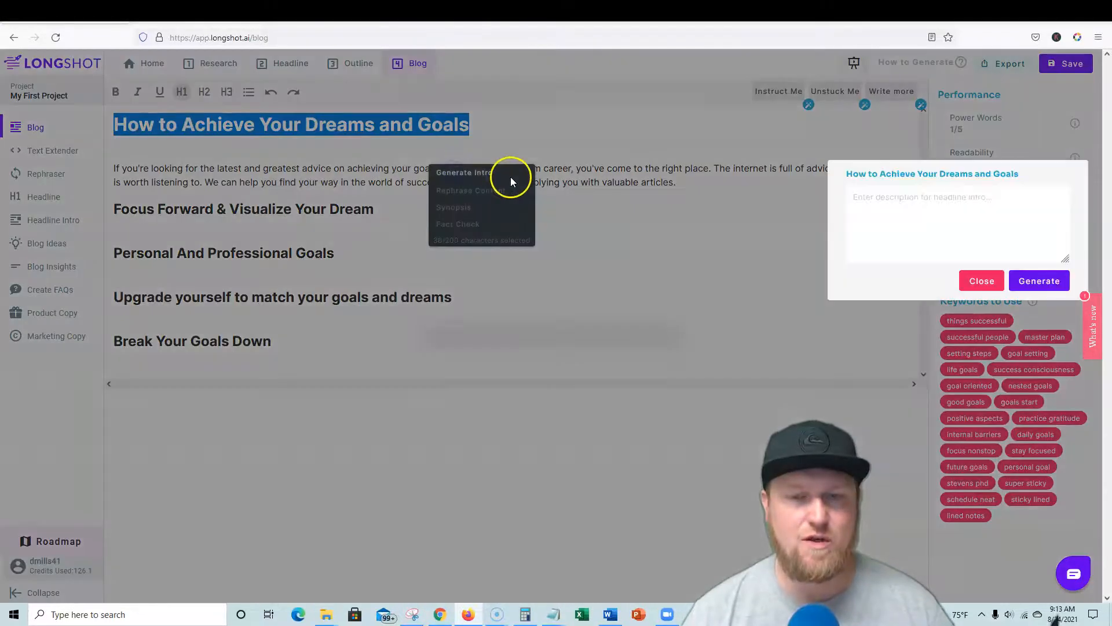
{"action": "left_click", "coordinate": [889, 209]}
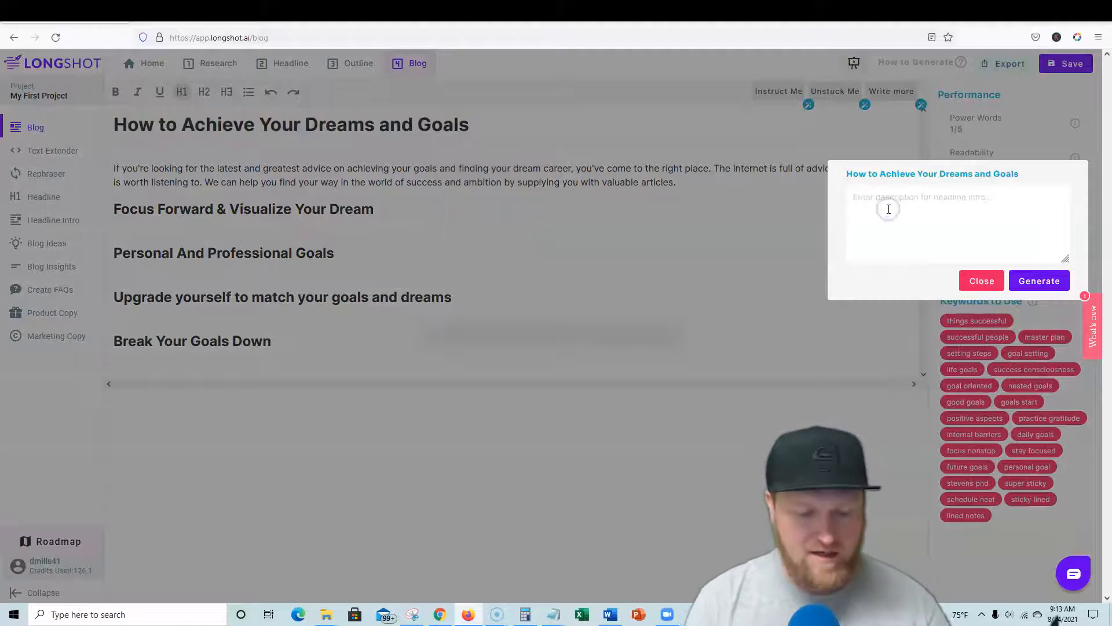
{"action": "type", "text": "write and intro"}
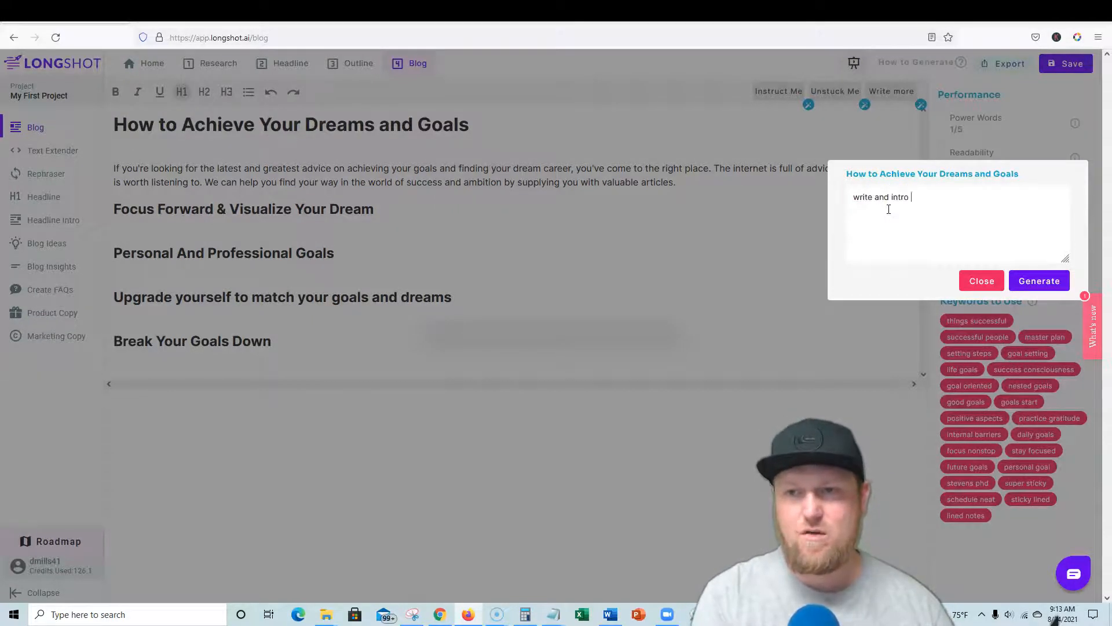
{"action": "type", "text": "about how to achieve your dreams and goals"}
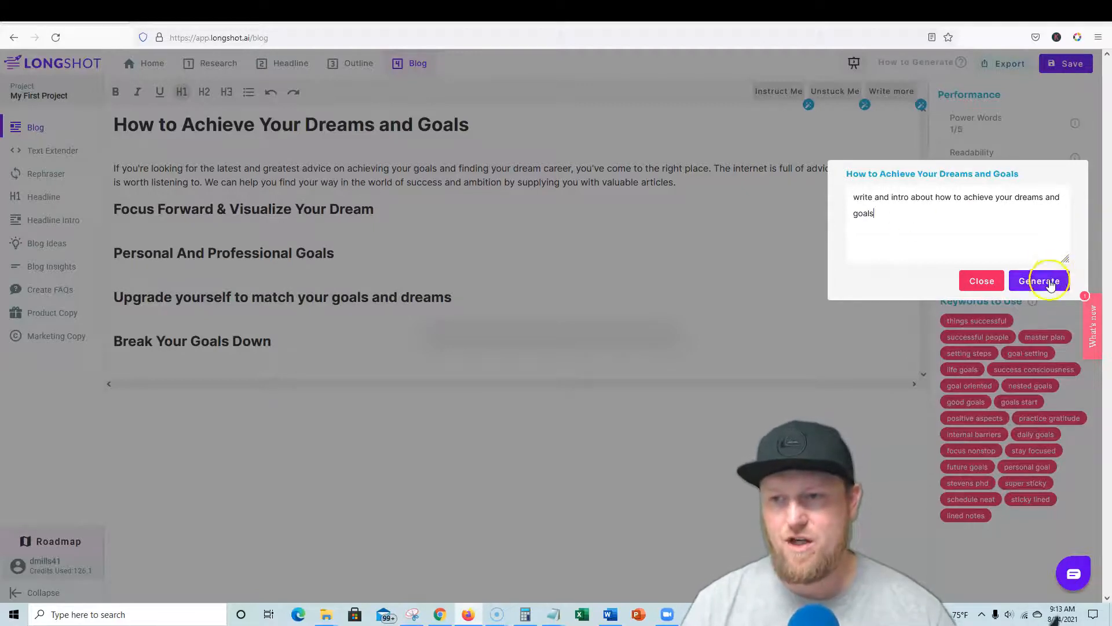
{"action": "left_click", "coordinate": [1039, 281]}
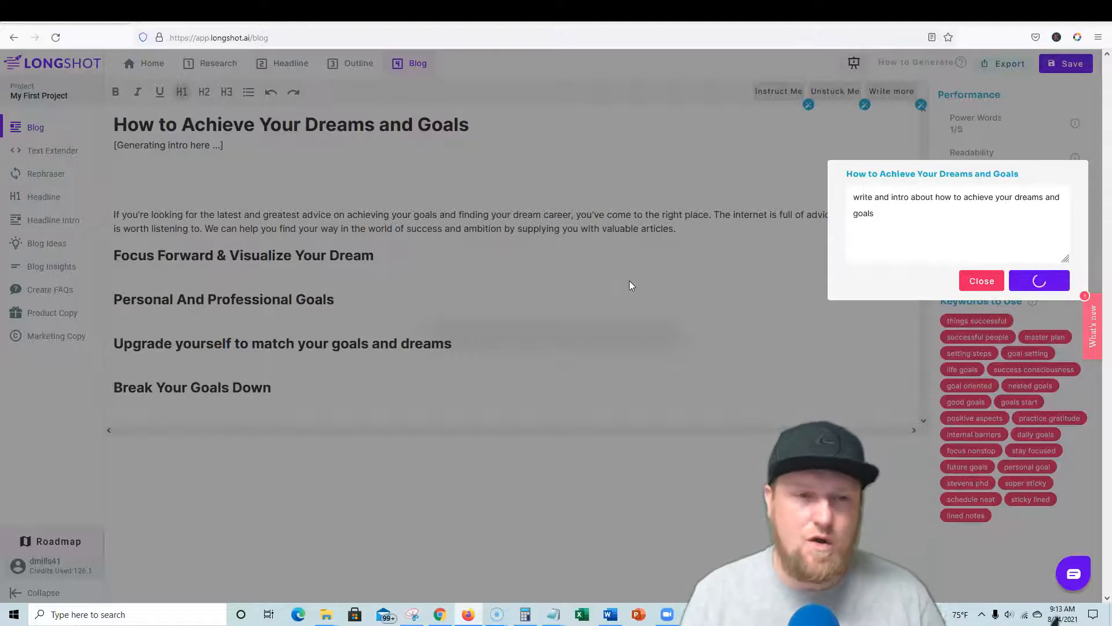
{"action": "left_click", "coordinate": [983, 281]}
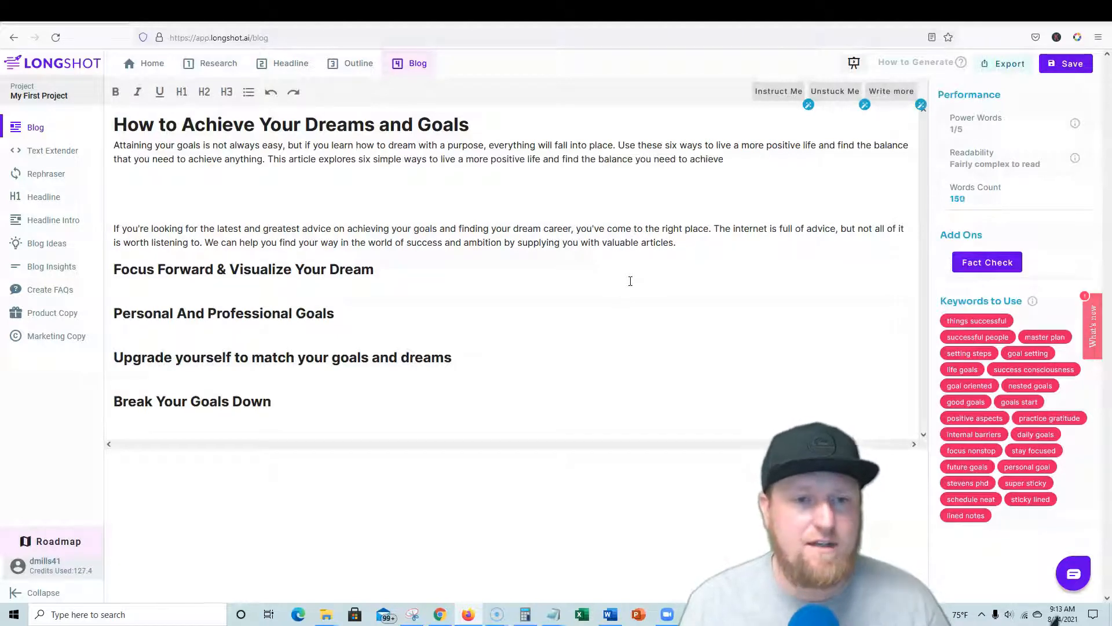
{"action": "type", "text": "anything."}
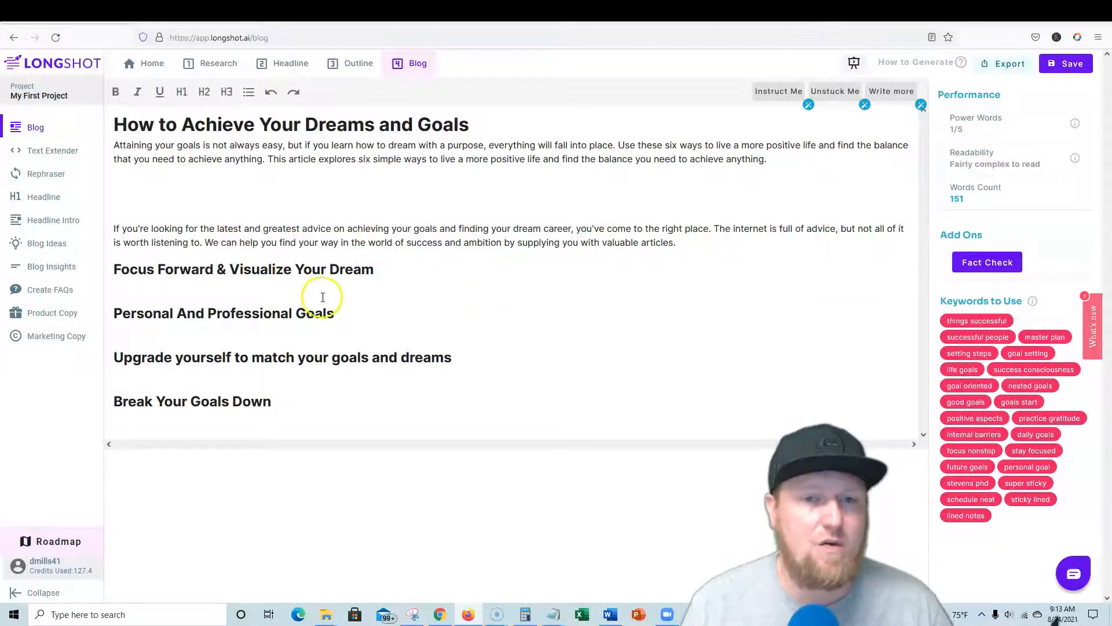
{"action": "mouse_move", "coordinate": [611, 151]}
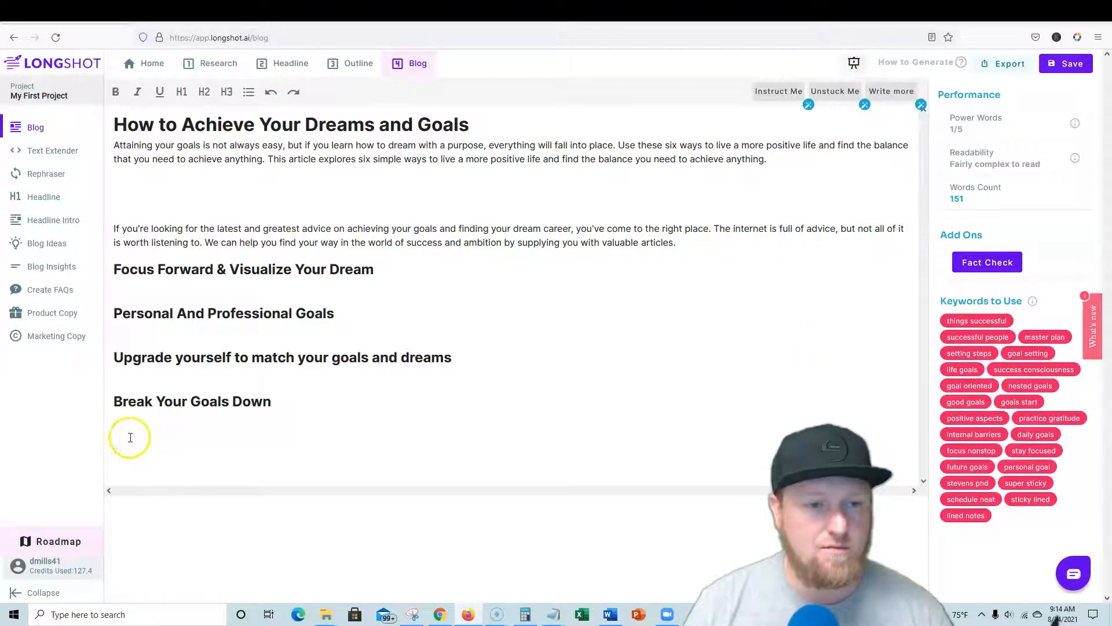
Add the subheading 'Things Successful People Do Daily' as H2
{"action": "type", "text": "Things"}
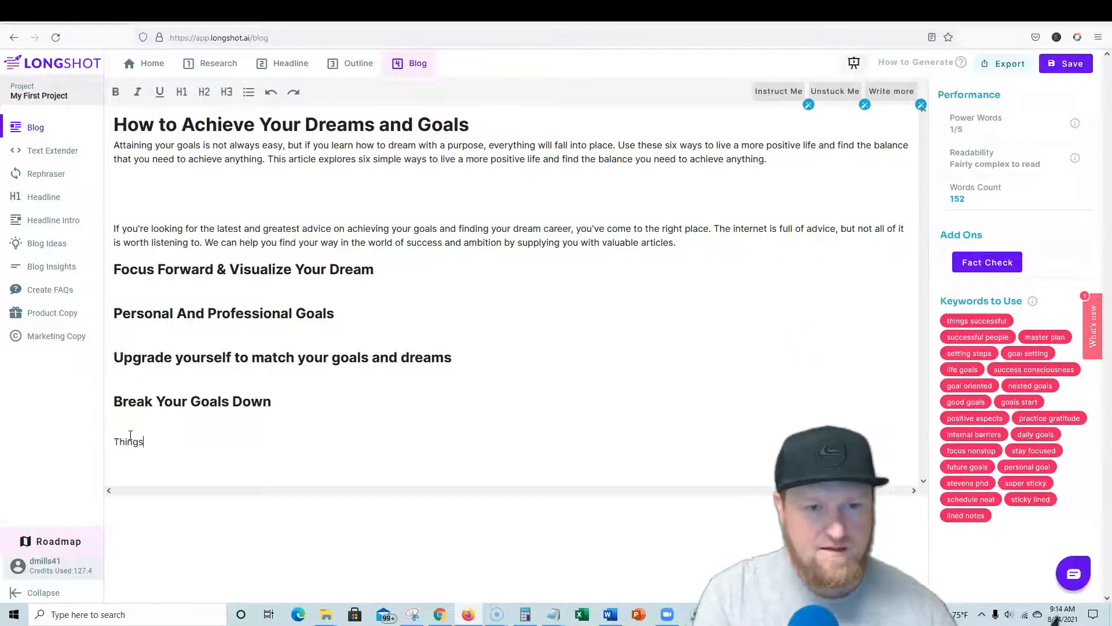
{"action": "type", "text": "Succ"}
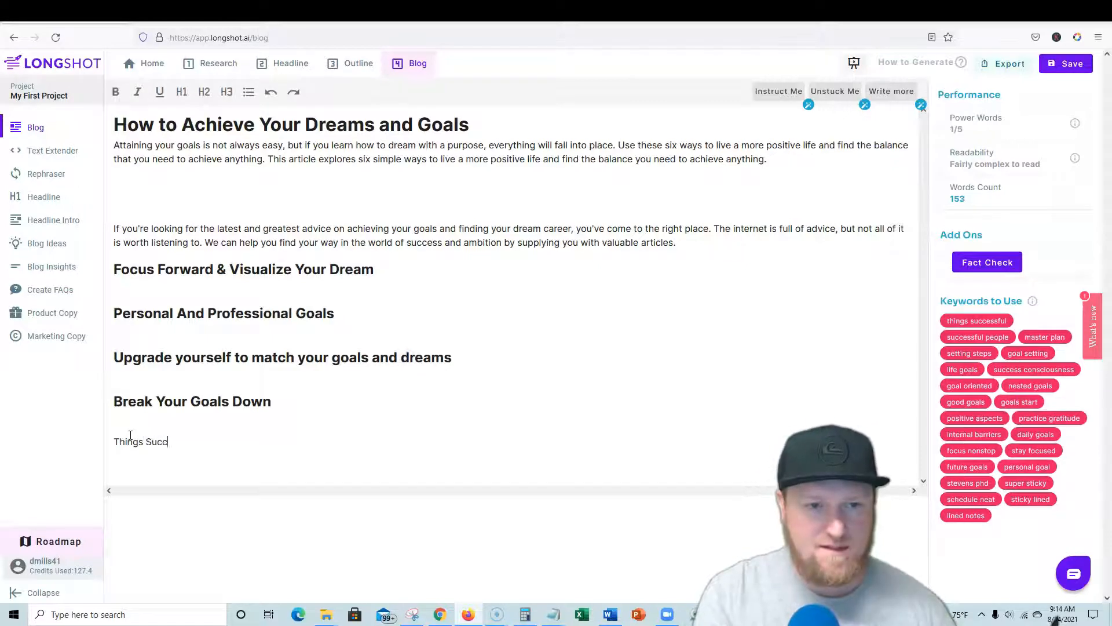
{"action": "type", "text": "essful"}
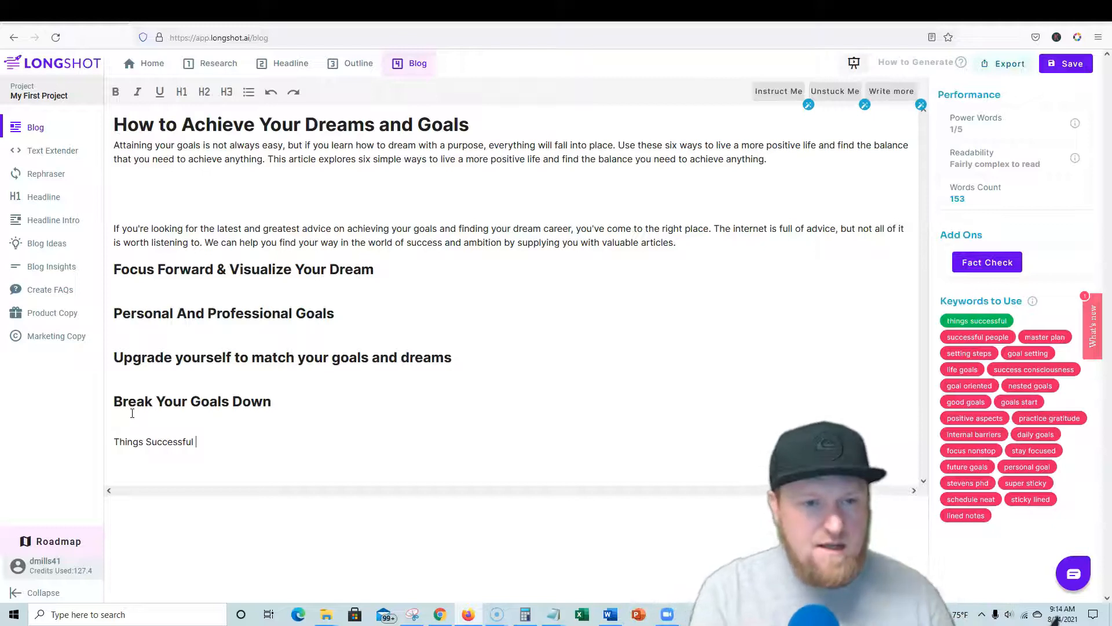
{"action": "type", "text": "People Do Daily"}
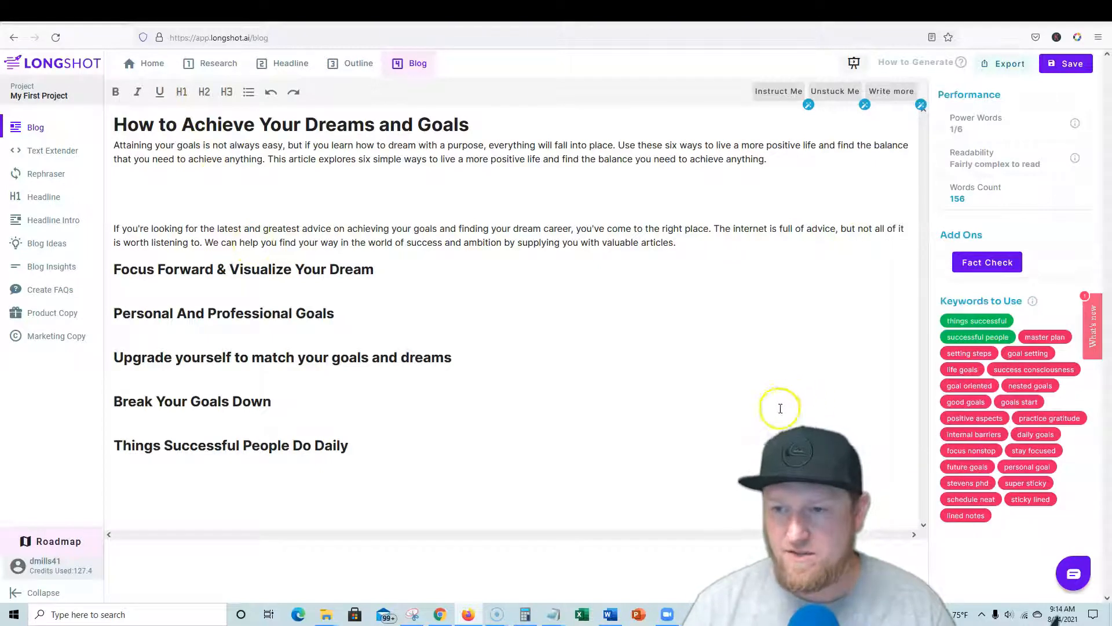
Add the subheading 'Practice Gratitude Daily to Achieve your Goals' as H2 below it
{"action": "type", "text": "Th"}
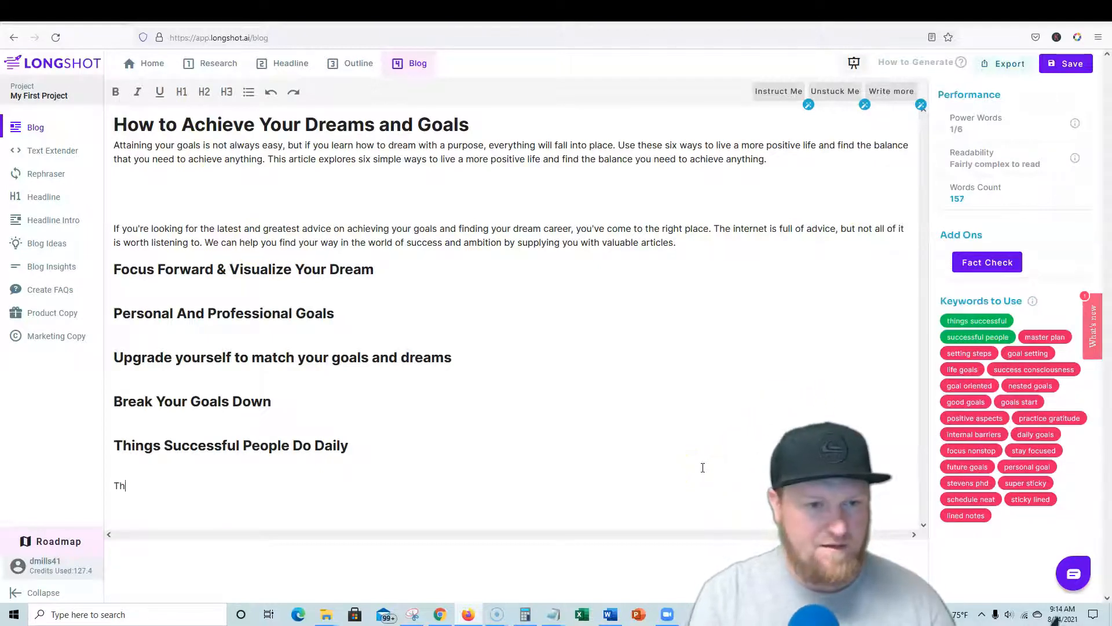
{"action": "type", "text": "Pract"}
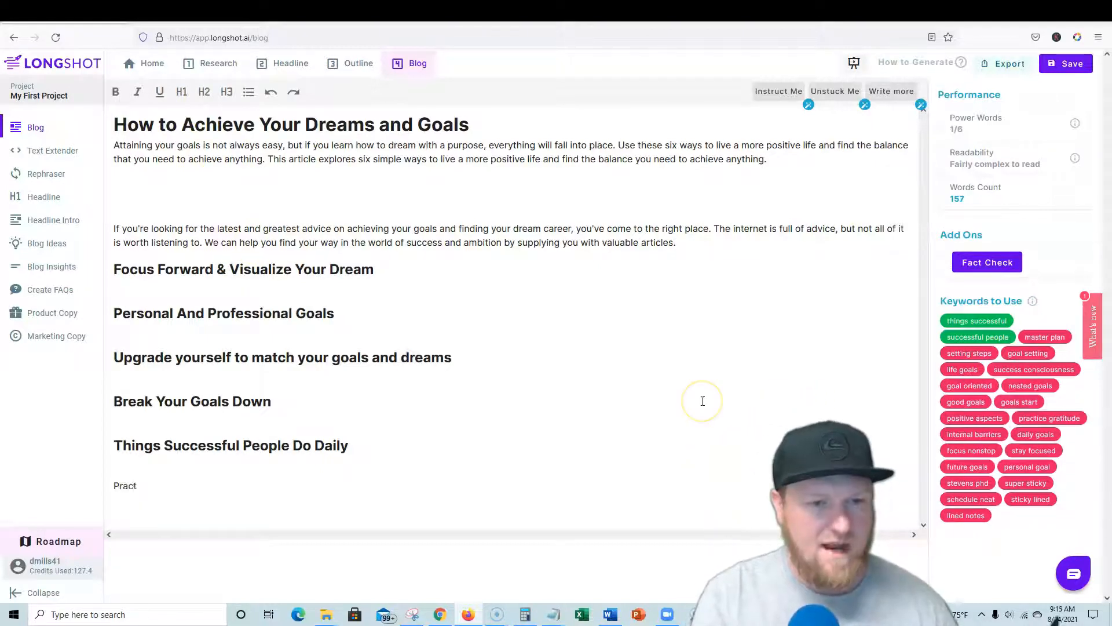
{"action": "type", "text": "ice"}
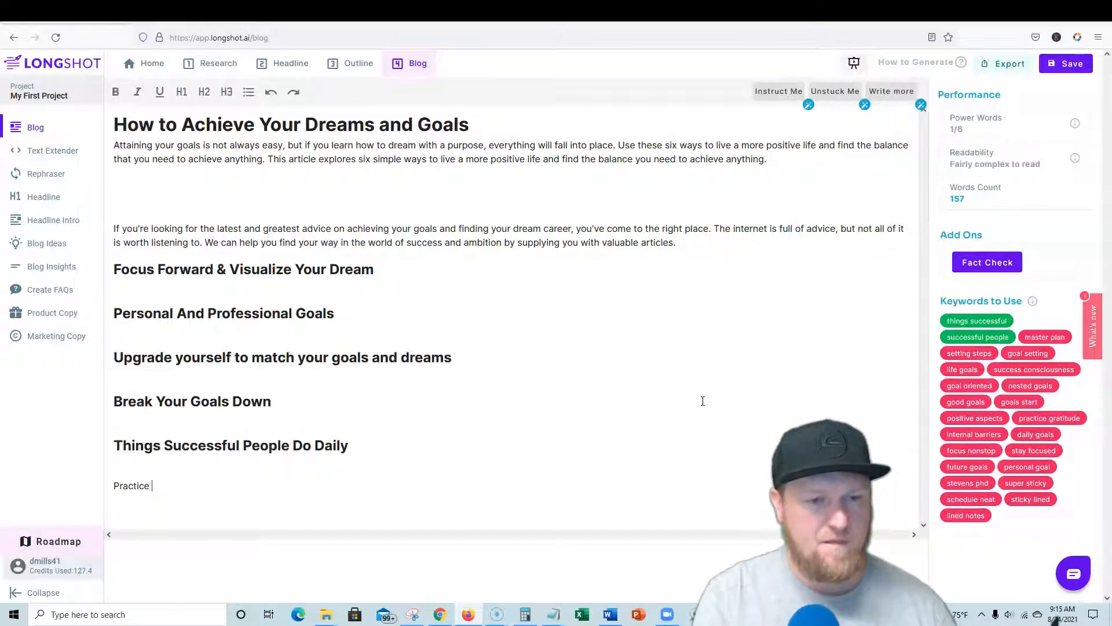
{"action": "type", "text": "Gratitude Daily to"}
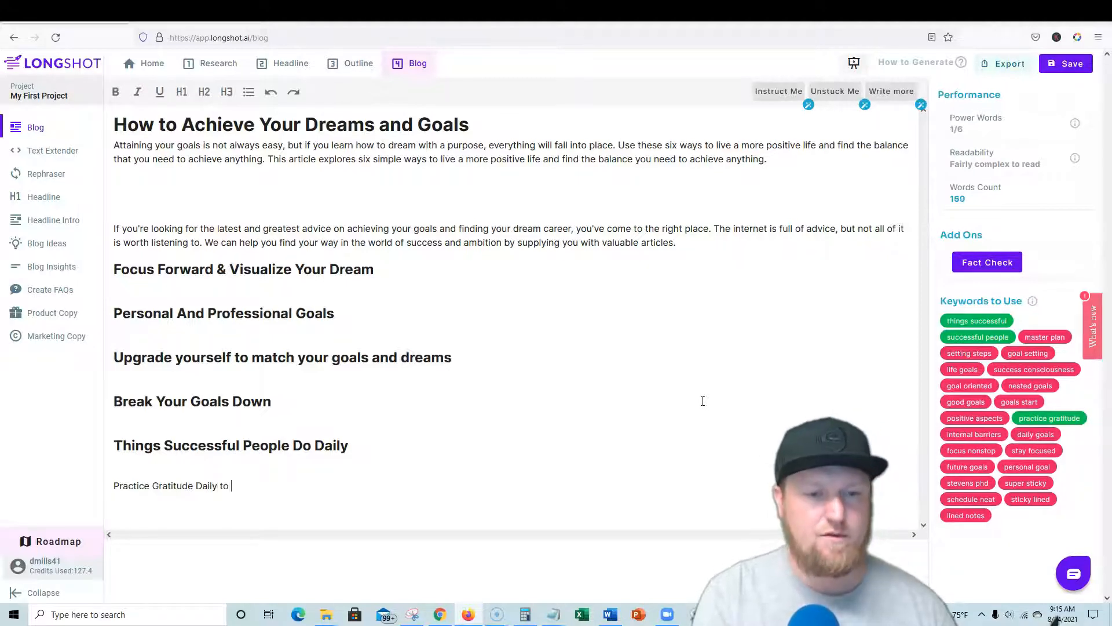
{"action": "type", "text": "Achieve your"}
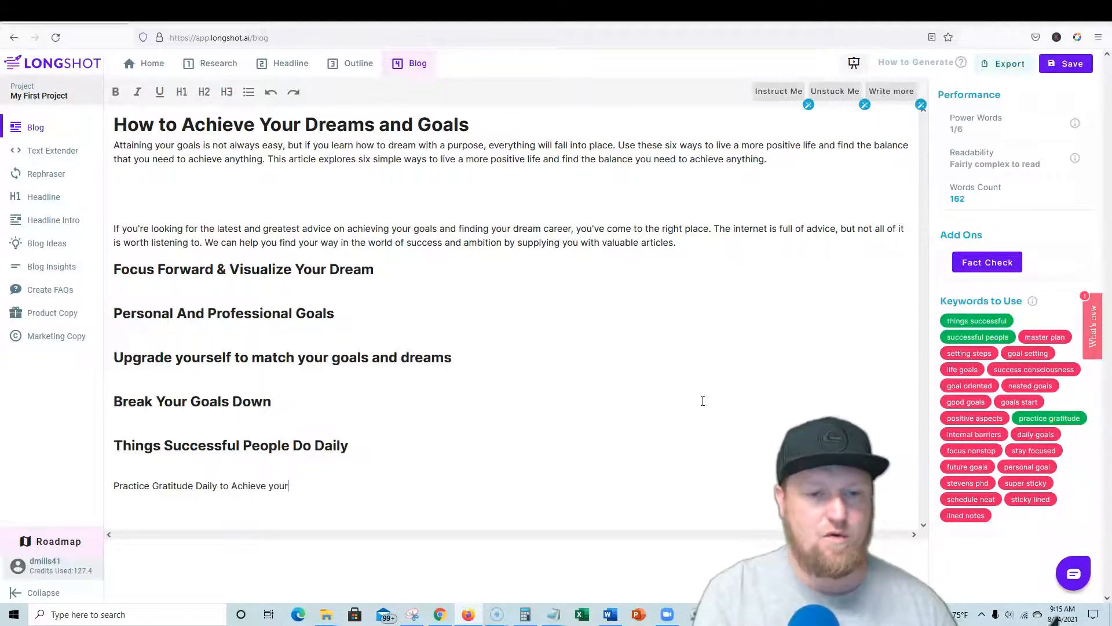
{"action": "type", "text": "Goals"}
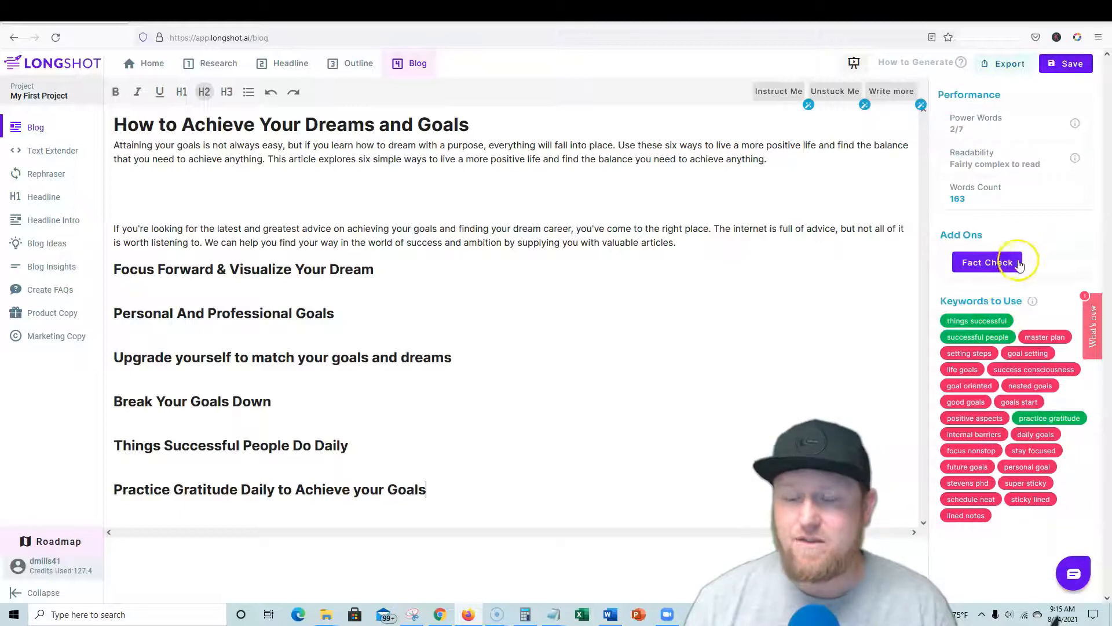
{"action": "mouse_move", "coordinate": [1008, 297]}
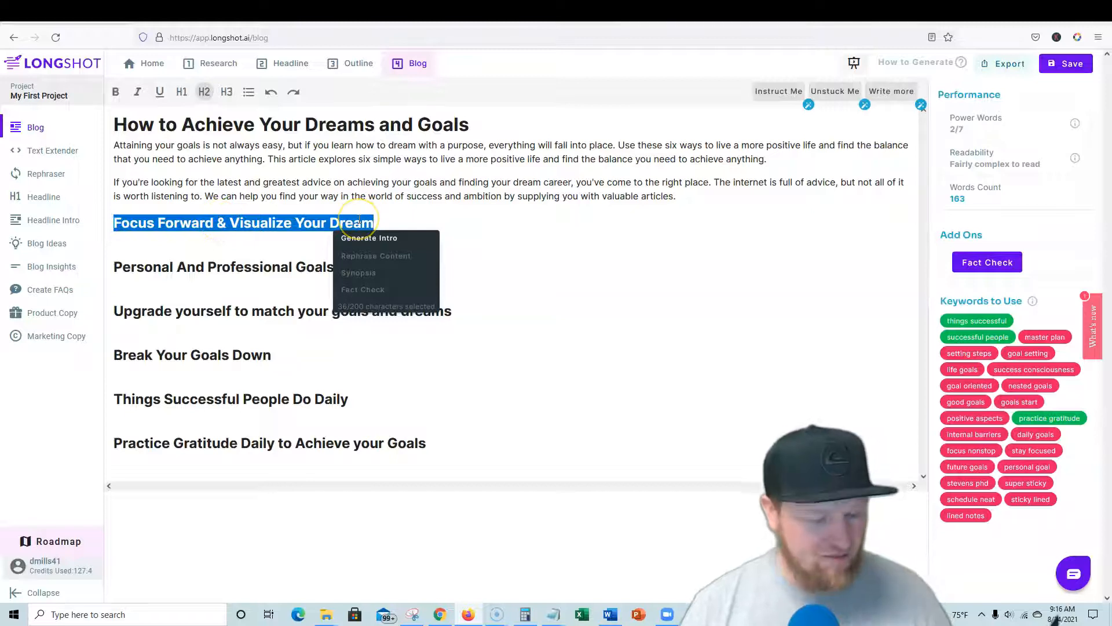
Generate an intro for Focus Forward & Visualize Your Dream, then extend it with Write more into two paragraphs
{"action": "left_click", "coordinate": [369, 239]}
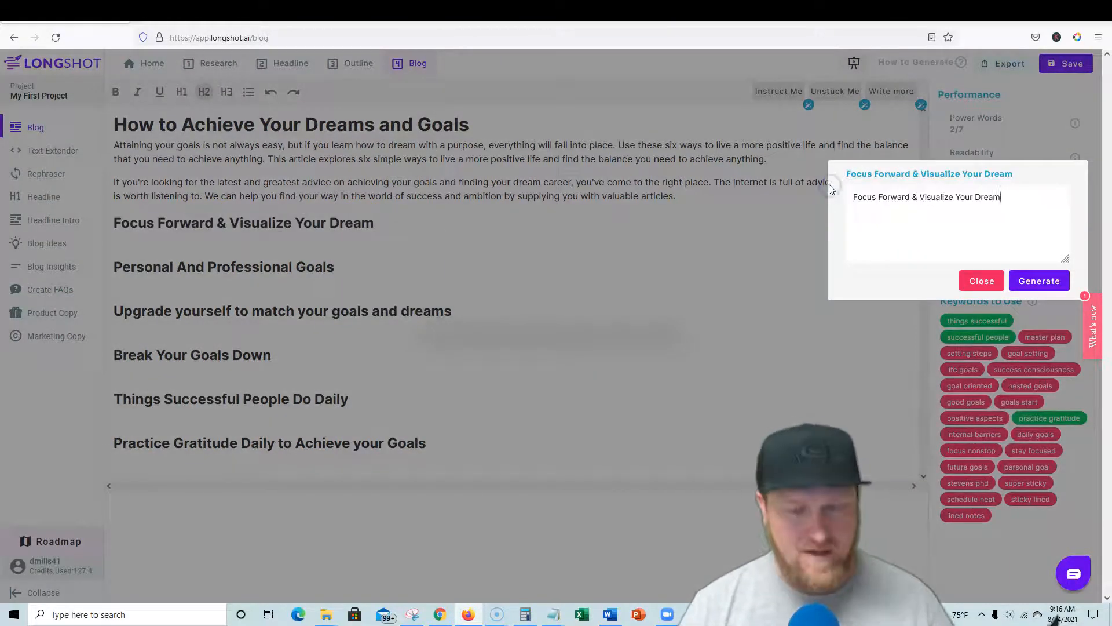
{"action": "left_click", "coordinate": [1039, 280]}
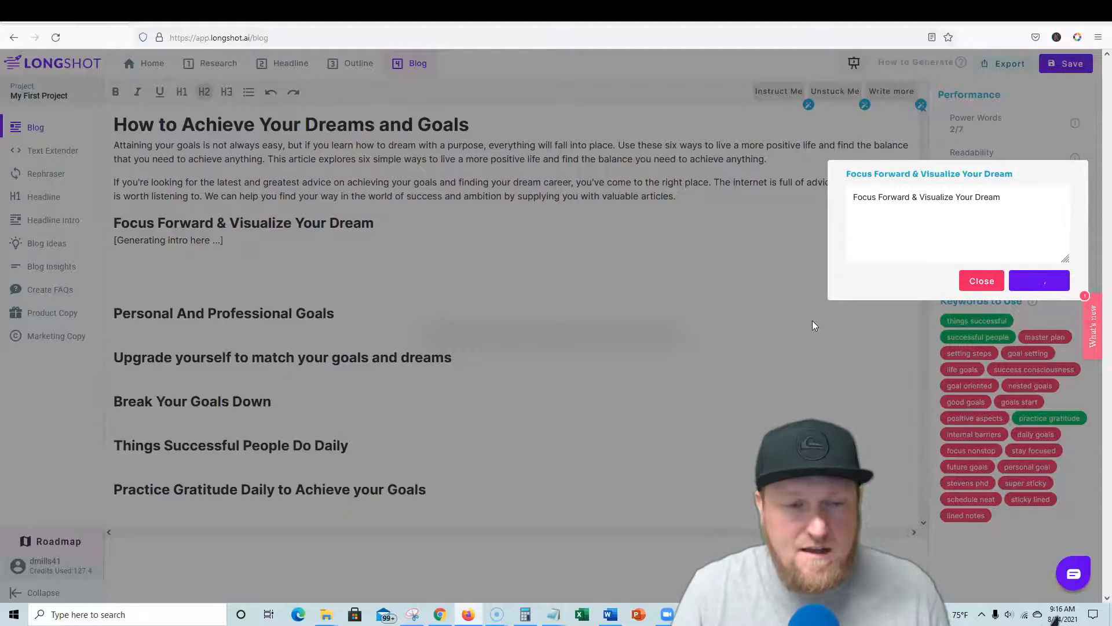
{"action": "left_click", "coordinate": [1039, 280]}
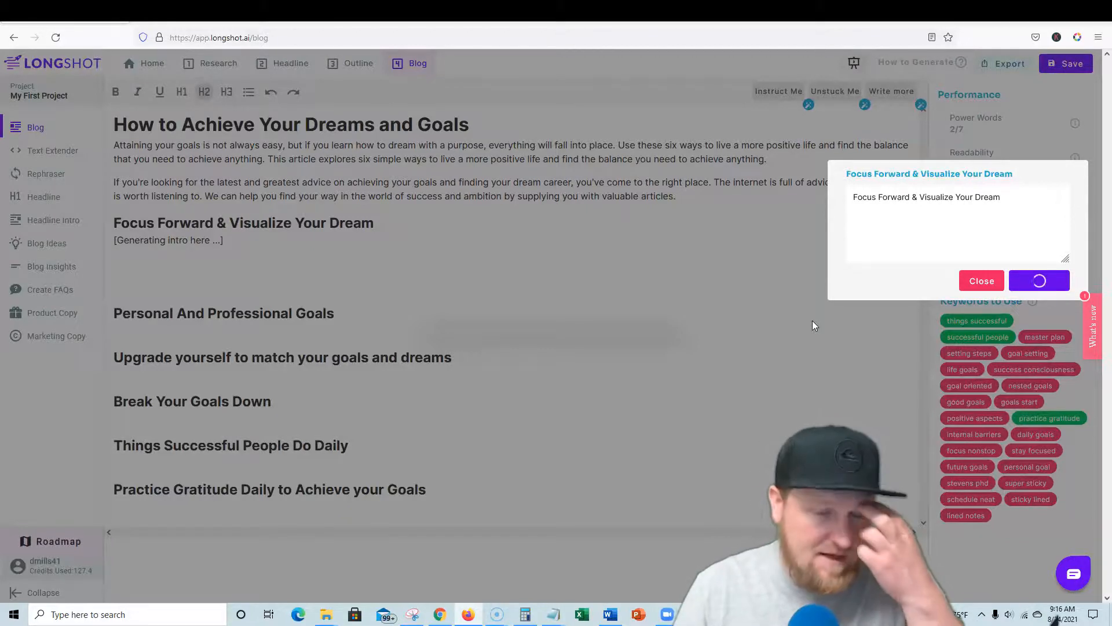
{"action": "left_click", "coordinate": [983, 280]}
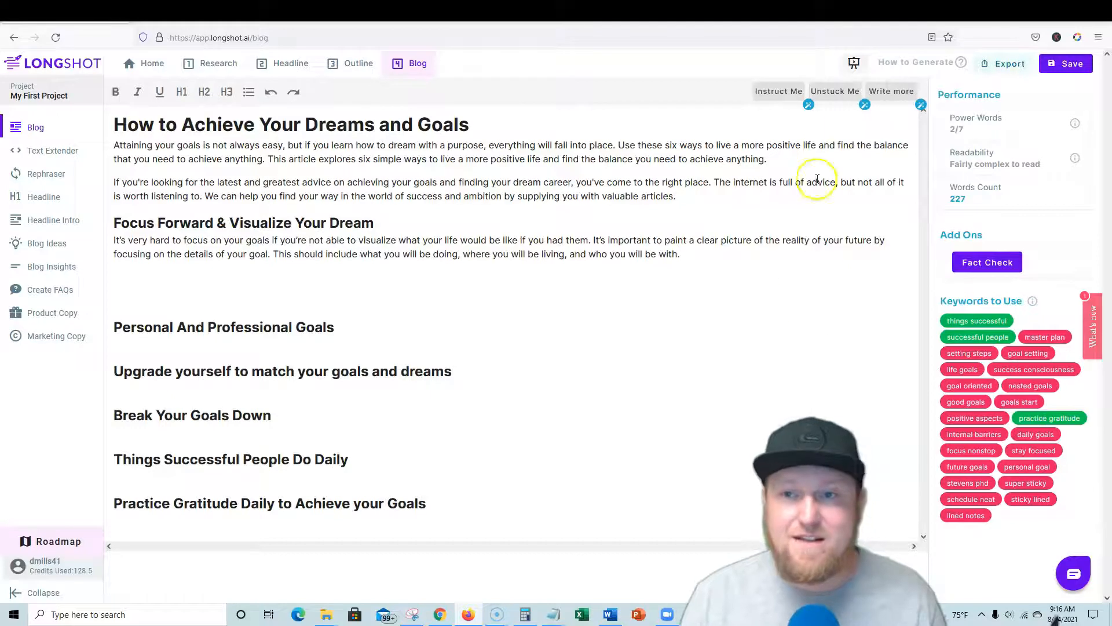
{"action": "left_click", "coordinate": [891, 91]}
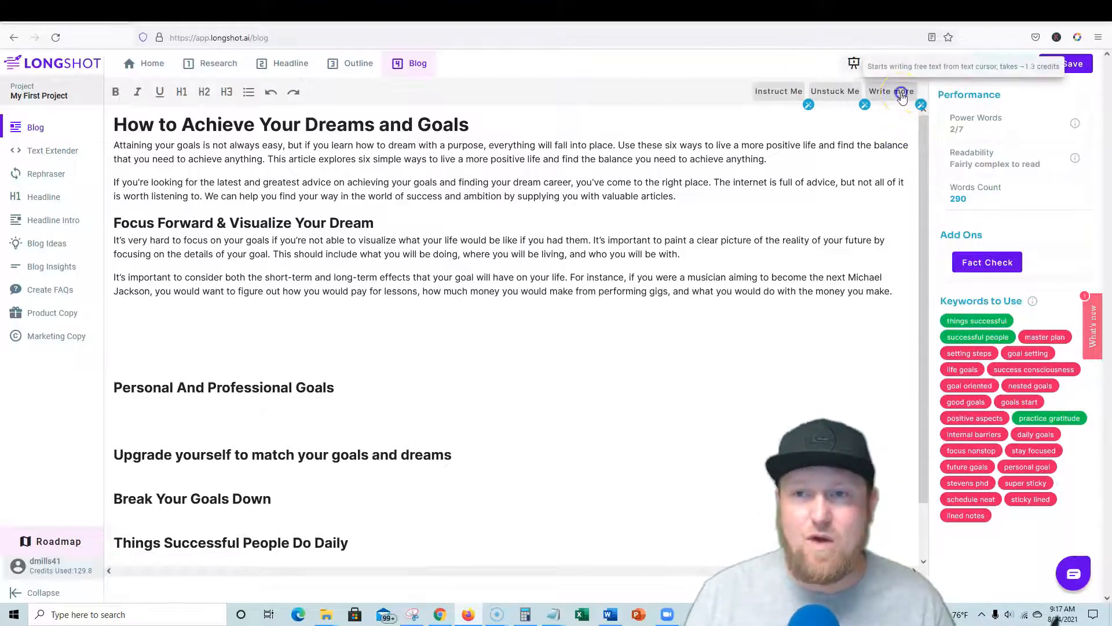
Generate a paragraph on deciding on a goal under Personal And Professional Goals and remove the word 'final'
{"action": "left_click", "coordinate": [894, 91]}
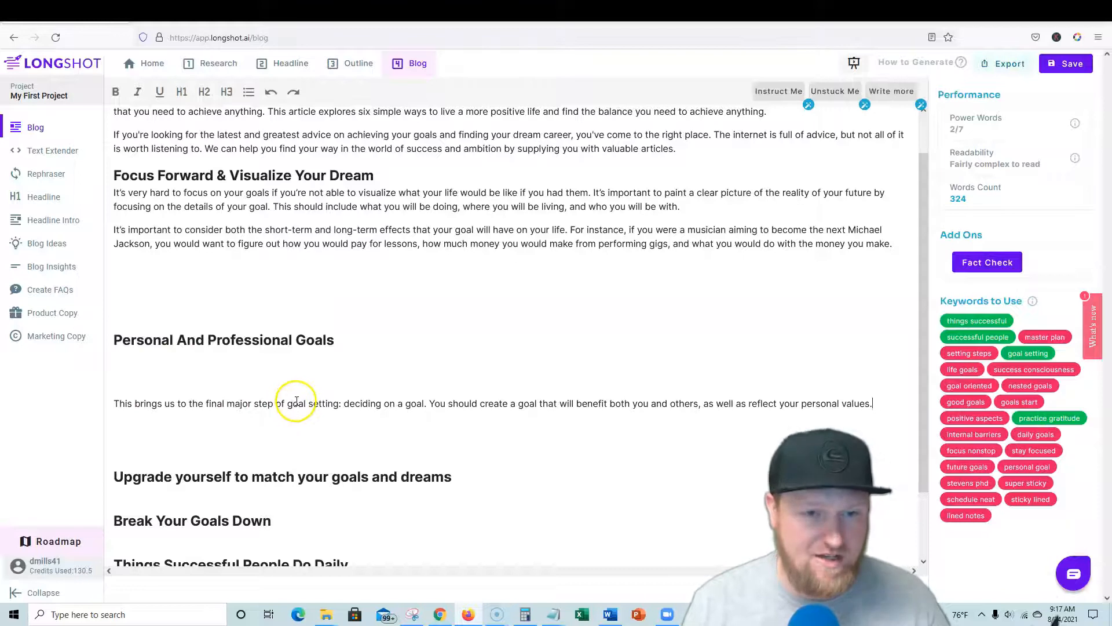
{"action": "mouse_move", "coordinate": [196, 404]}
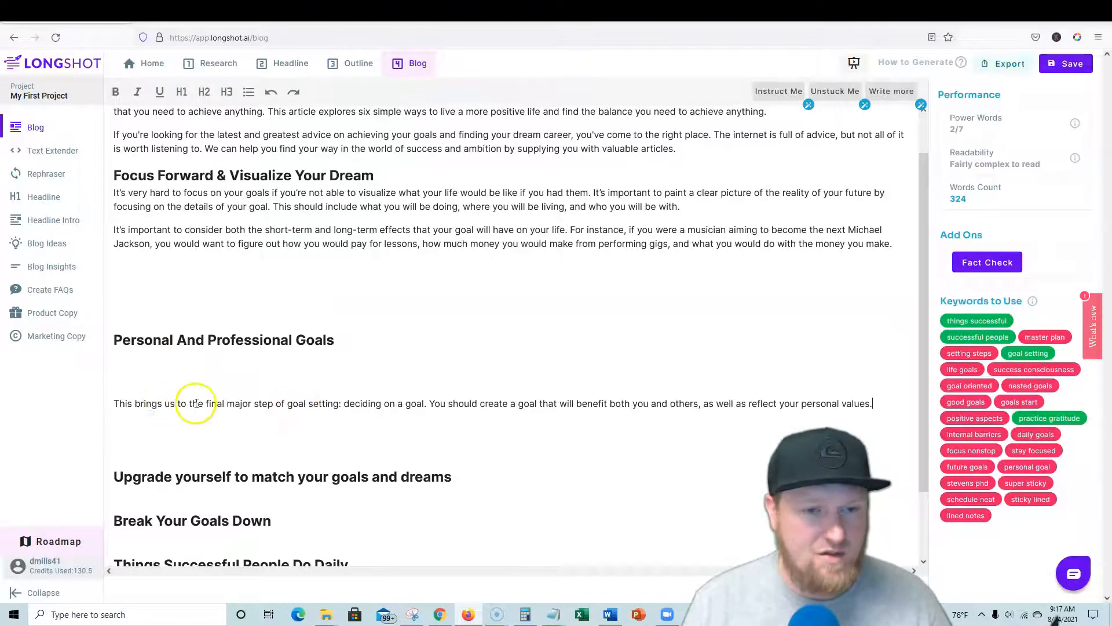
{"action": "double_click", "coordinate": [214, 404]}
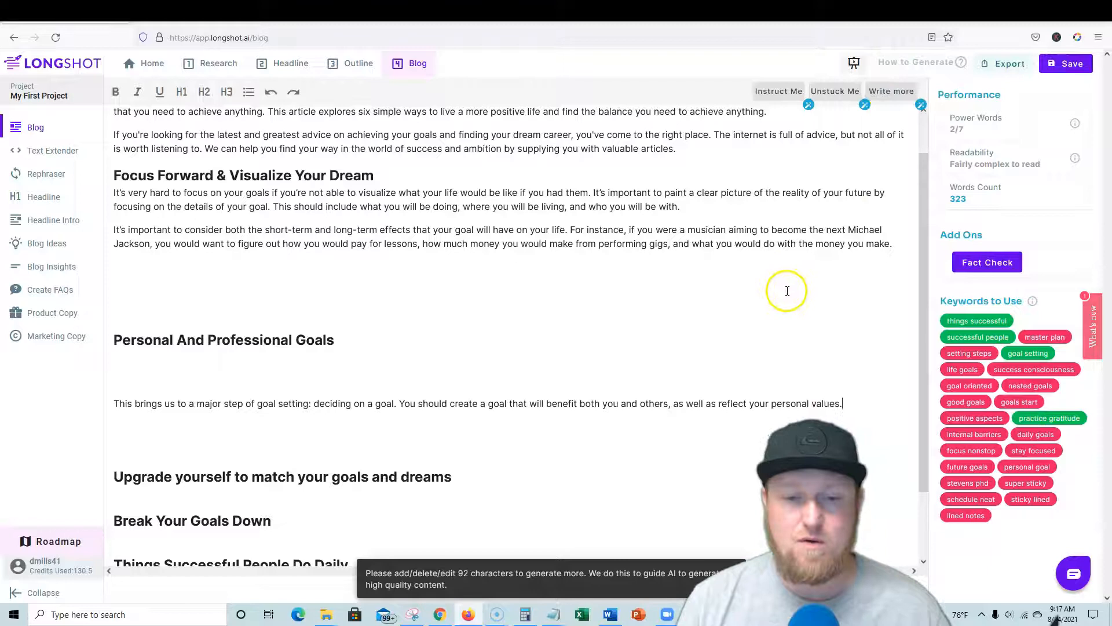
Expand the sentence about creating a goal with a New Year's resolutions example
{"action": "left_click_drag", "start_coordinate": [612, 403], "coordinate": [841, 403]}
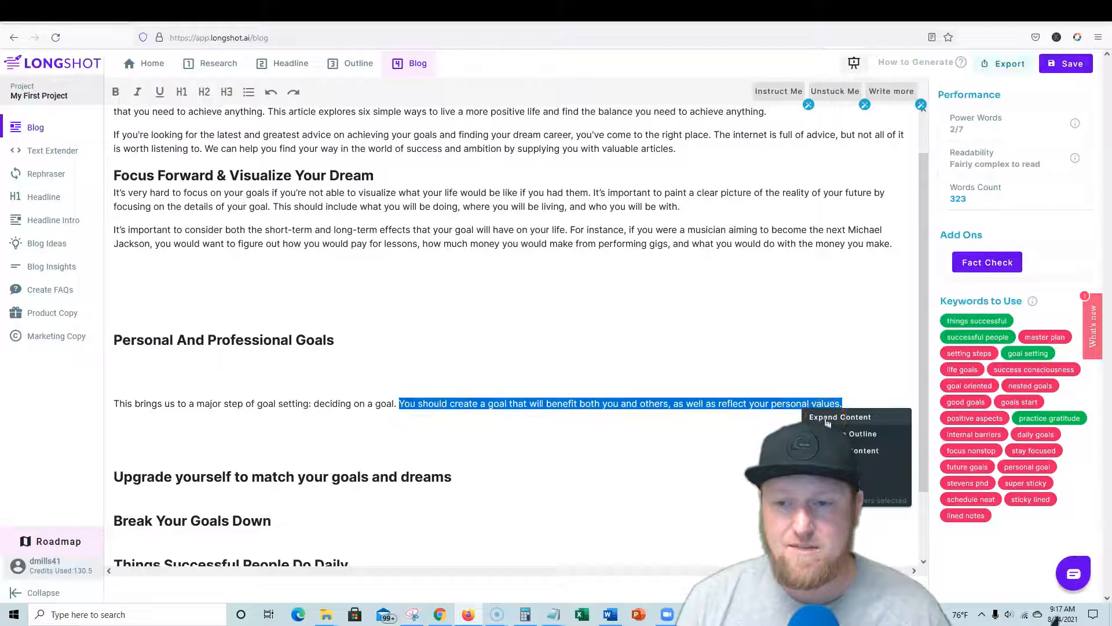
{"action": "left_click", "coordinate": [840, 416]}
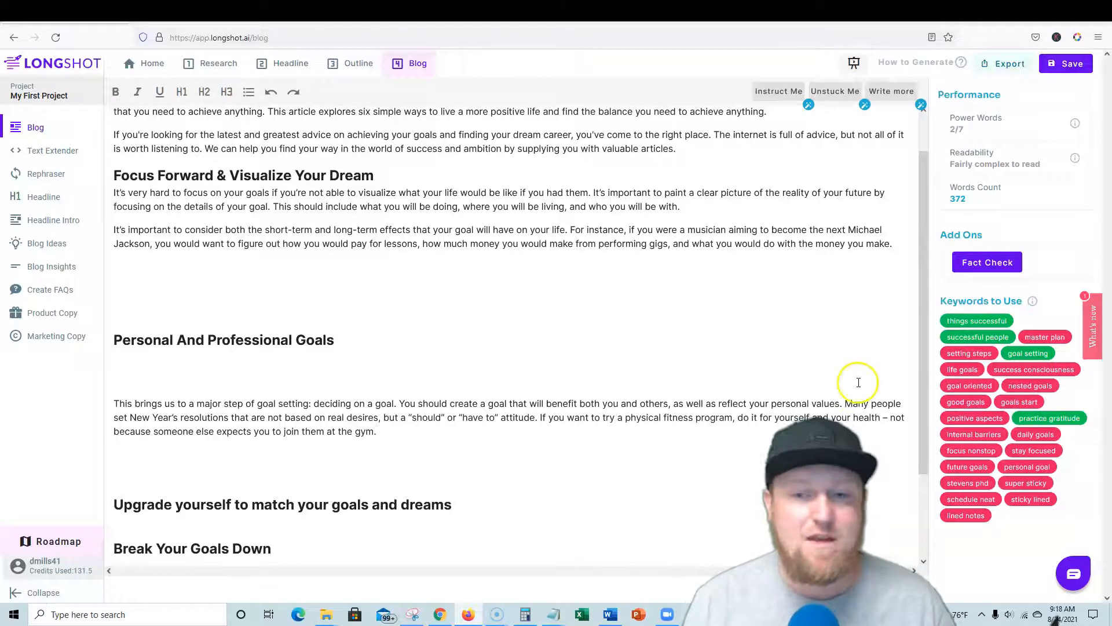
{"action": "left_click", "coordinate": [836, 91]}
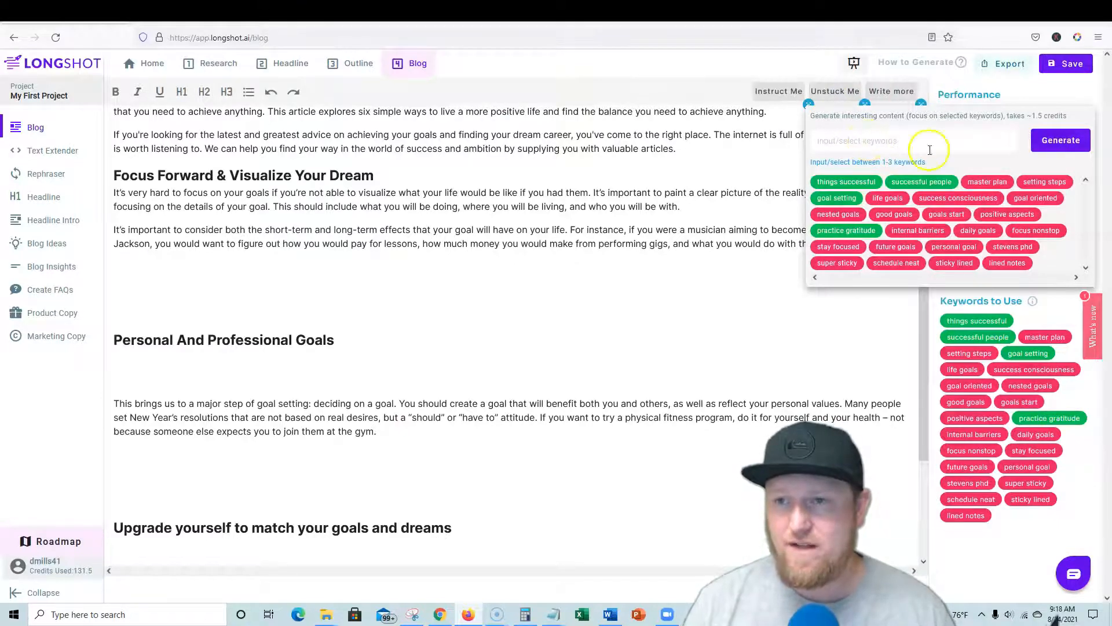
Generate Instruct Me content focused on the 'setting steps' and 'goal oriented' keywords for the section
{"action": "left_click", "coordinate": [1046, 181]}
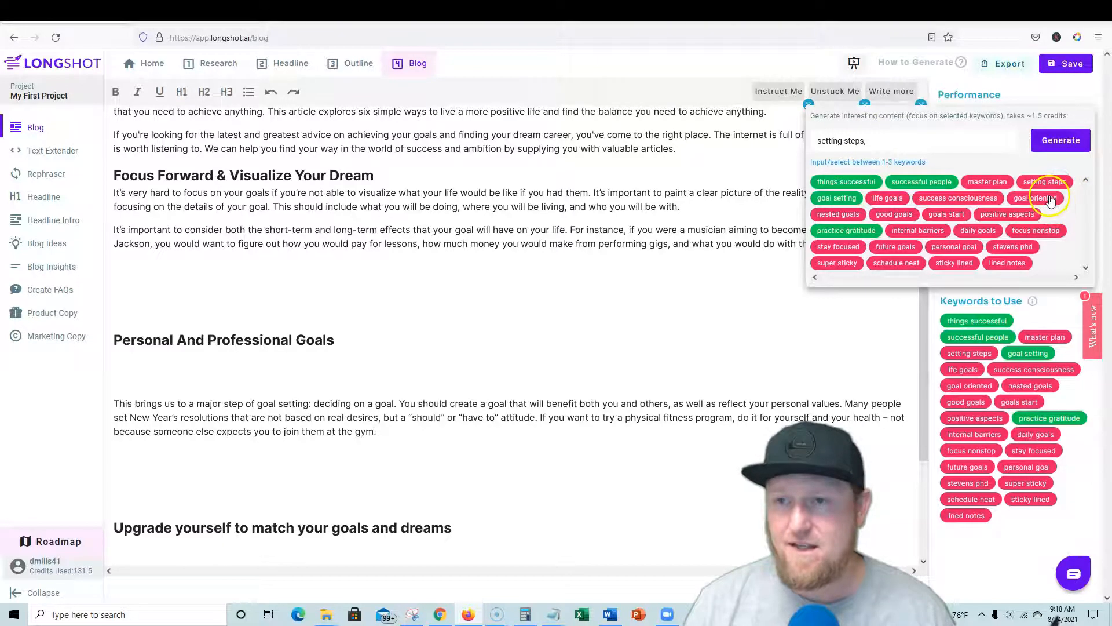
{"action": "left_click", "coordinate": [1036, 197]}
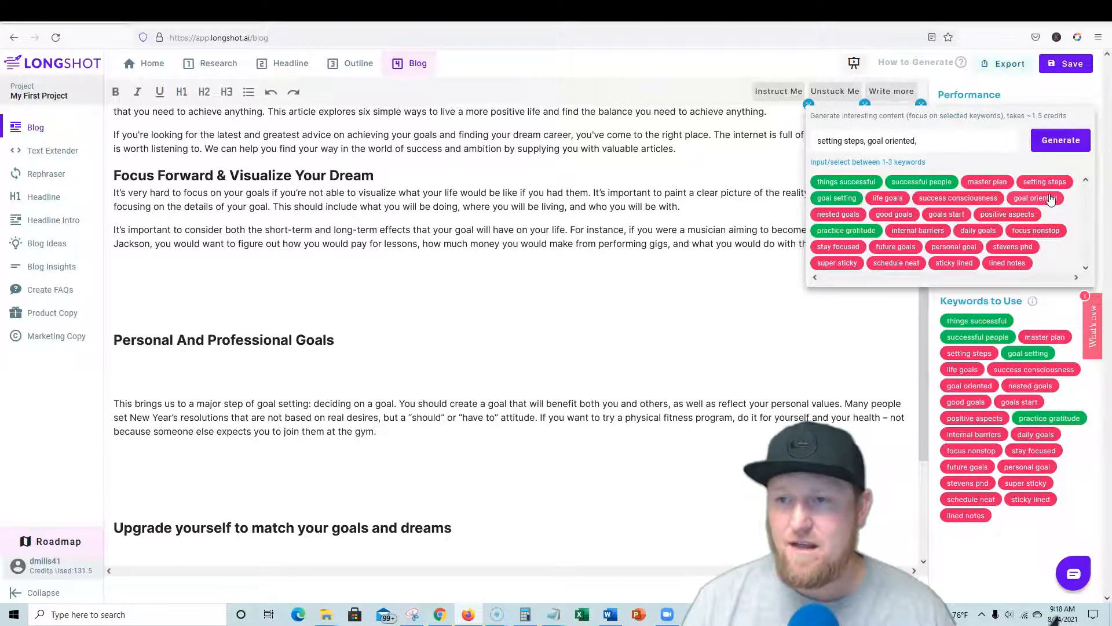
{"action": "left_click", "coordinate": [1062, 140]}
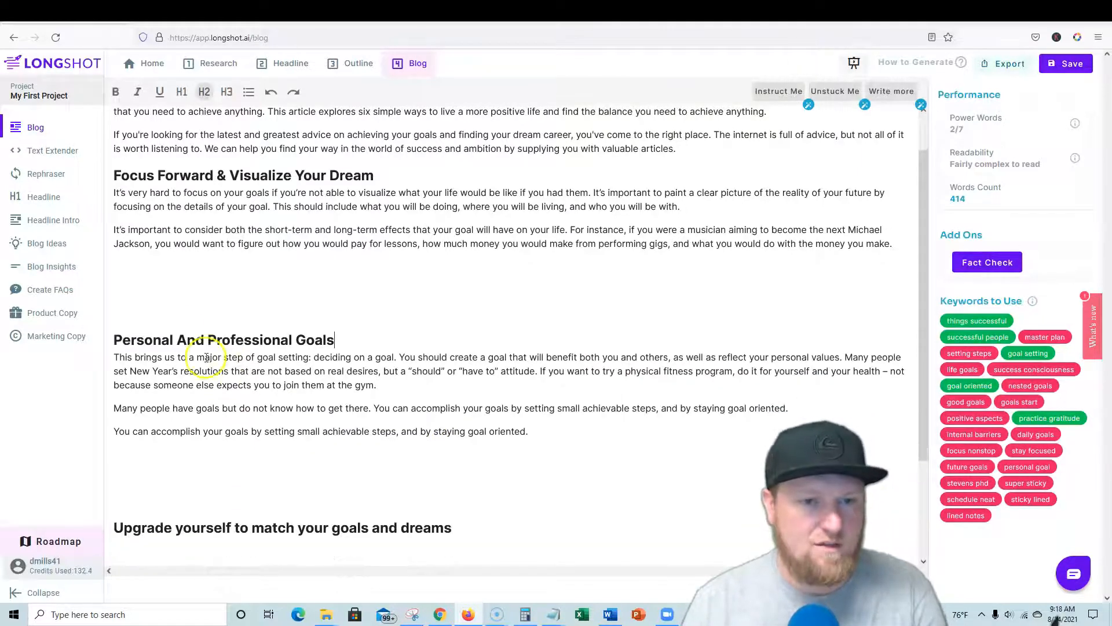
{"action": "mouse_move", "coordinate": [407, 260]}
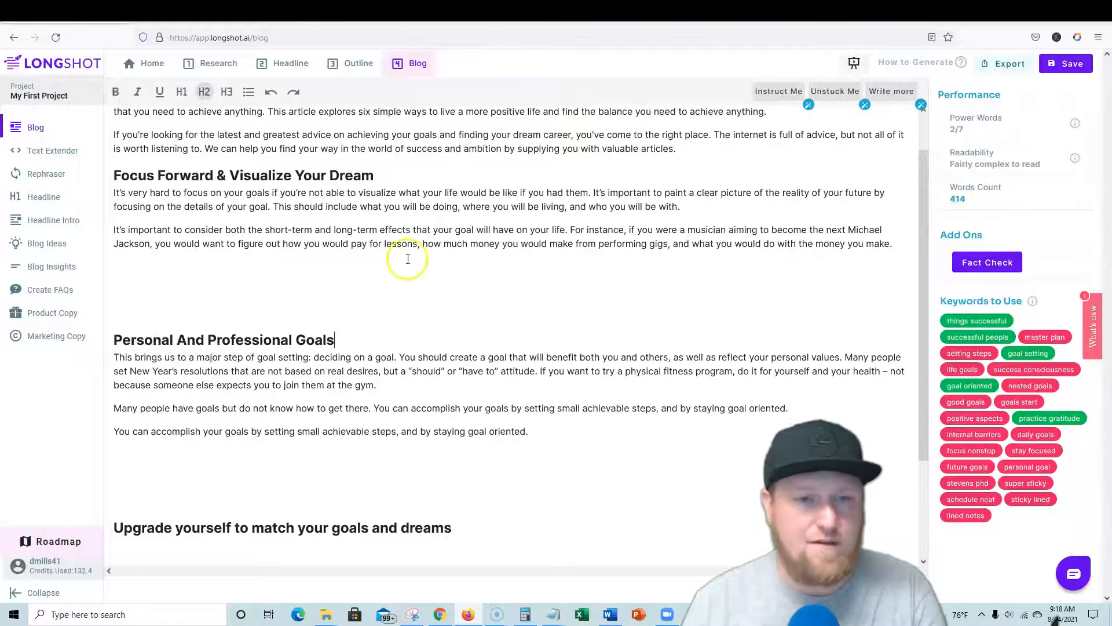
{"action": "scroll", "scroll_direction": "down", "scroll_amount": 3}
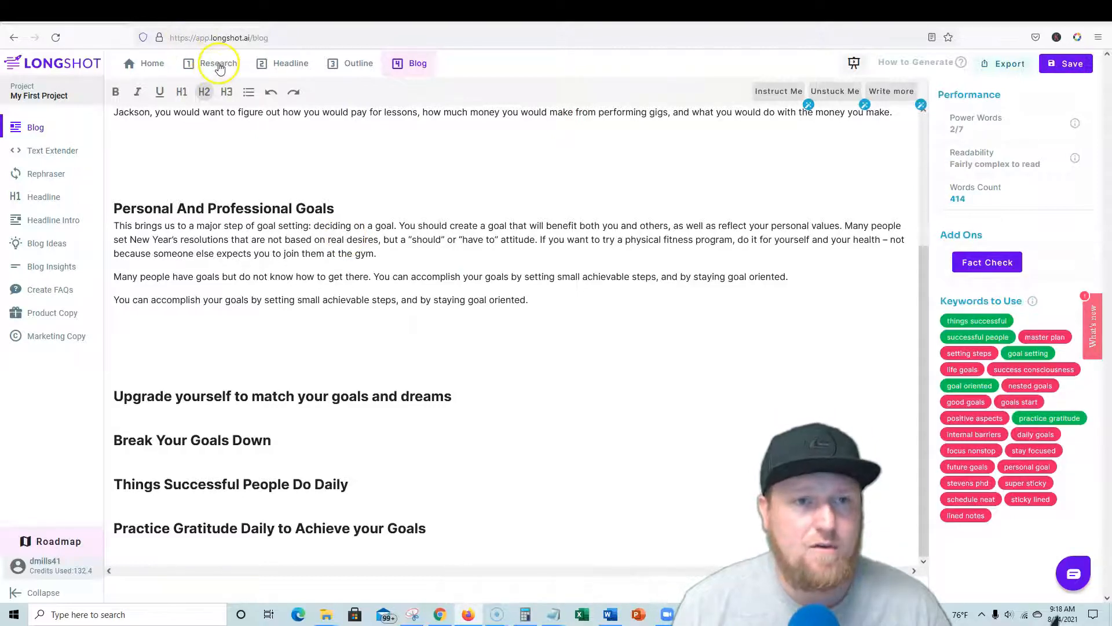
{"action": "left_click", "coordinate": [218, 63]}
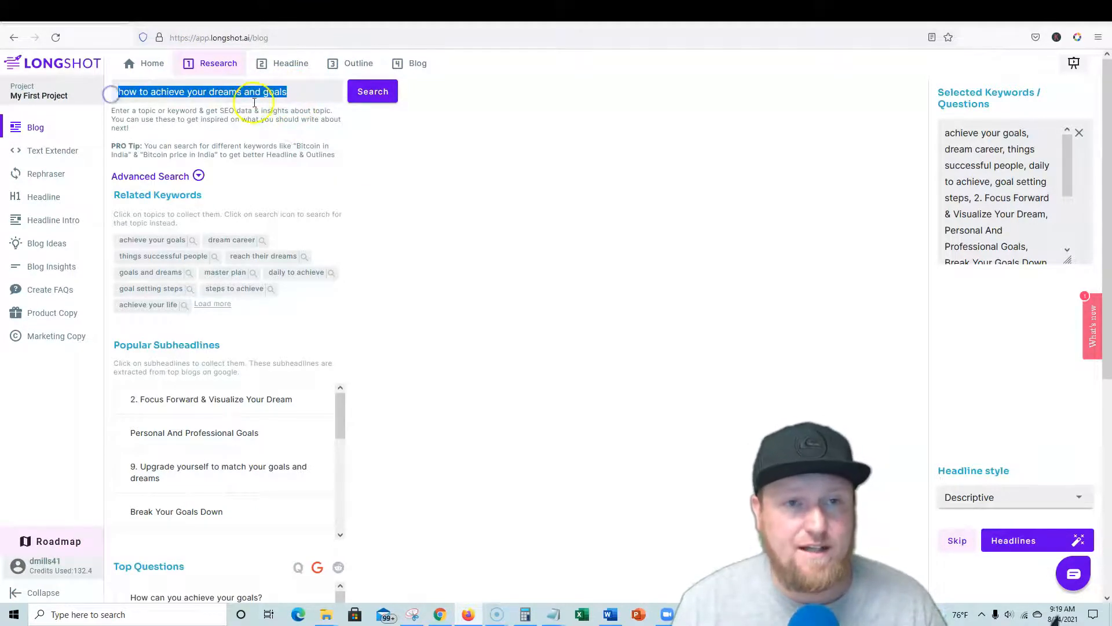
{"action": "mouse_move", "coordinate": [306, 349]}
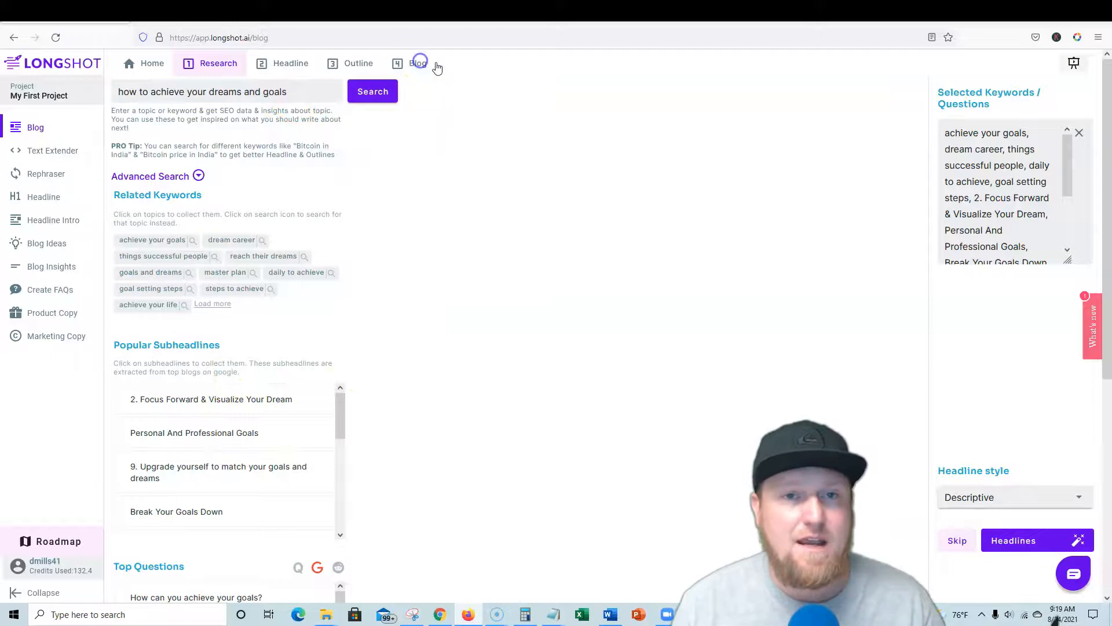
{"action": "left_click", "coordinate": [419, 62]}
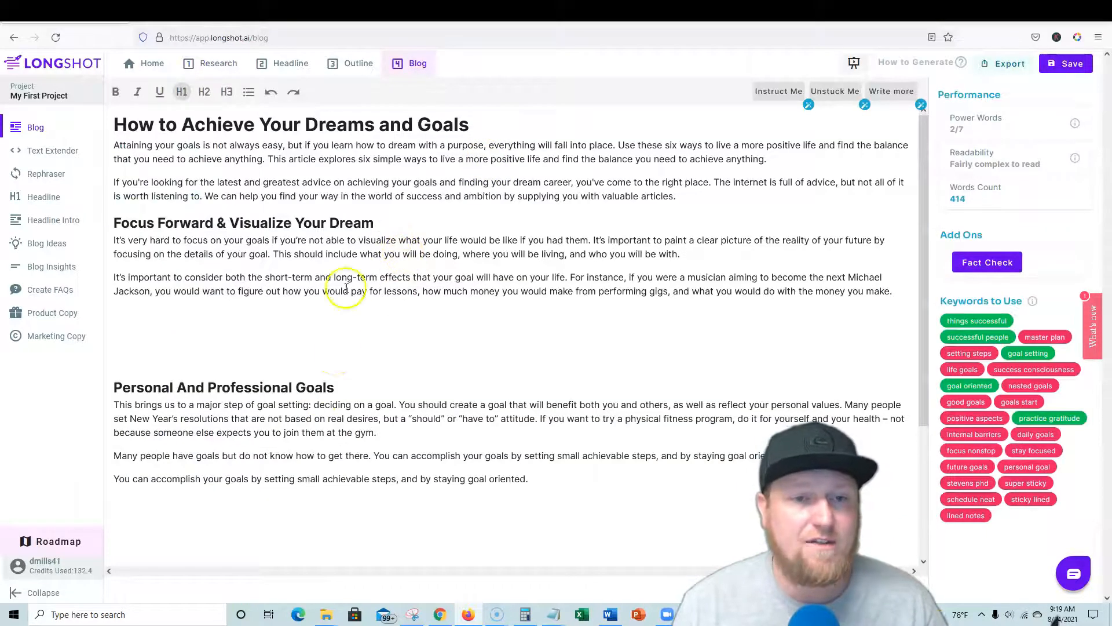
Choose Generate Intro on the 'Upgrade yourself to match your goals and dreams' subheading
{"action": "scroll", "scroll_direction": "down", "scroll_amount": 3}
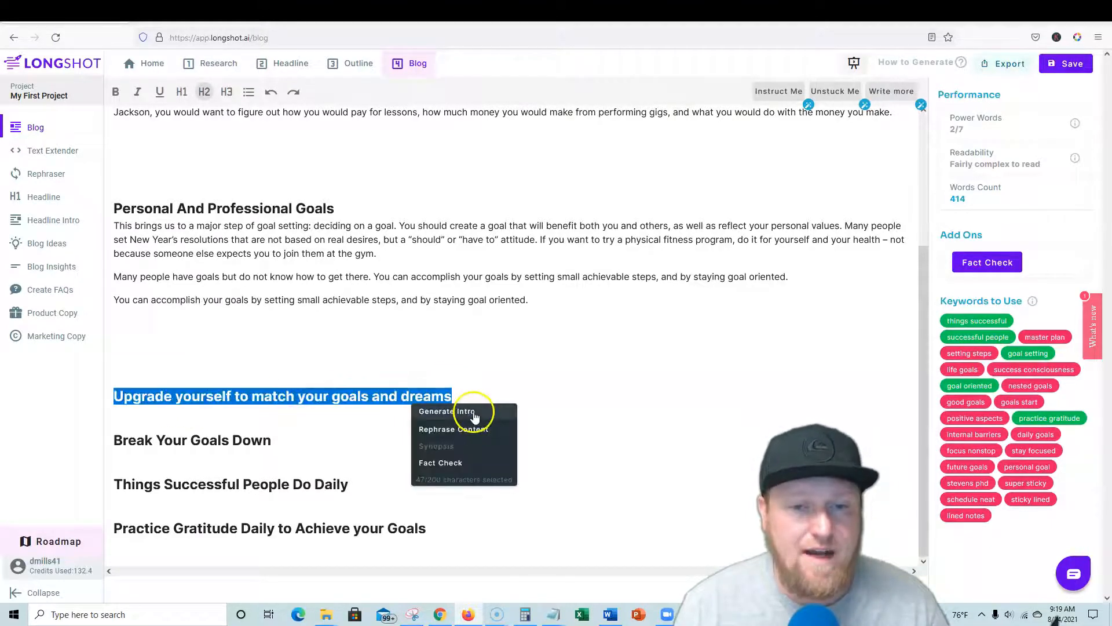
{"action": "left_click", "coordinate": [447, 411]}
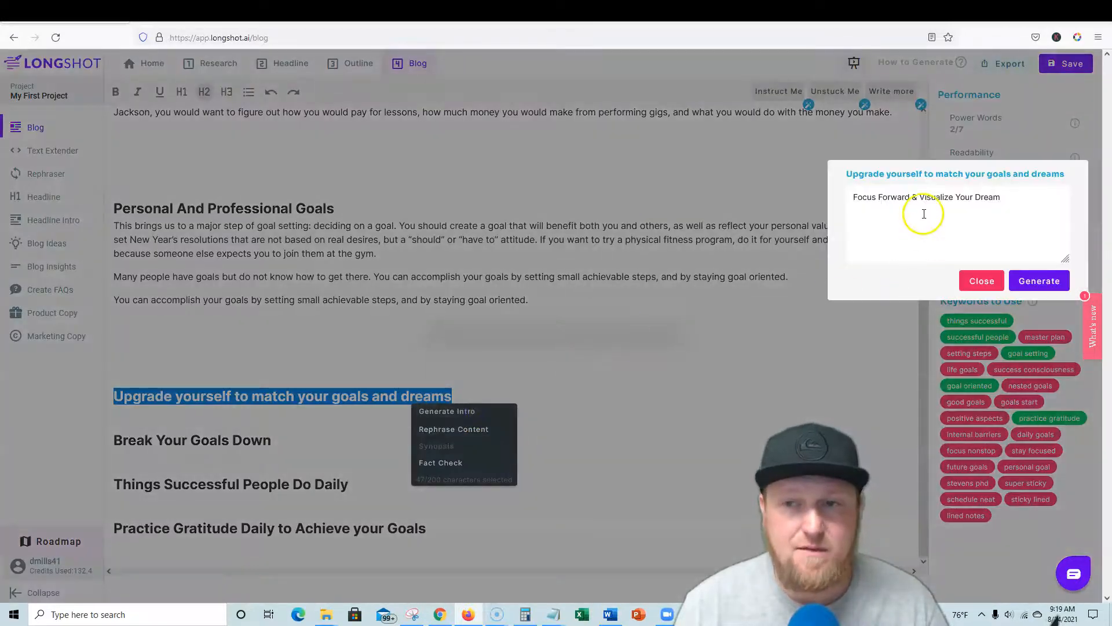